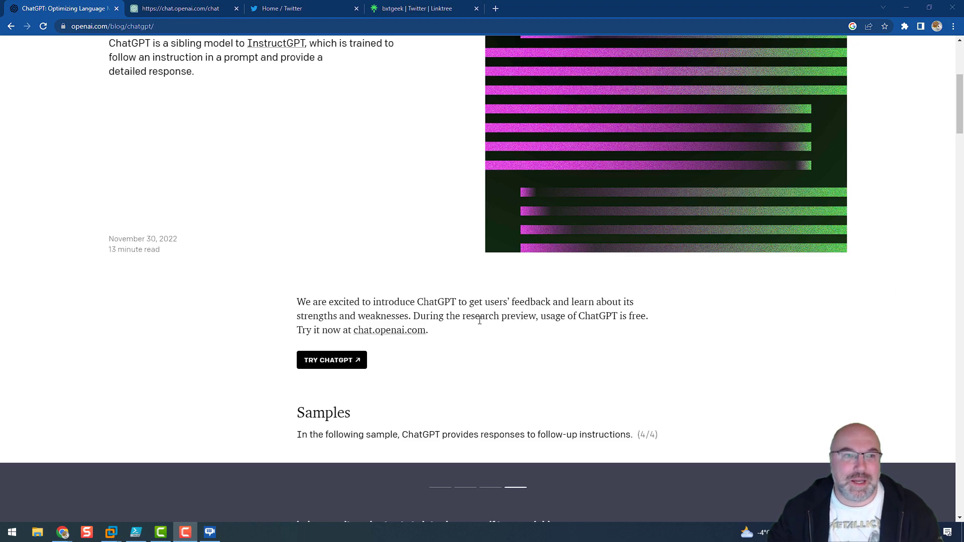
- Switch to the Twitter tab with the ChatGPT search and scroll through the top tweets
{"action": "scroll", "scroll_direction": "down", "scroll_amount": 3}
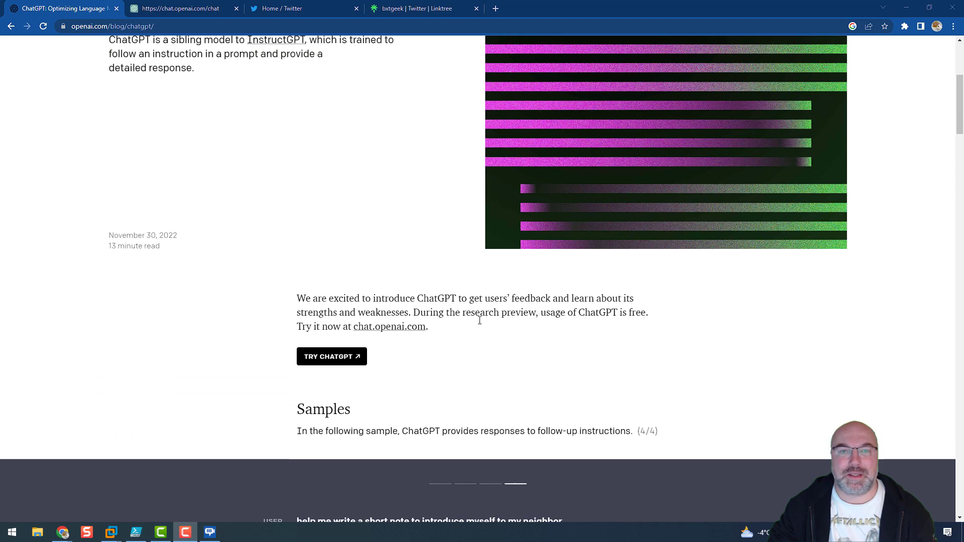
{"action": "scroll", "scroll_direction": "up", "scroll_amount": 3}
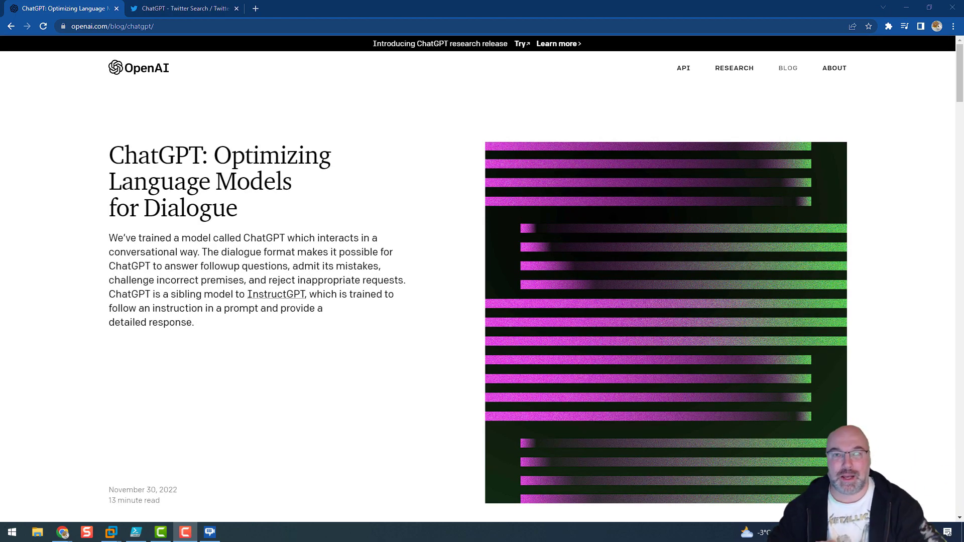
{"action": "left_click", "coordinate": [187, 9]}
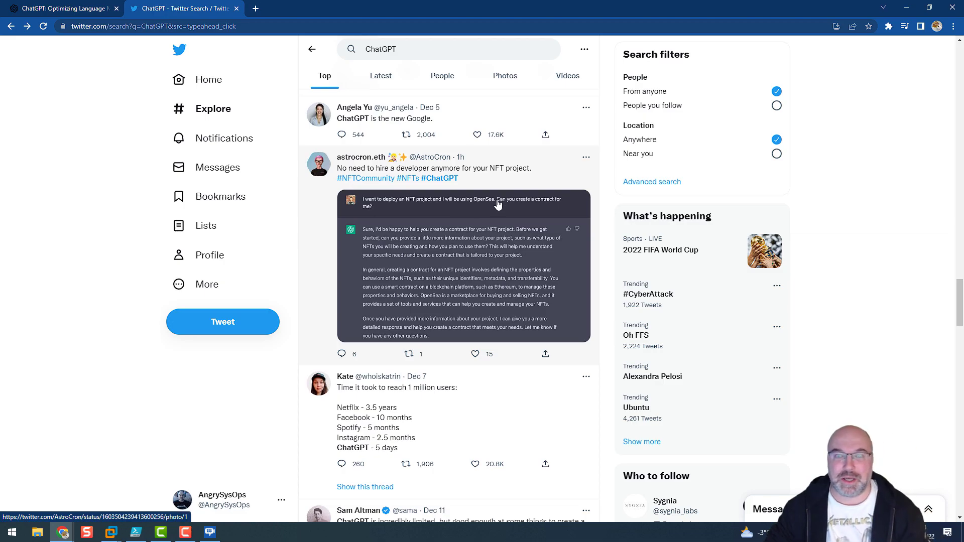
{"action": "scroll", "scroll_direction": "down", "scroll_amount": 3}
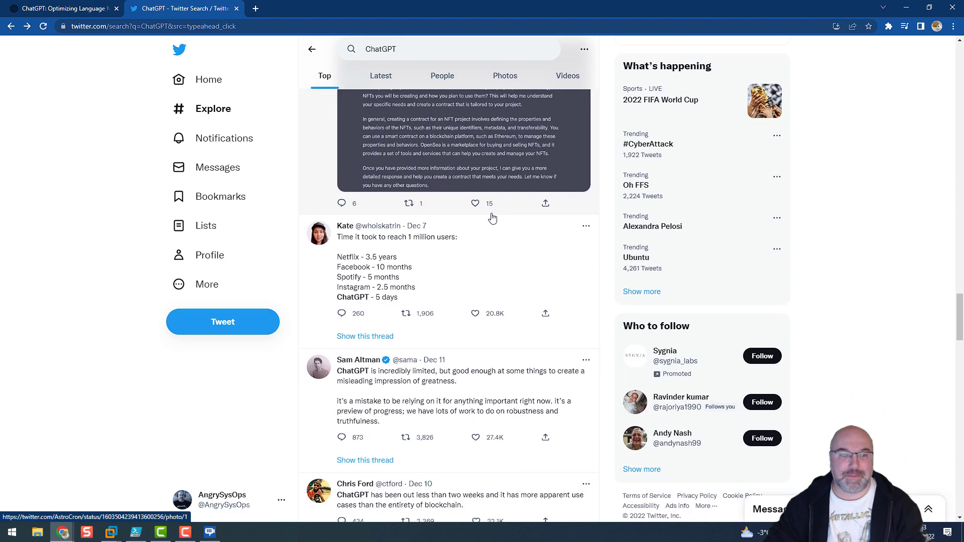
{"action": "scroll", "scroll_direction": "down", "scroll_amount": 3}
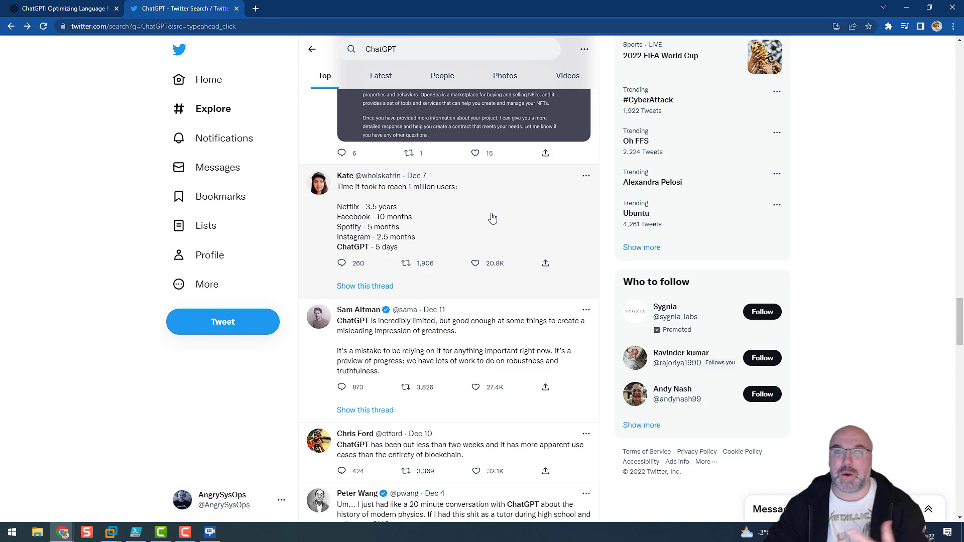
{"action": "mouse_move", "coordinate": [426, 247]}
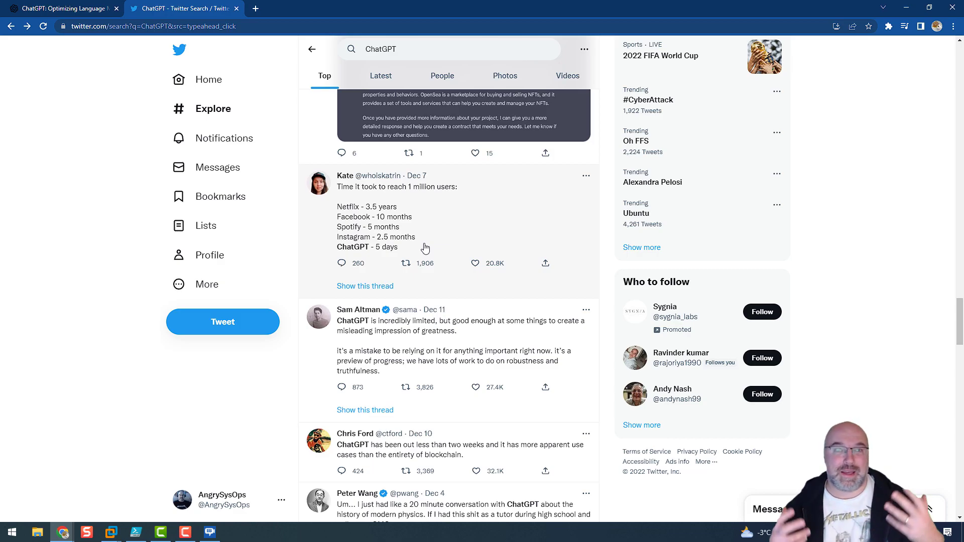
- Return to the OpenAI blog tab showing the ChatGPT debugging-code sample
{"action": "left_click", "coordinate": [60, 8]}
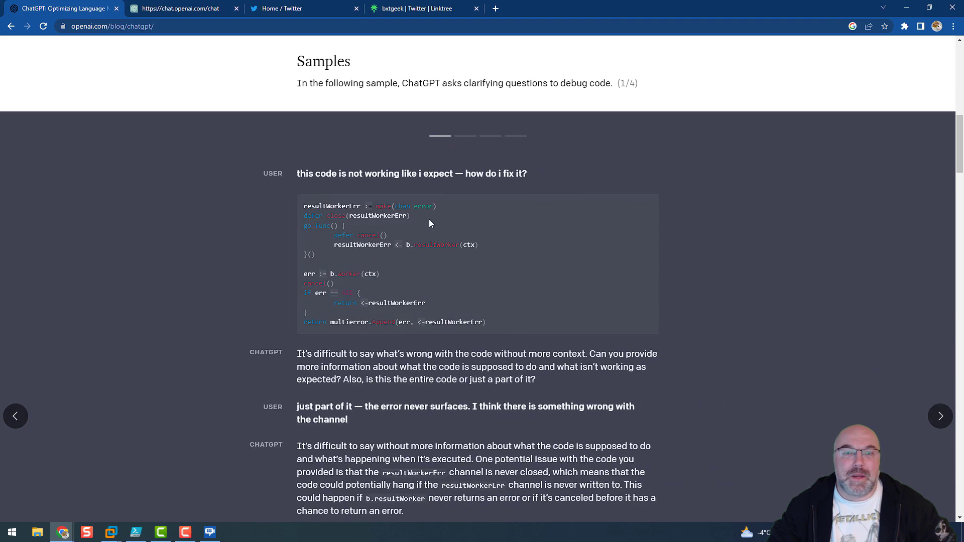
{"action": "mouse_move", "coordinate": [562, 233]}
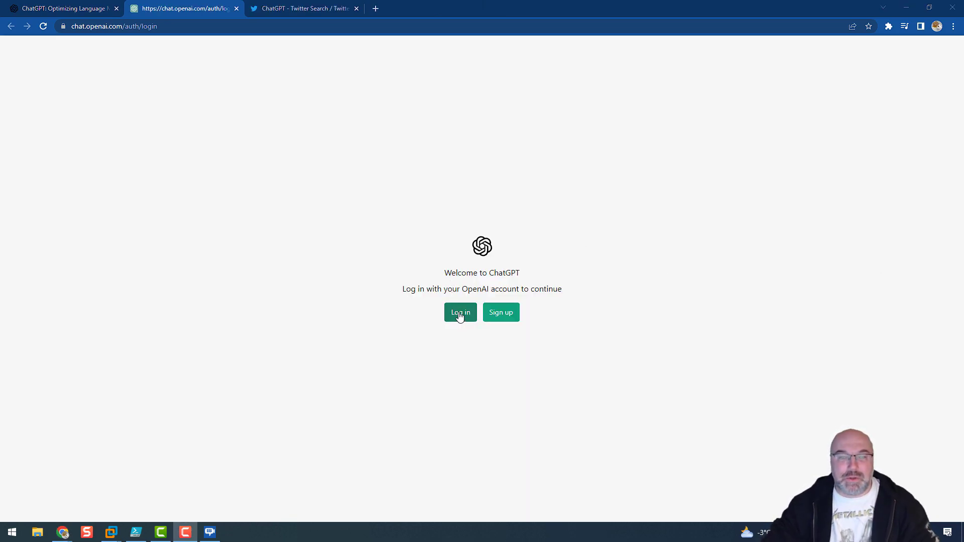
- Log in to ChatGPT via Continue with Google and pick the Google account
{"action": "left_click", "coordinate": [459, 312]}
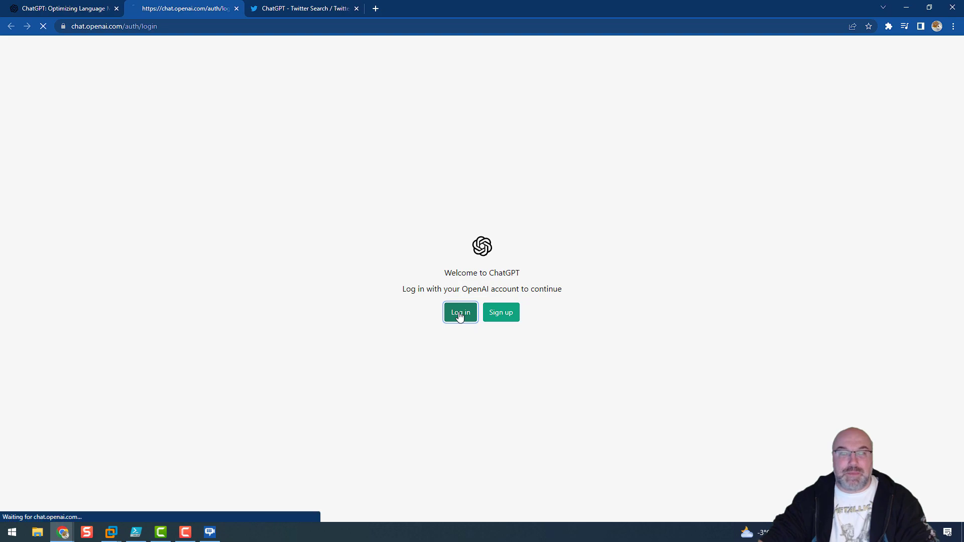
{"action": "left_click", "coordinate": [460, 313]}
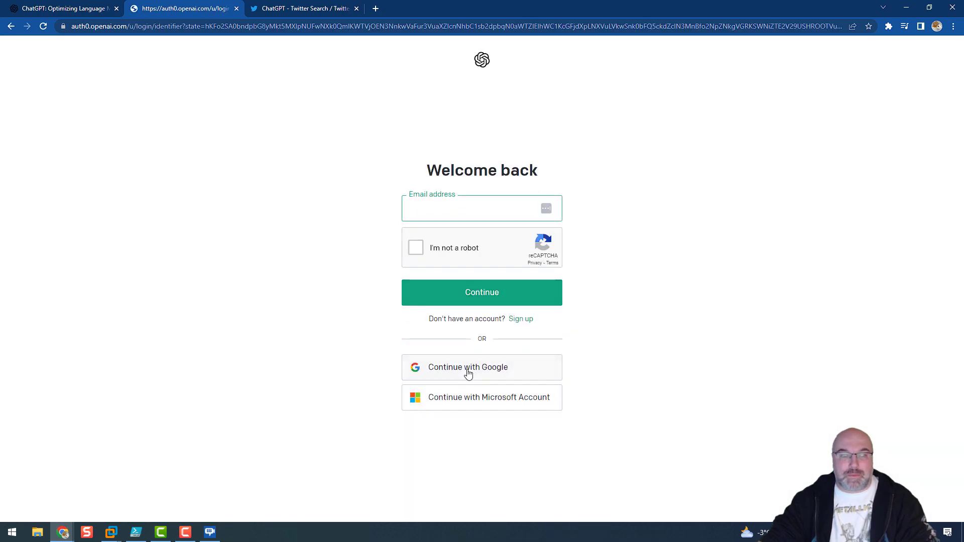
{"action": "left_click", "coordinate": [468, 367]}
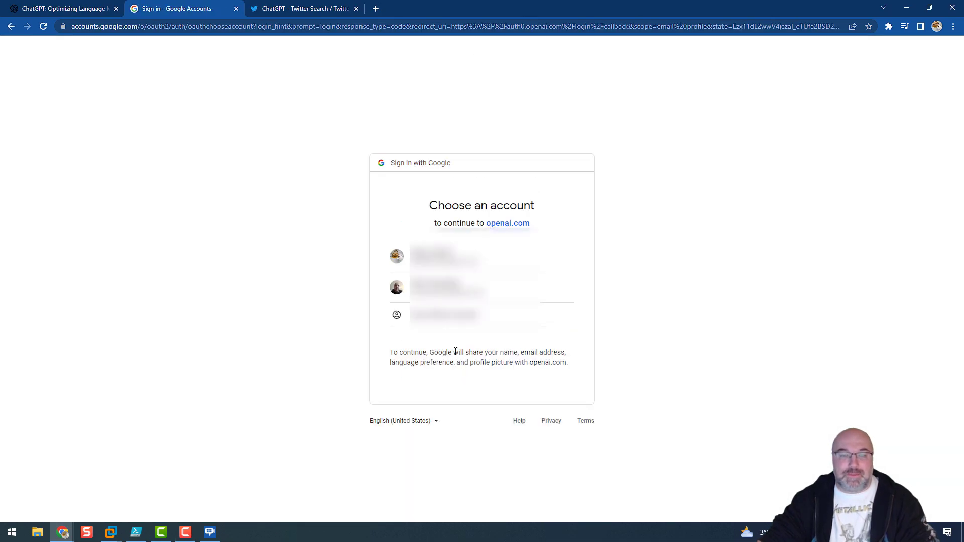
{"action": "left_click", "coordinate": [447, 257]}
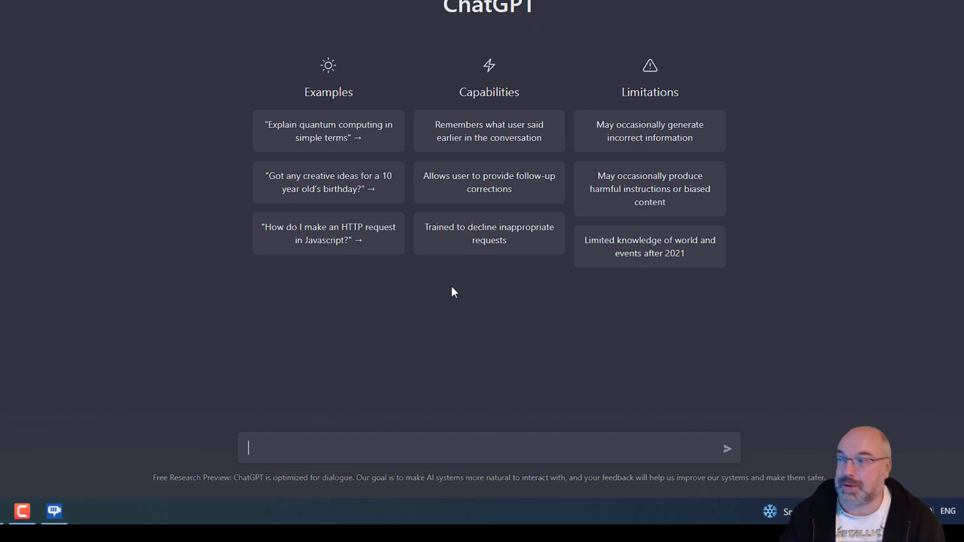
- Ask ChatGPT 'how to create vmware installation with 2 nodes with also HA enabled'
{"action": "type", "text": "how to create"}
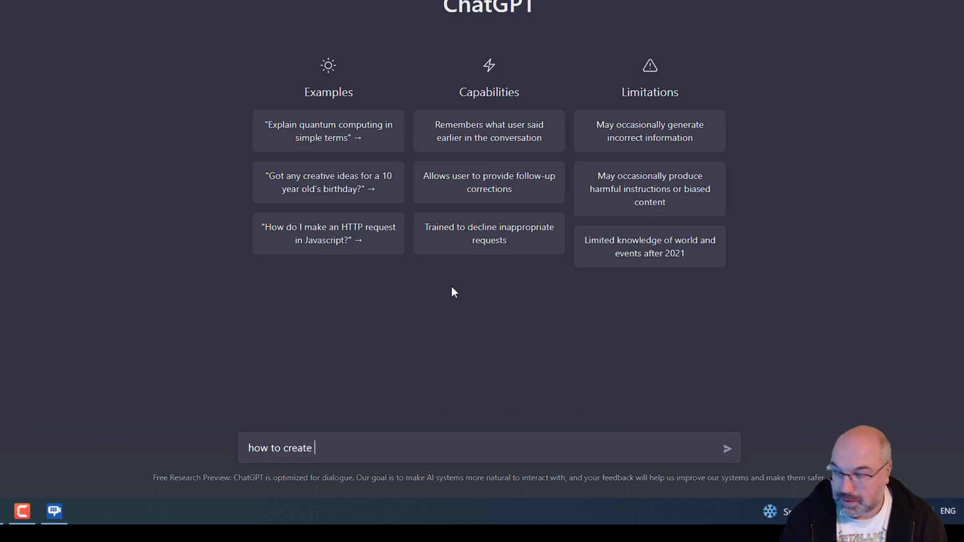
{"action": "type", "text": "vmware"}
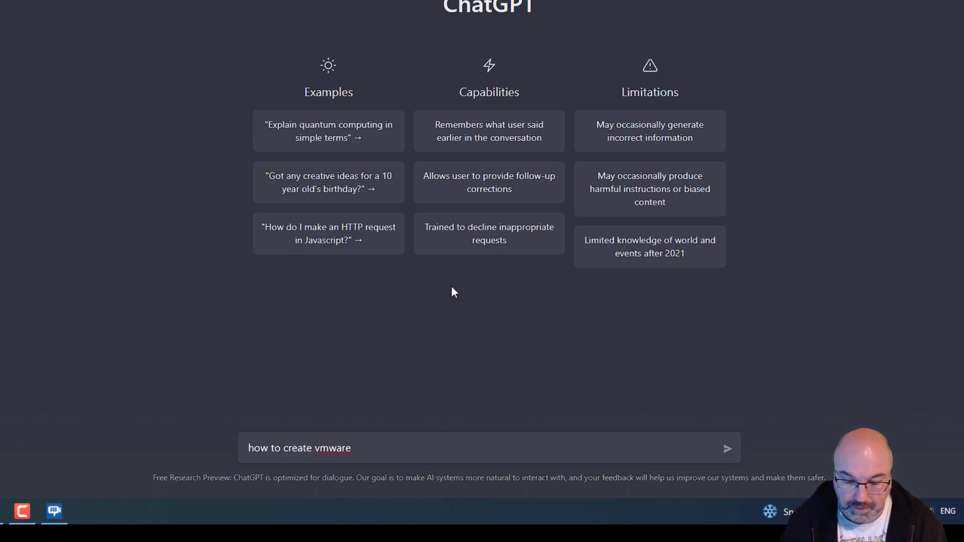
{"action": "type", "text": "install"}
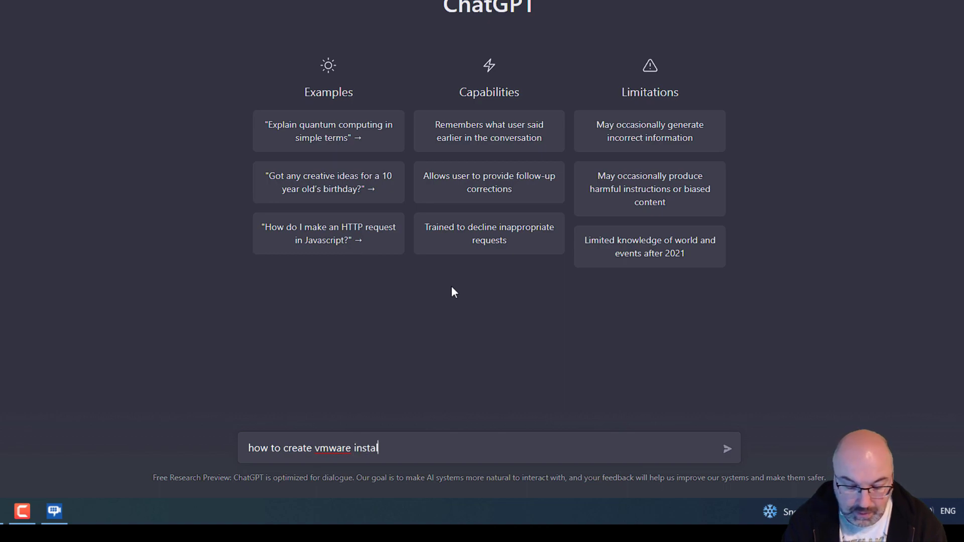
{"action": "type", "text": "lation"}
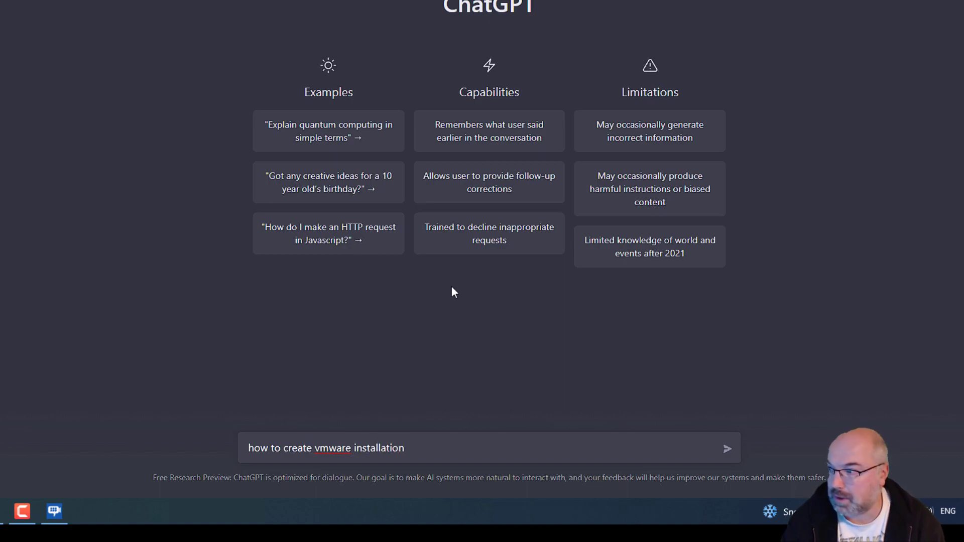
{"action": "type", "text": "with"}
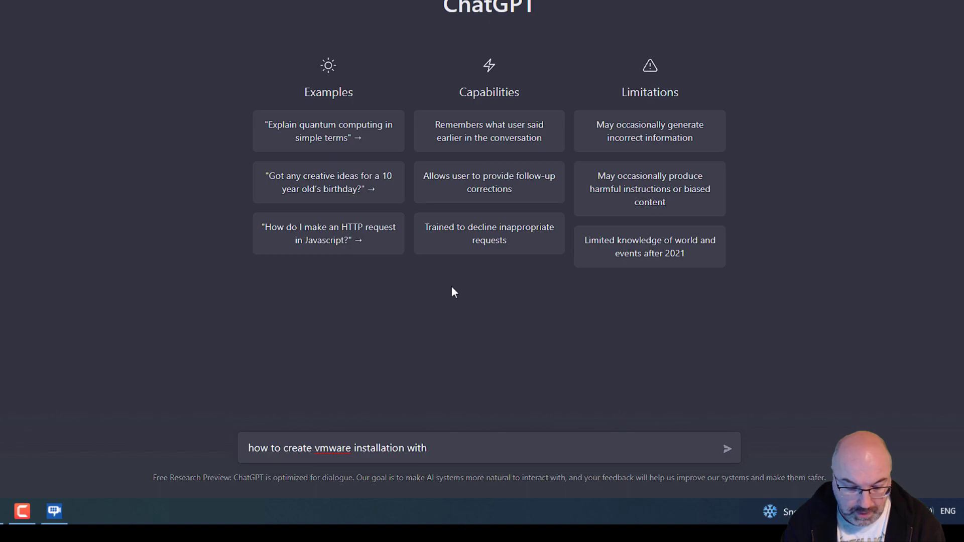
{"action": "type", "text": "2 node"}
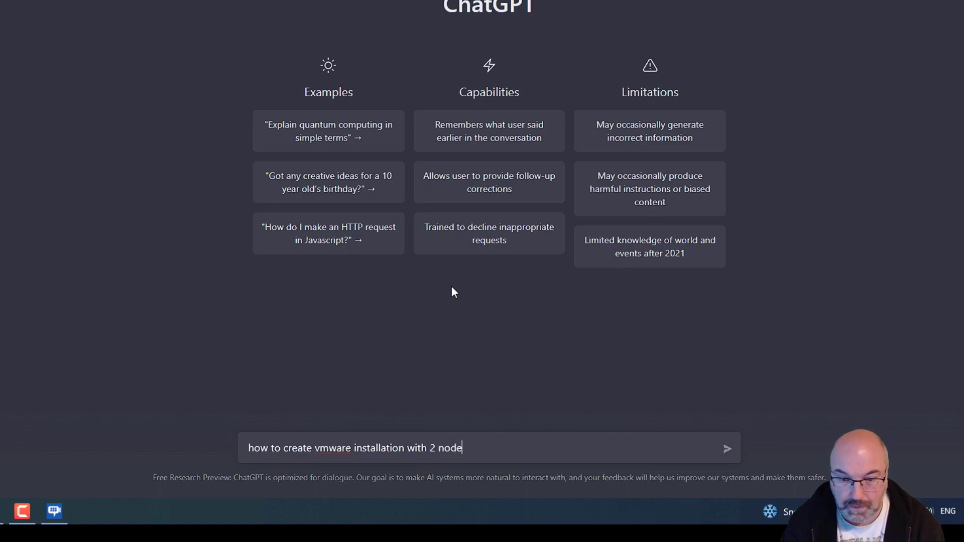
{"action": "type", "text": "s"}
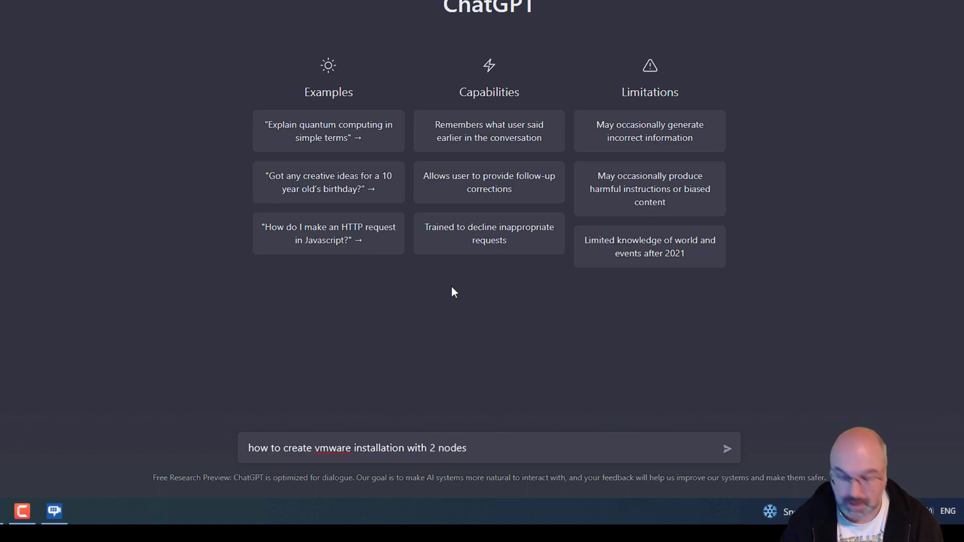
{"action": "type", "text": "with"}
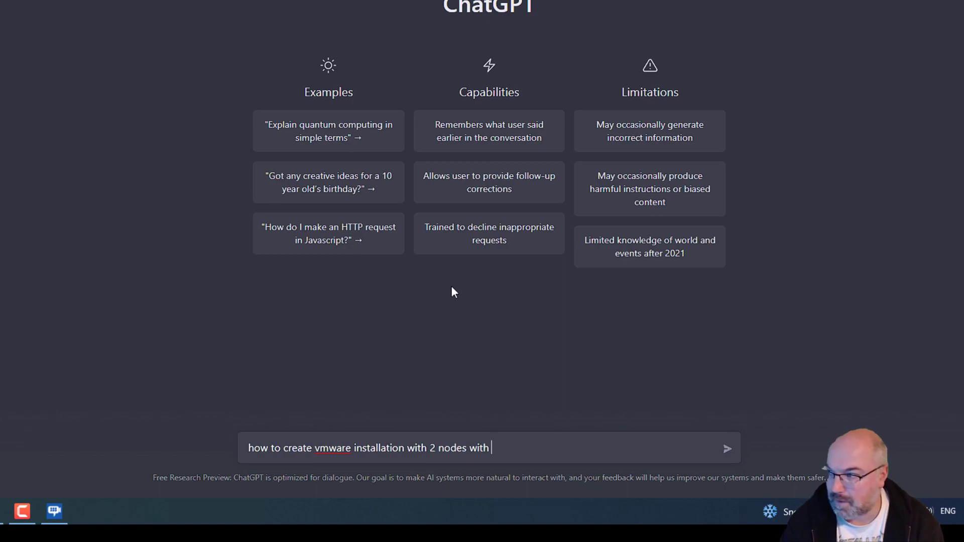
{"action": "type", "text": "also"}
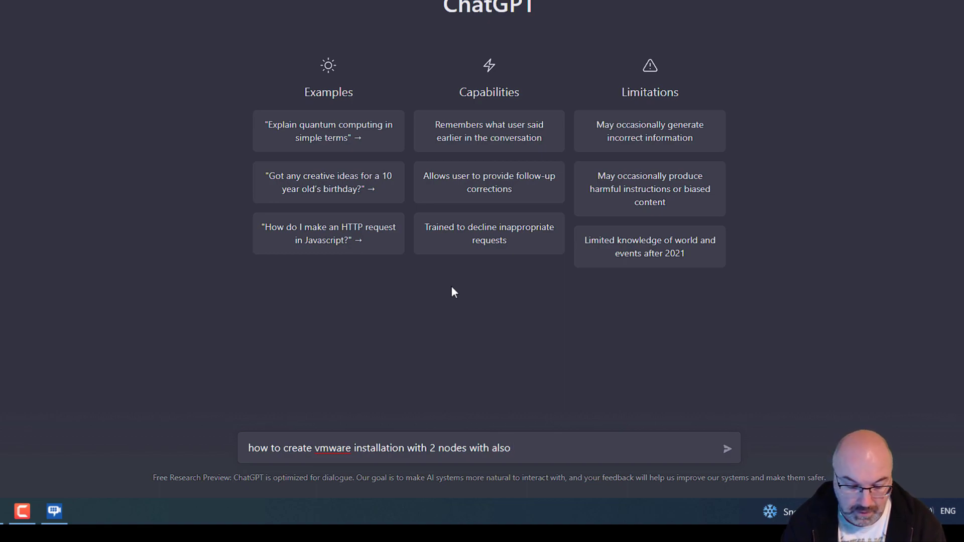
{"action": "type", "text": "HA enabl"}
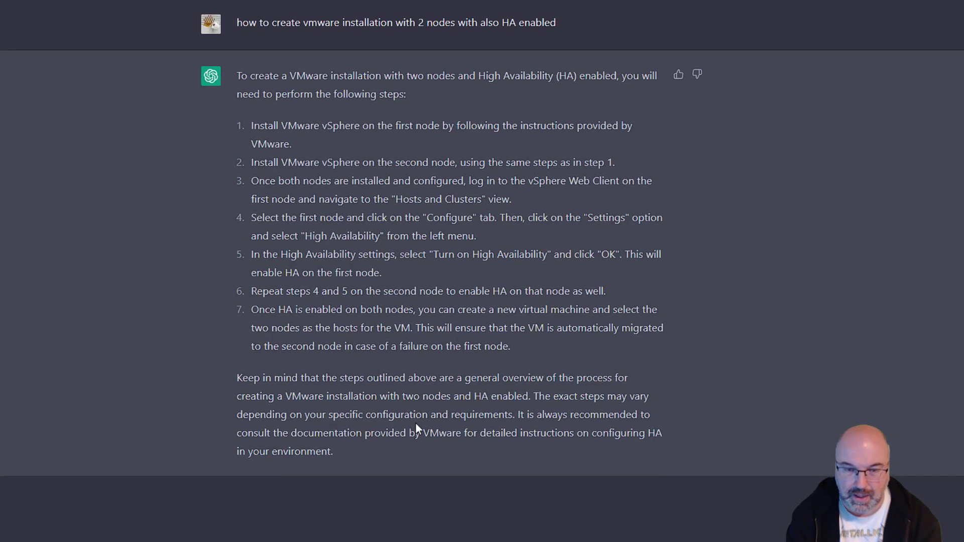
- Send 'can you translate this instruction into polish?' and scroll through the Polish answer
{"action": "scroll", "scroll_direction": "down", "scroll_amount": 3}
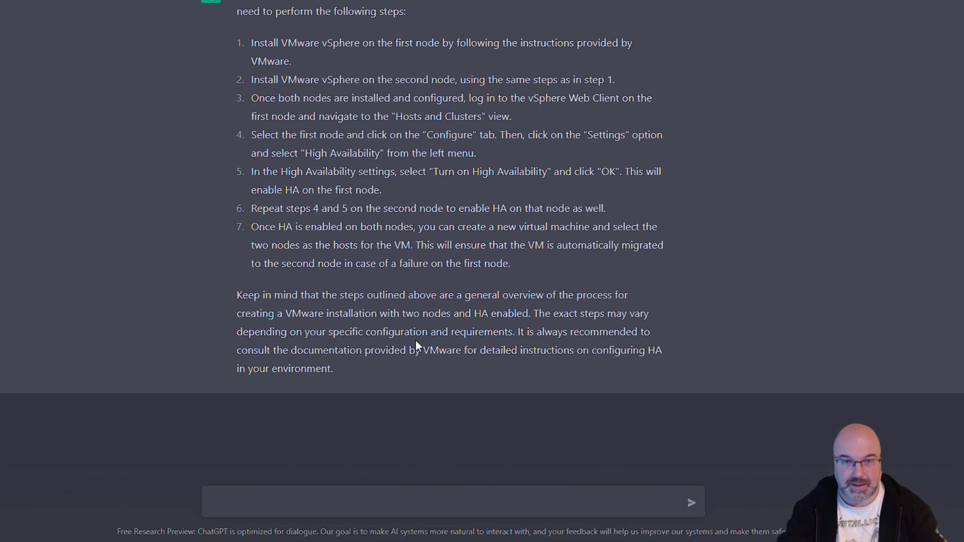
{"action": "type", "text": "can you translate this"}
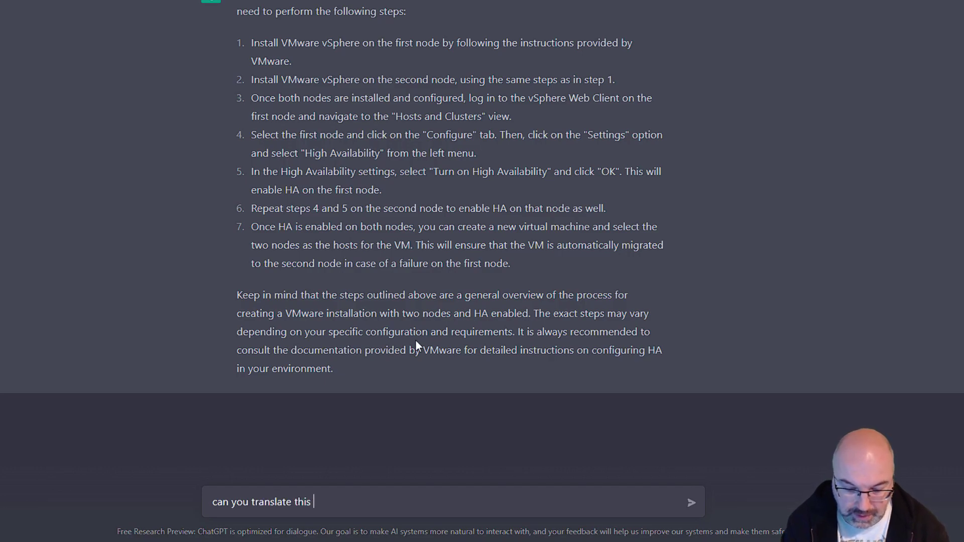
{"action": "type", "text": "instruction into polsio"}
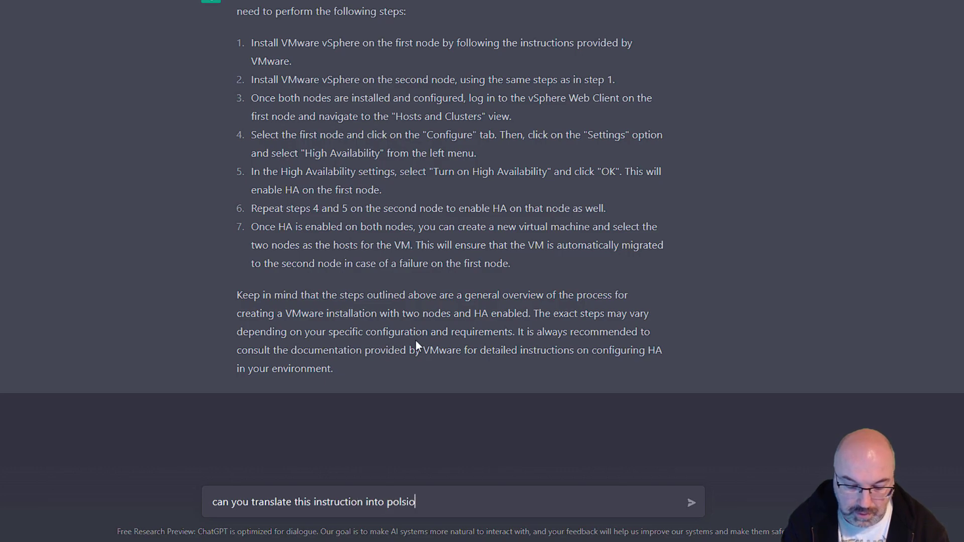
{"action": "key", "text": "Backspace"}
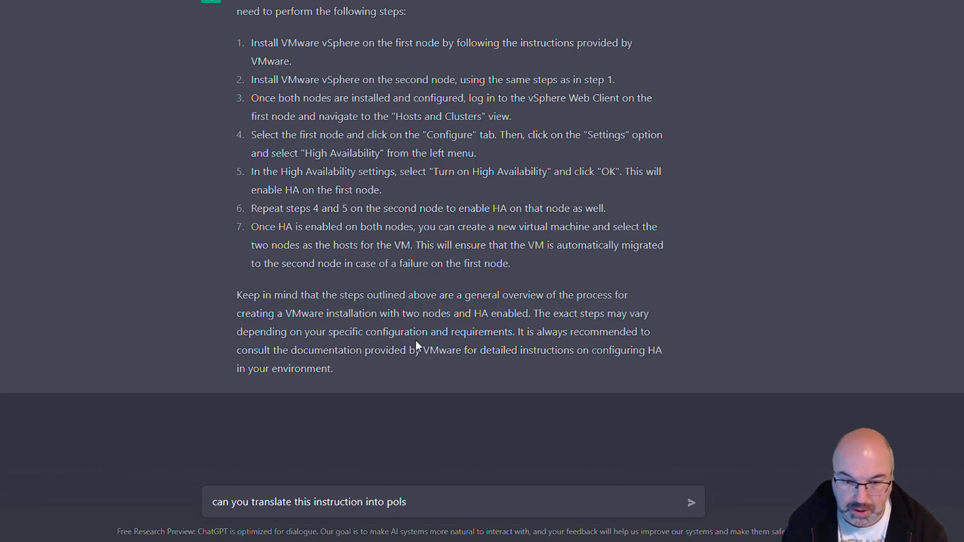
{"action": "key", "text": "Backspace"}
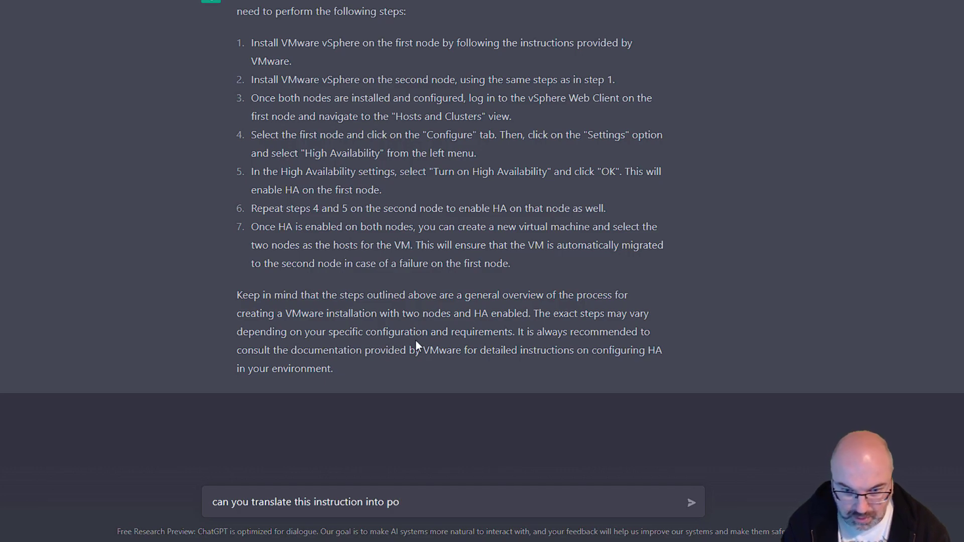
{"action": "type", "text": "lish?"}
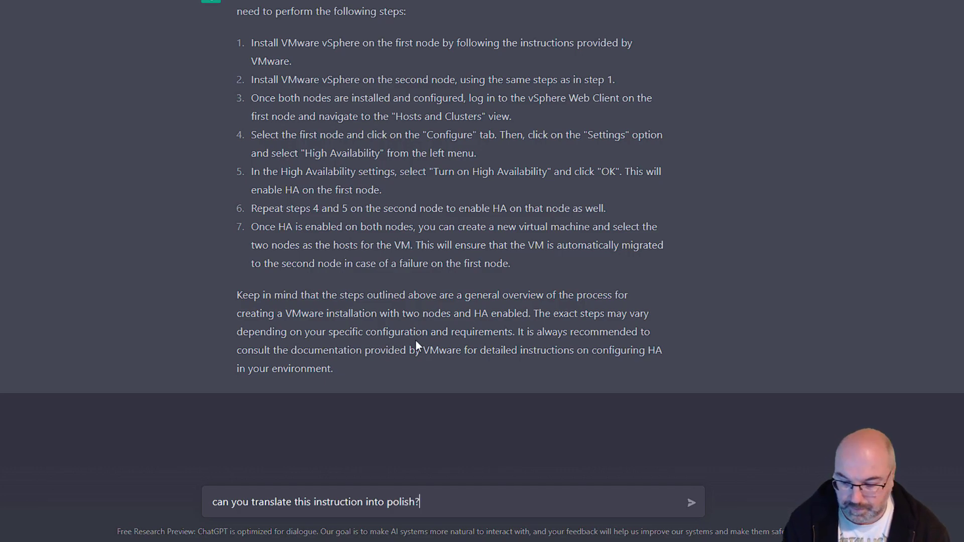
{"action": "left_click", "coordinate": [691, 502]}
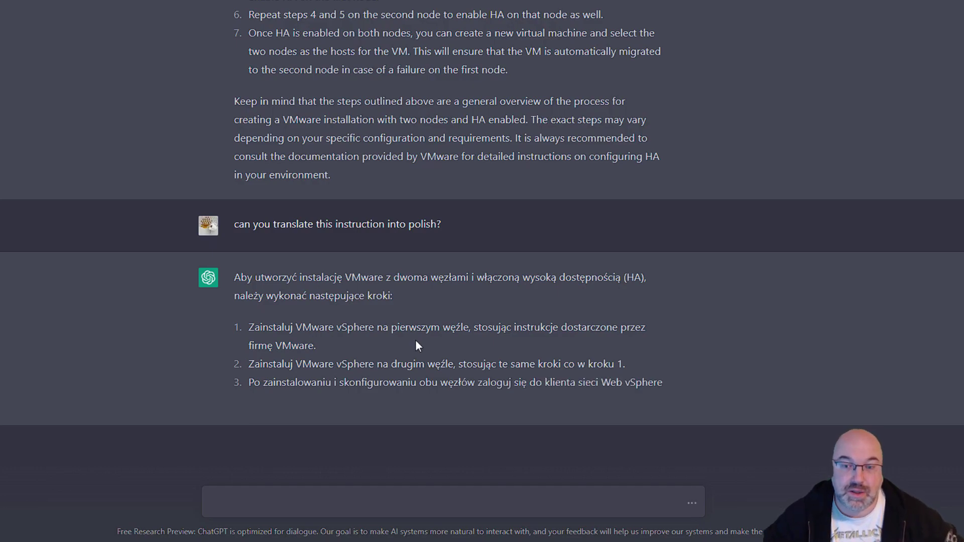
{"action": "scroll", "scroll_direction": "down", "scroll_amount": 3}
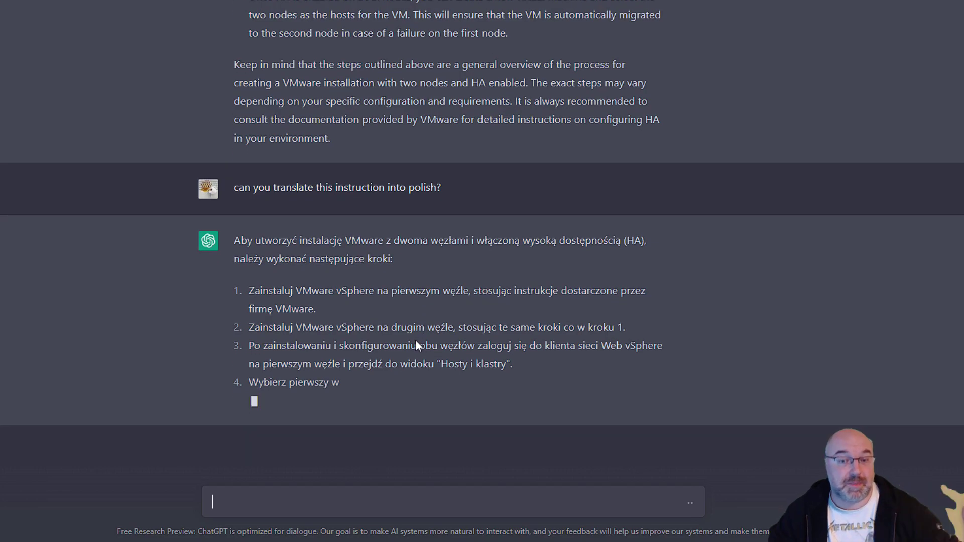
{"action": "scroll", "scroll_direction": "down", "scroll_amount": 3}
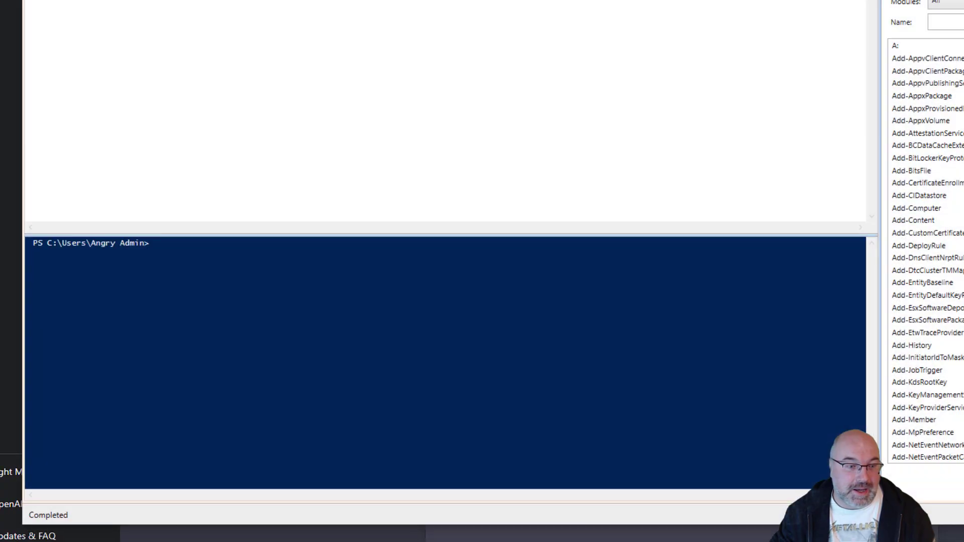
{"action": "mouse_move", "coordinate": [211, 237]}
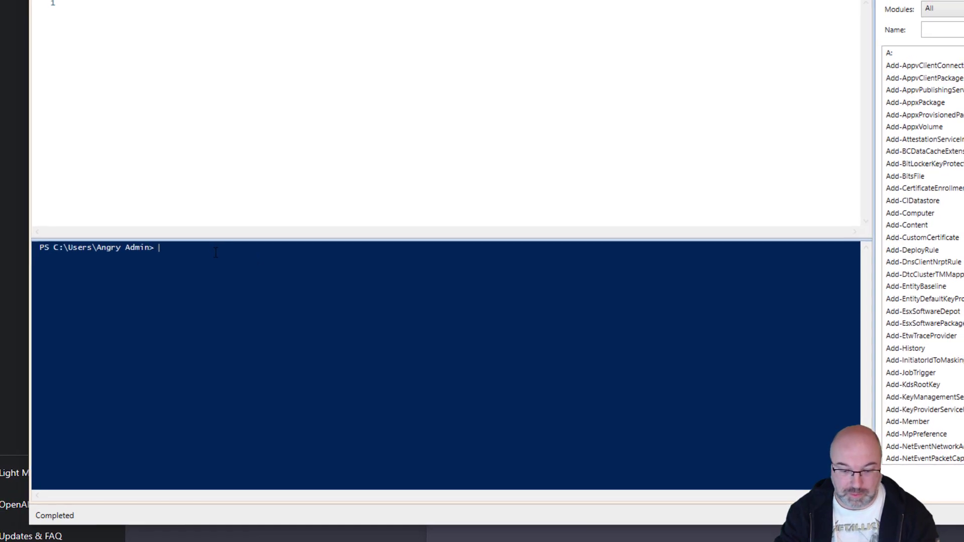
- Start the Get-VM command (get-v) in the PowerShell ISE console
{"action": "type", "text": "get-v"}
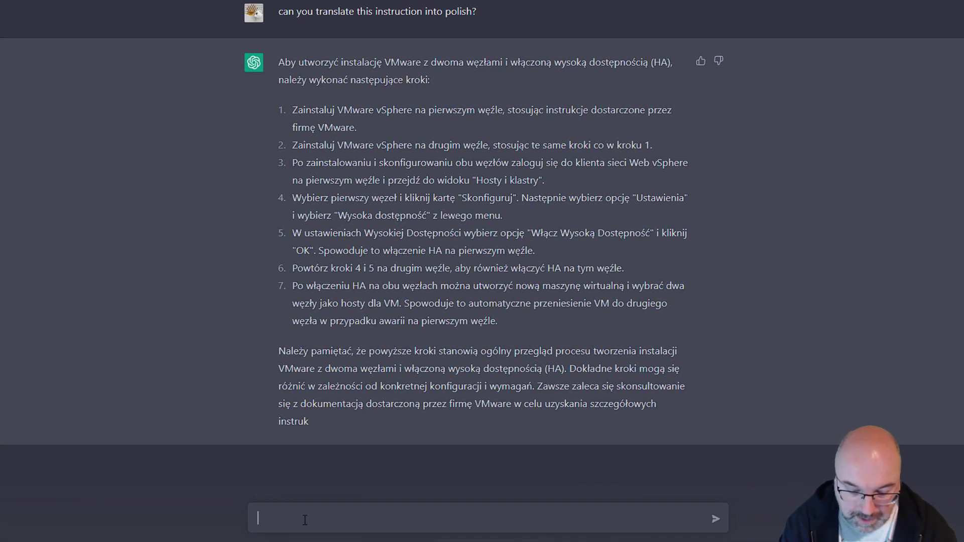
- Ask ChatGPT for a PowerShell script listing vCenter hosts with name, make and model
{"action": "type", "text": "can y"}
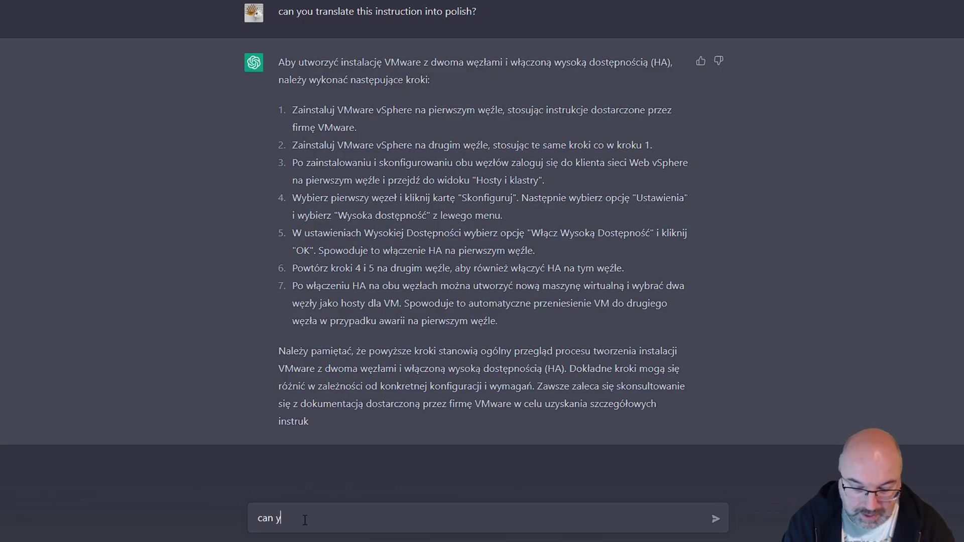
{"action": "type", "text": "ou provide p"}
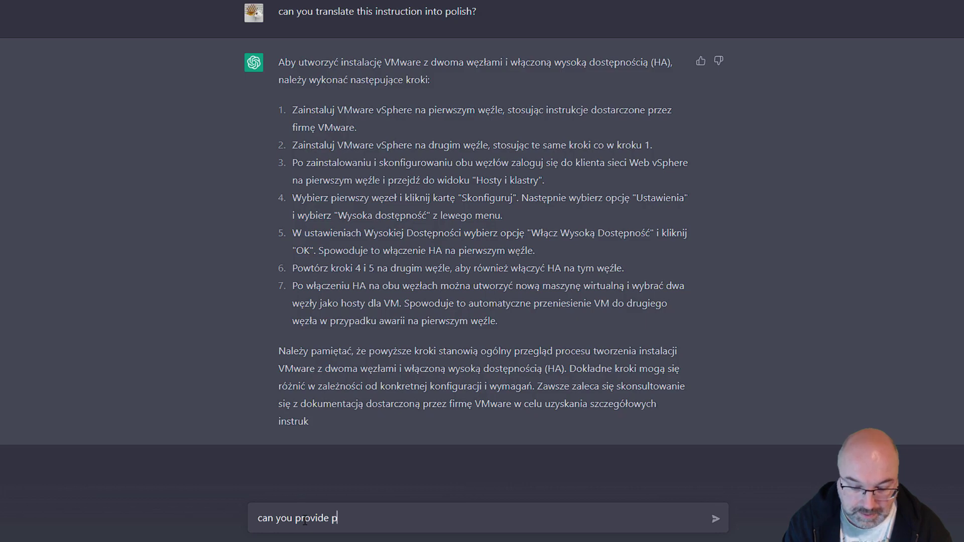
{"action": "type", "text": "owershell"}
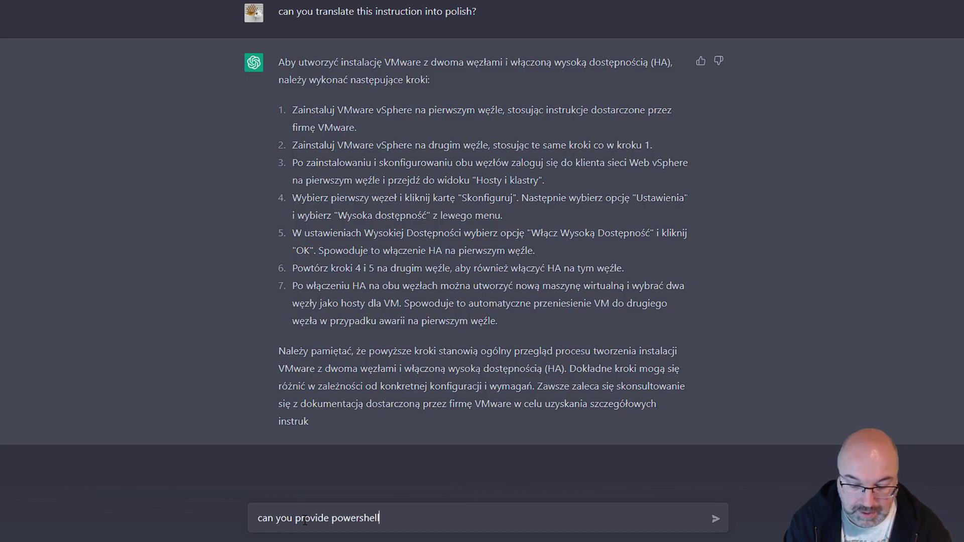
{"action": "type", "text": "script to list all the hosts in the"}
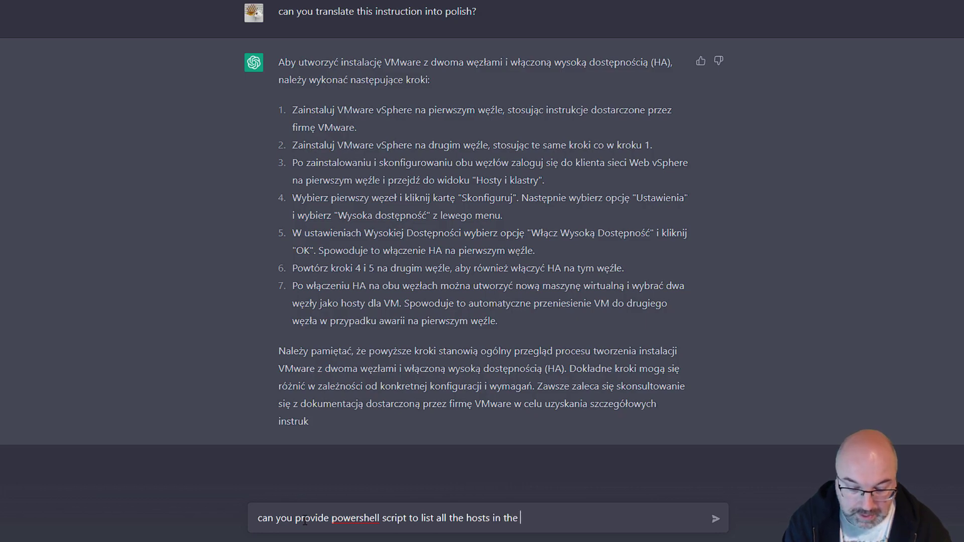
{"action": "type", "text": "vcenter a"}
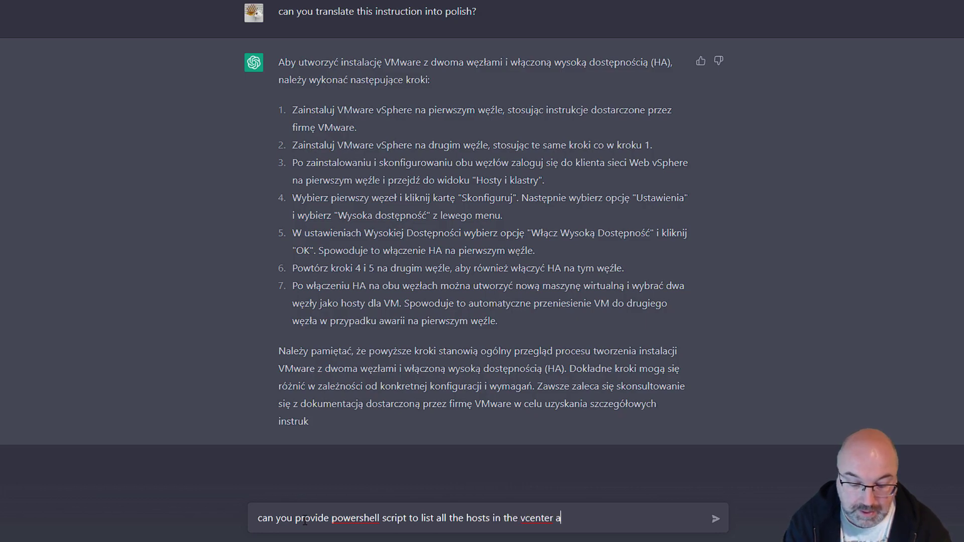
{"action": "type", "text": "nd return"}
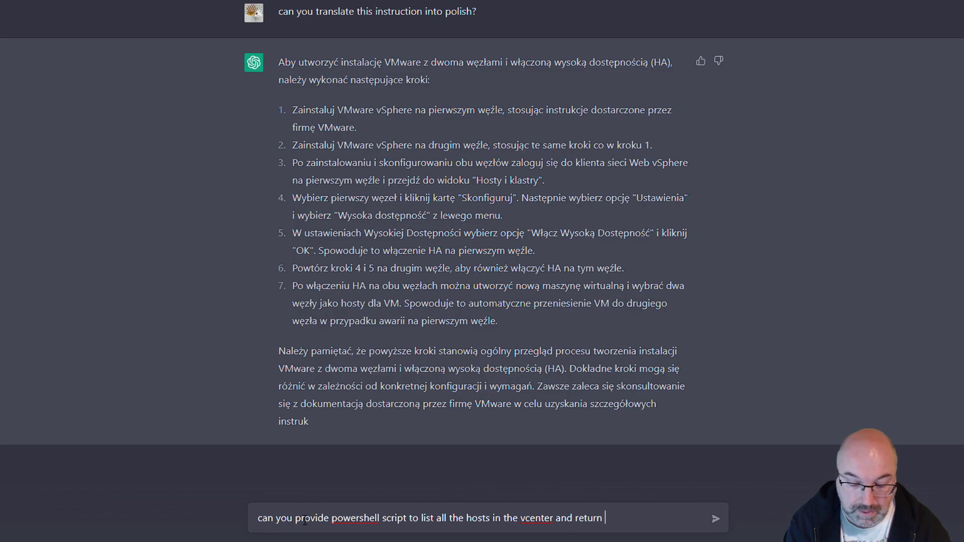
{"action": "type", "text": "name"}
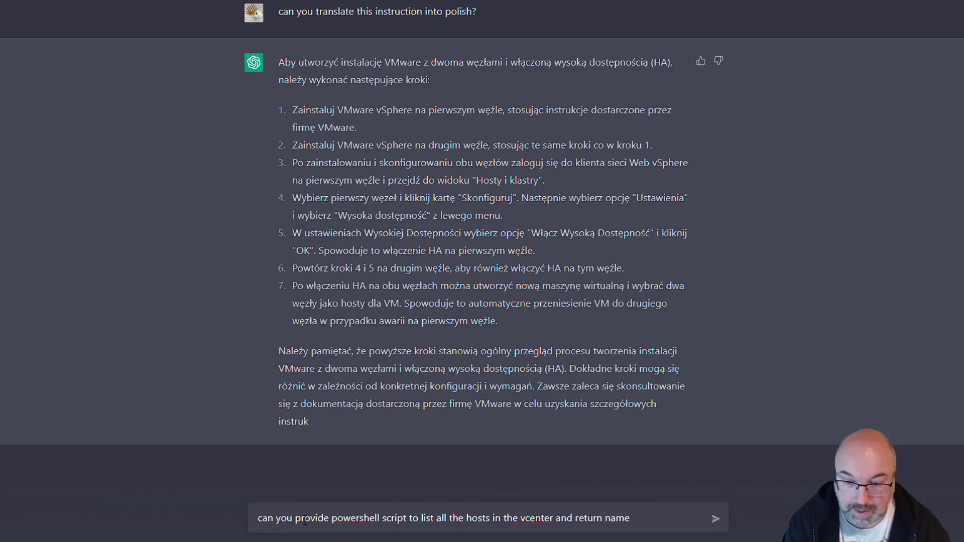
{"action": "type", "text": ", m"}
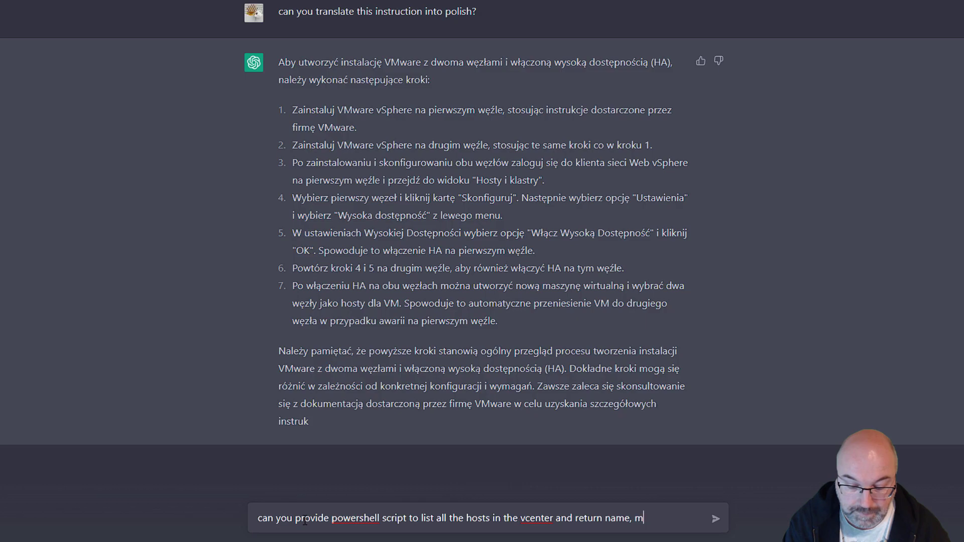
{"action": "type", "text": "ake and"}
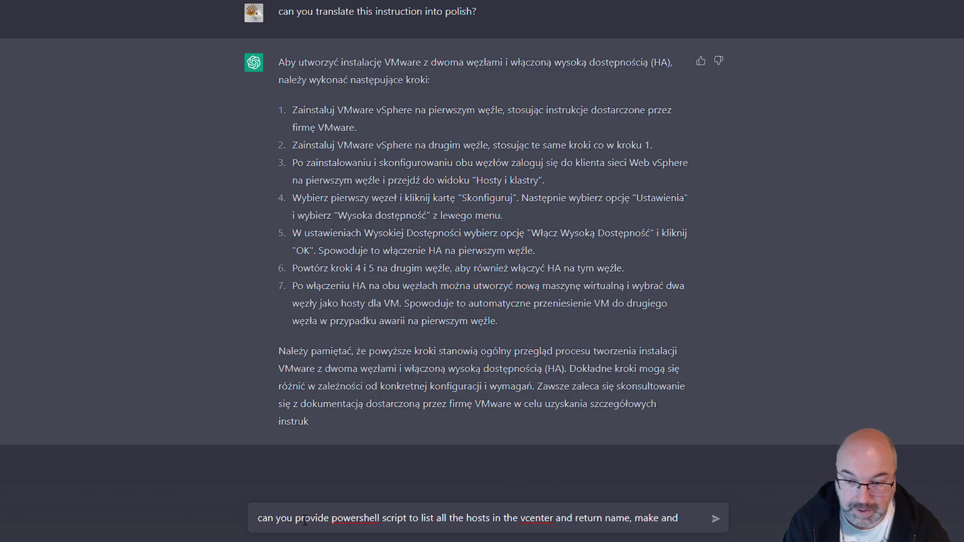
{"action": "type", "text": "modelk"}
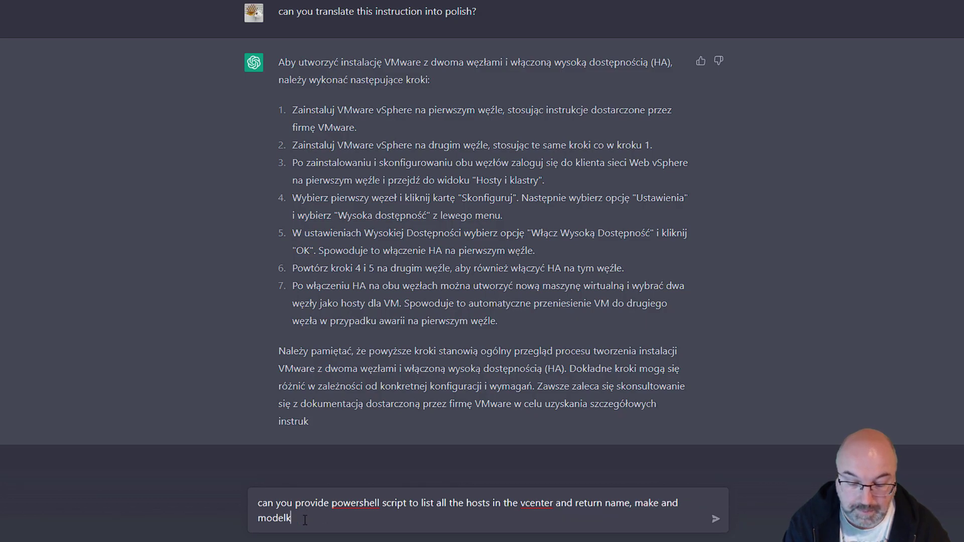
{"action": "key", "text": "Backspace"}
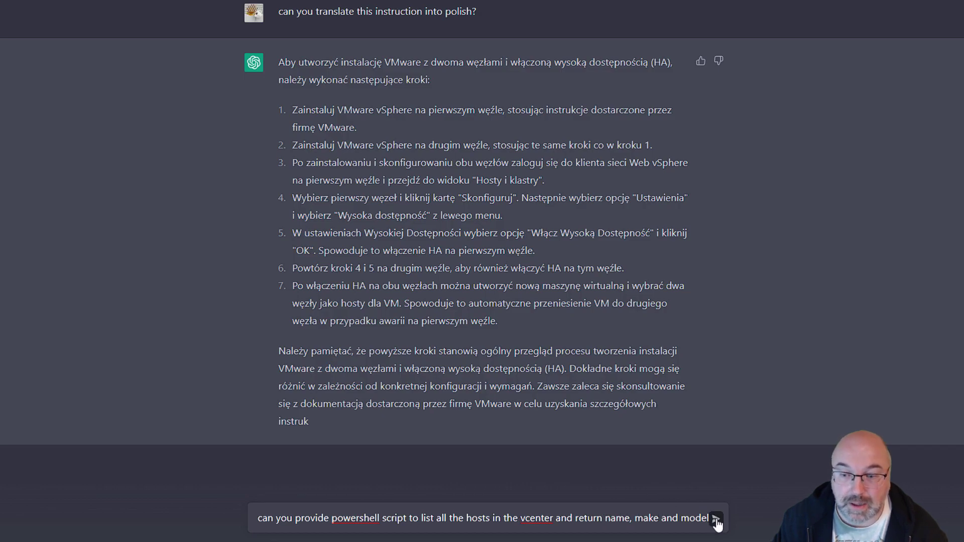
{"action": "left_click", "coordinate": [717, 518]}
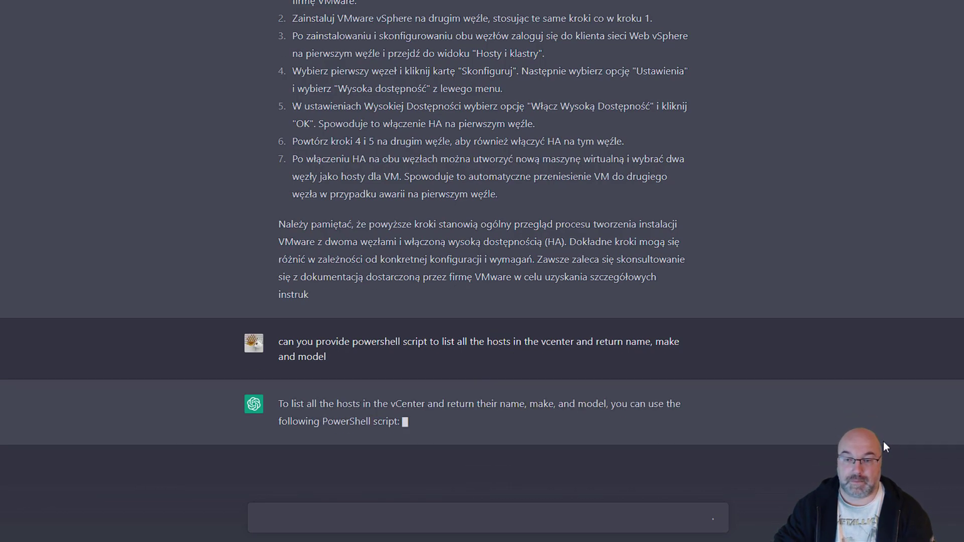
- Select the returned script from '# Get a list of all hosts' through the end of the loop
{"action": "scroll", "scroll_direction": "down", "scroll_amount": 3}
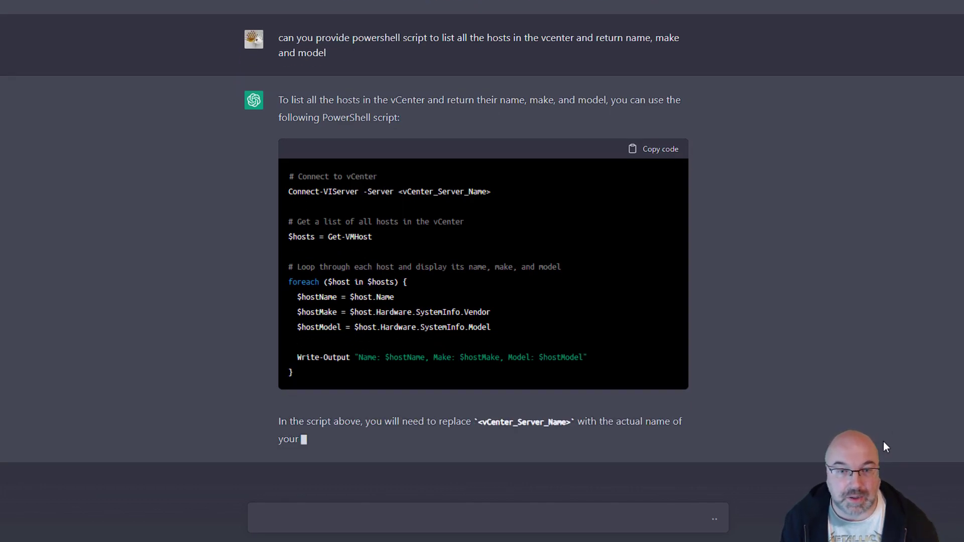
{"action": "scroll", "scroll_direction": "down", "scroll_amount": 3}
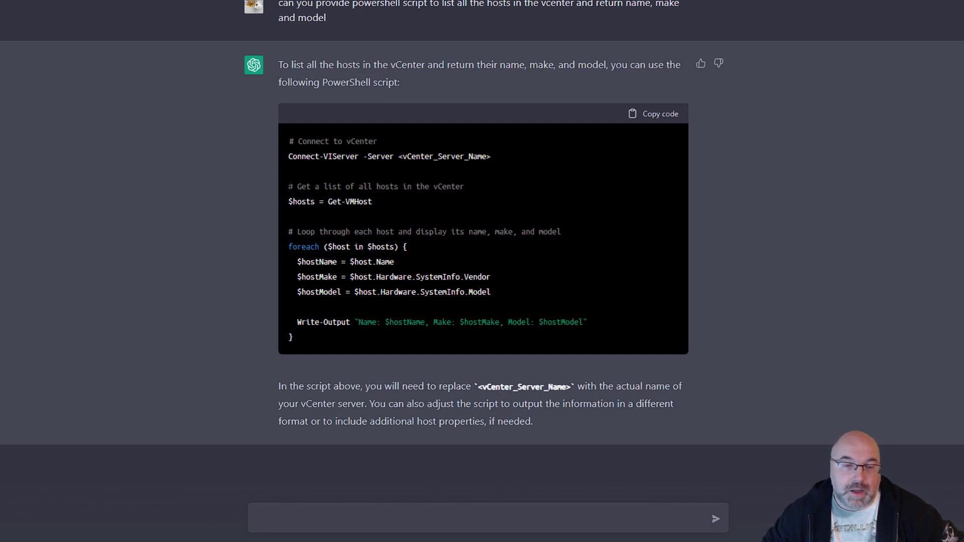
{"action": "left_click_drag", "start_coordinate": [289, 187], "coordinate": [347, 202]}
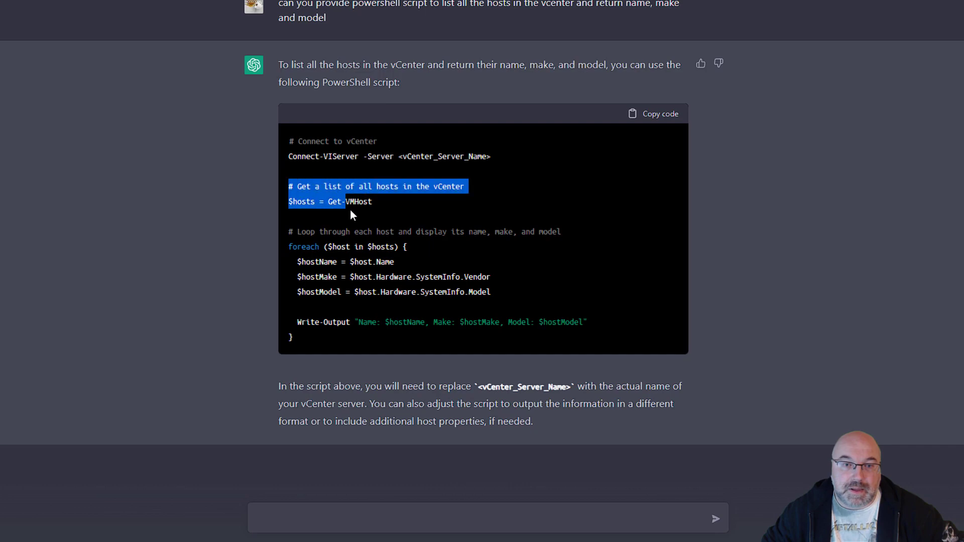
{"action": "left_click_drag", "start_coordinate": [350, 212], "coordinate": [452, 337]}
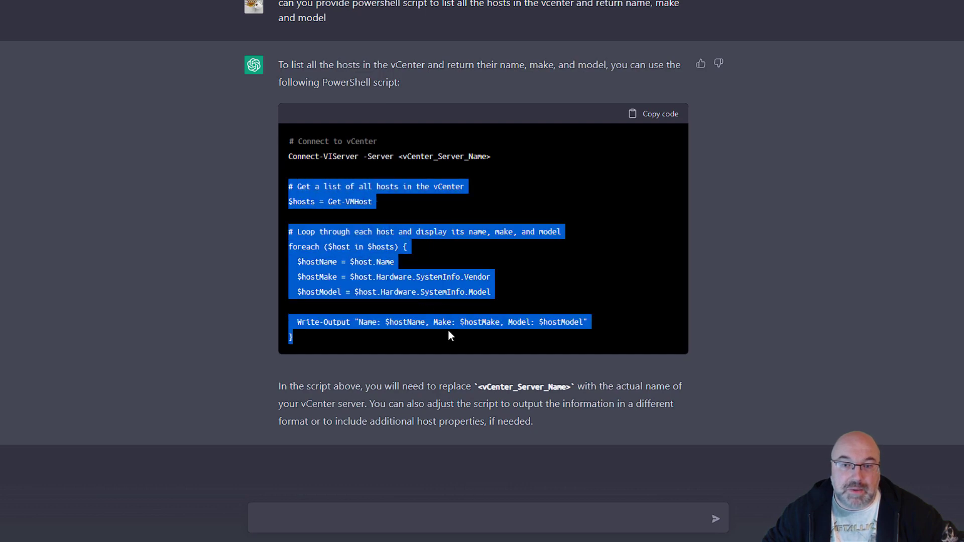
{"action": "mouse_move", "coordinate": [453, 341]}
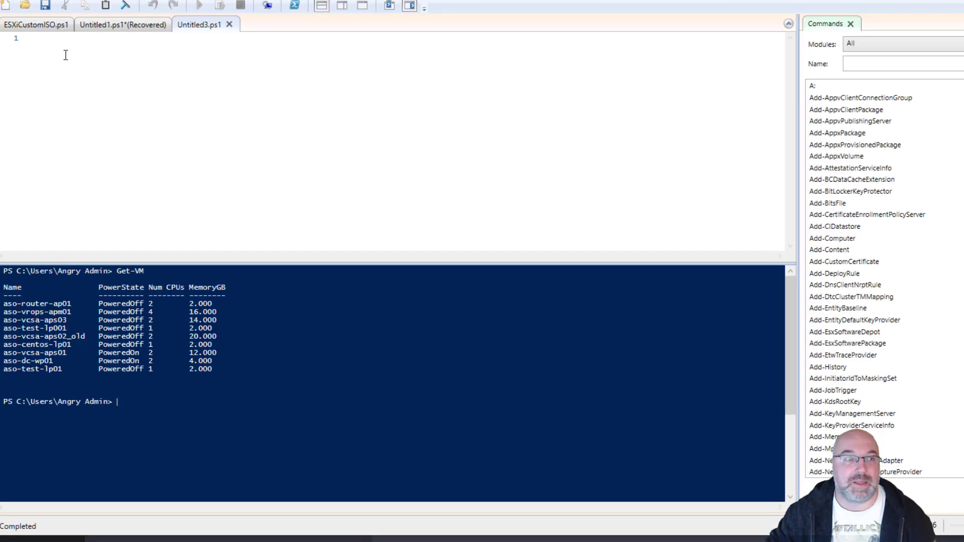
- Paste and run ChatGPT's host-listing loop in the ISE console, hitting the read-only Host error
{"action": "type", "text": "# Get a list of all hosts in the vCenter"}
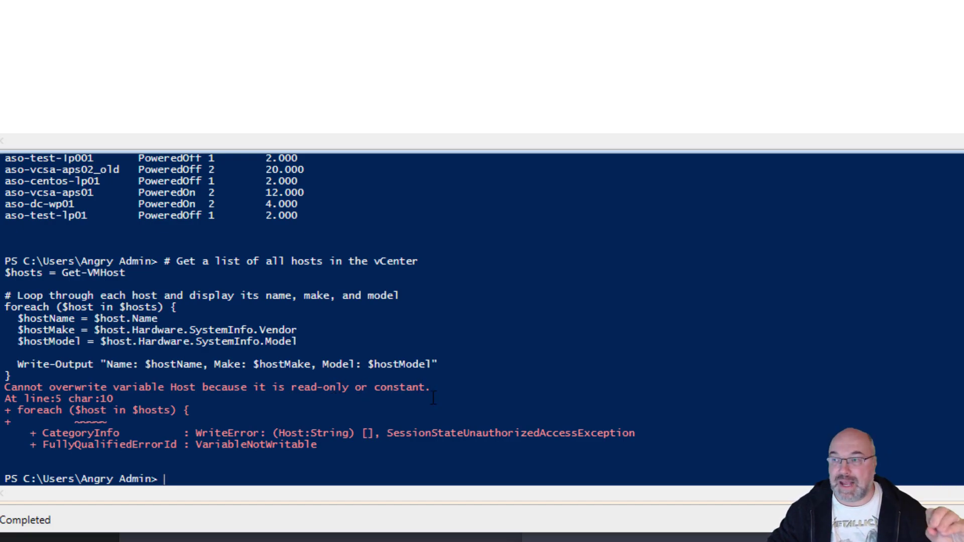
{"action": "mouse_move", "coordinate": [466, 512]}
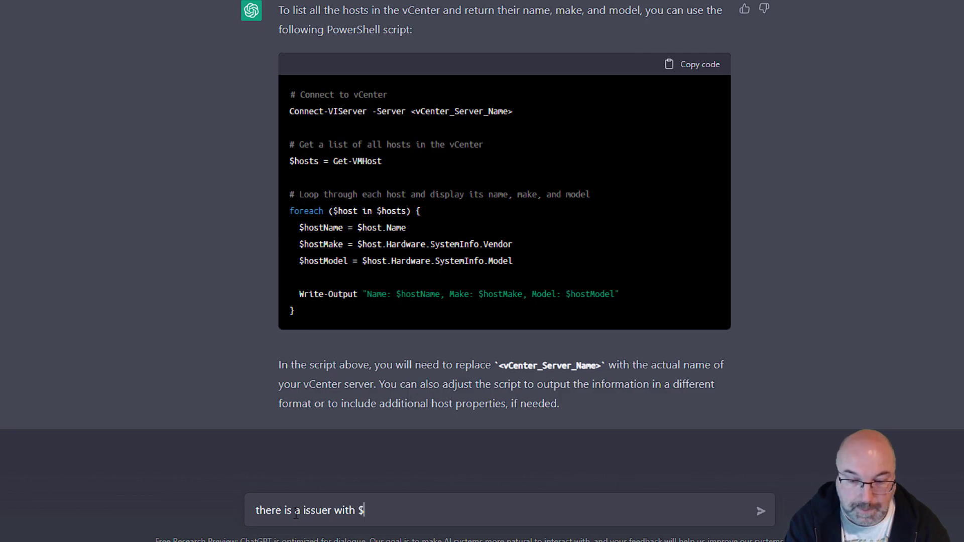
- Draft a ChatGPT follow-up noting an issue with the $host variable
{"action": "type", "text": "host"}
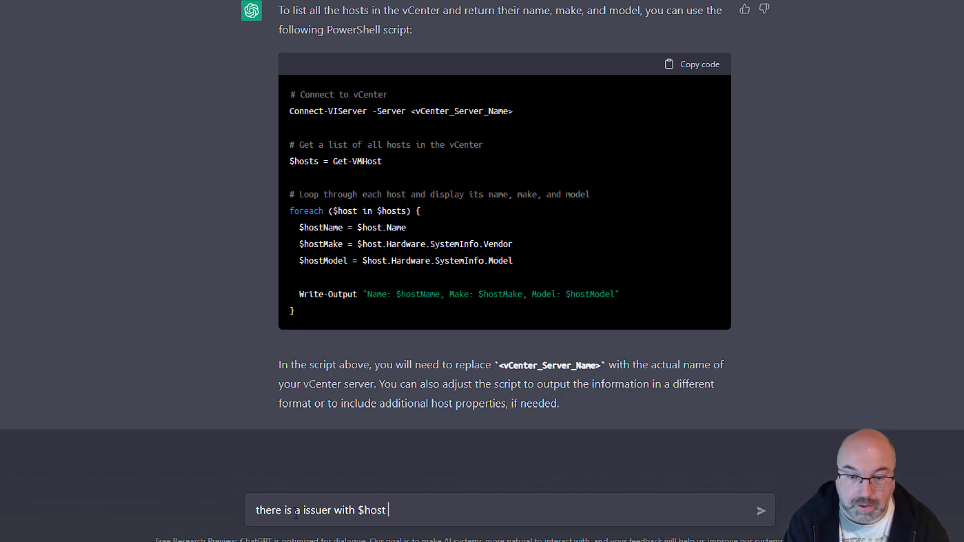
{"action": "type", "text": "variable"}
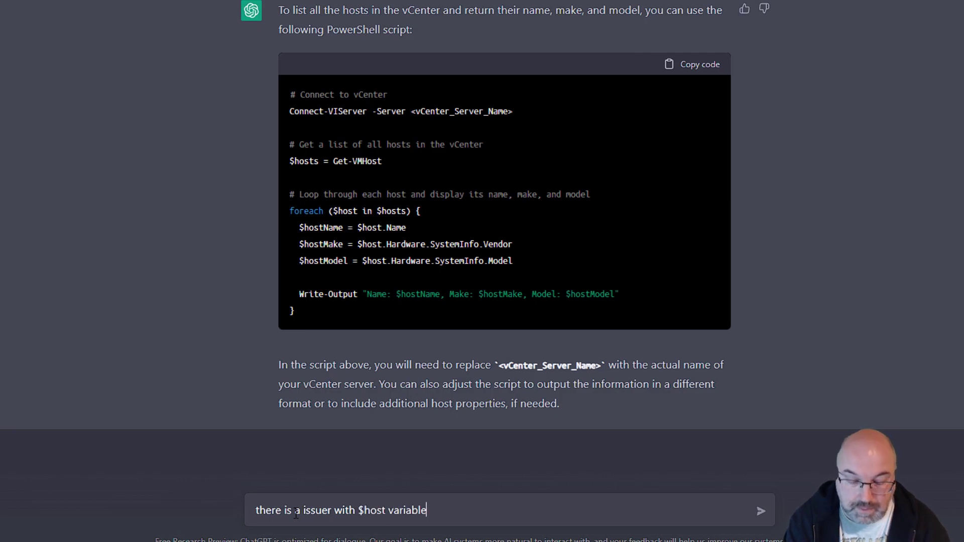
{"action": "left_click", "coordinate": [762, 510]}
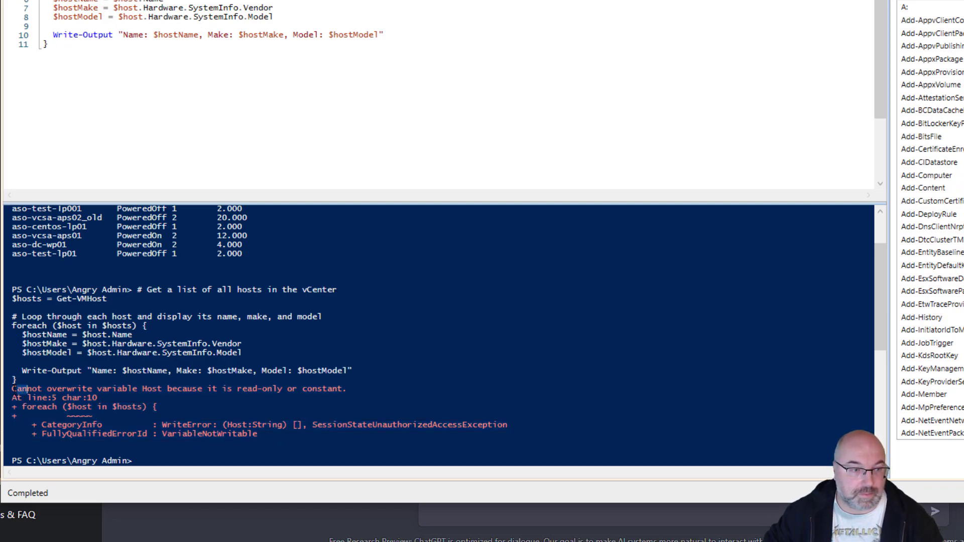
- Select the 'Cannot overwrite variable Host' read-only error text in the ISE console
{"action": "left_click_drag", "start_coordinate": [14, 388], "coordinate": [258, 434]}
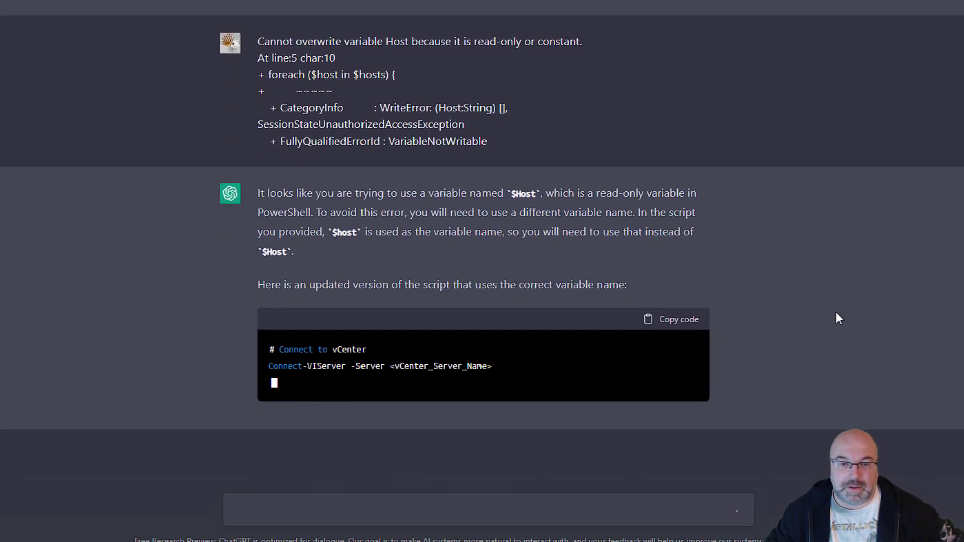
- Ask ChatGPT to correct the code because the variable $host is read-only
{"action": "scroll", "scroll_direction": "down", "scroll_amount": 3}
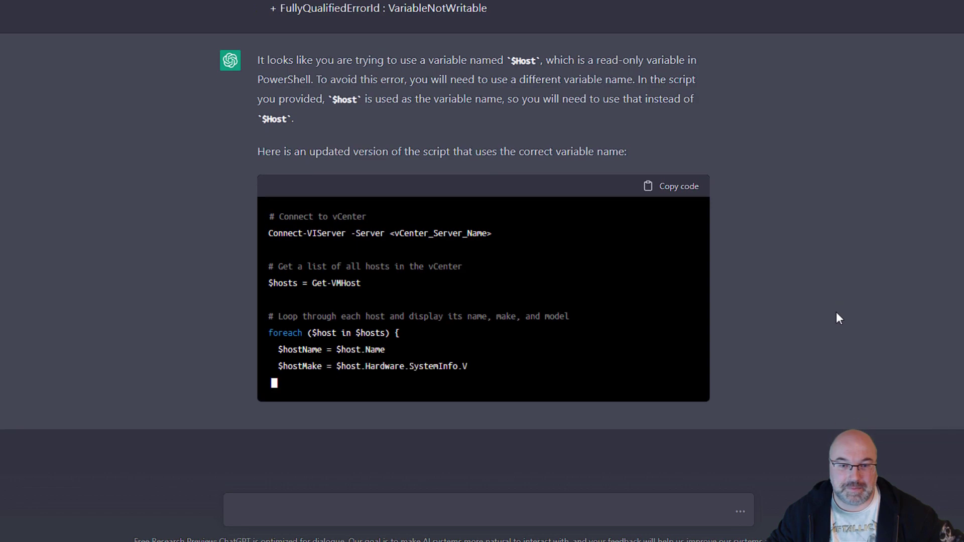
{"action": "scroll", "scroll_direction": "down", "scroll_amount": 3}
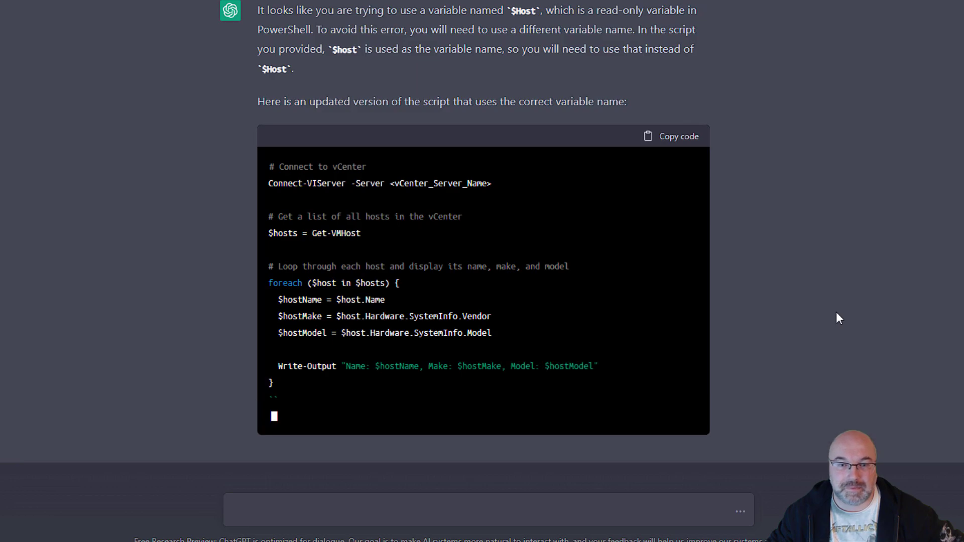
{"action": "scroll", "scroll_direction": "down", "scroll_amount": 3}
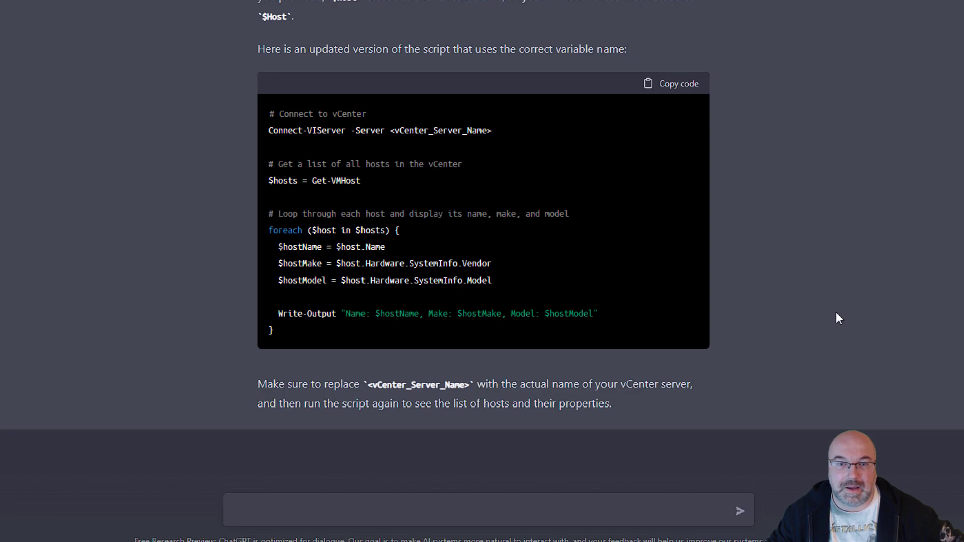
{"action": "scroll", "scroll_direction": "up", "scroll_amount": 3}
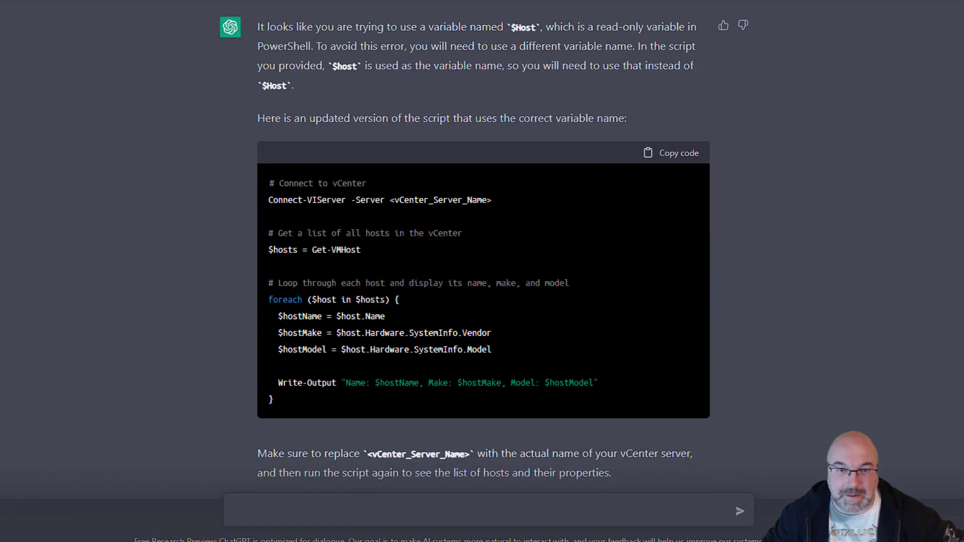
{"action": "scroll", "scroll_direction": "down", "scroll_amount": 3}
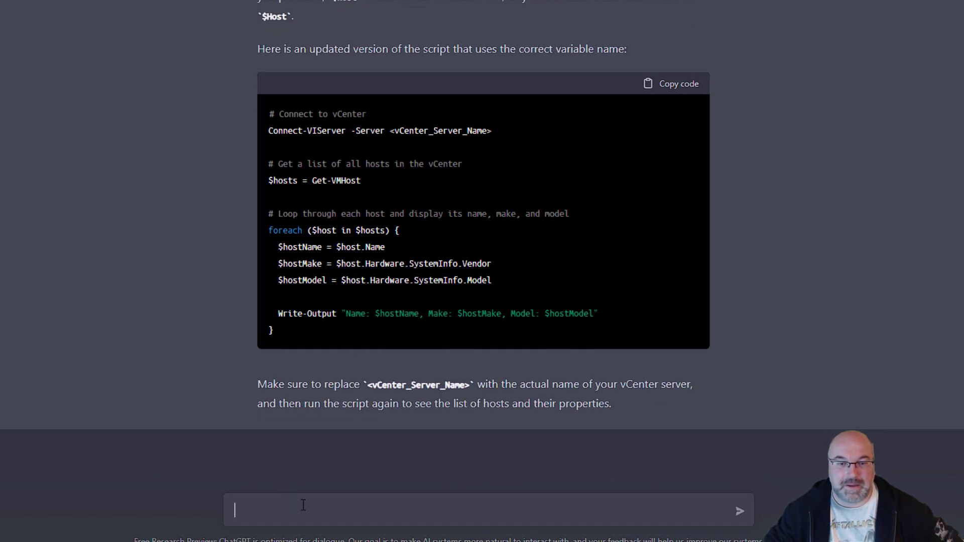
{"action": "type", "text": "the variable"}
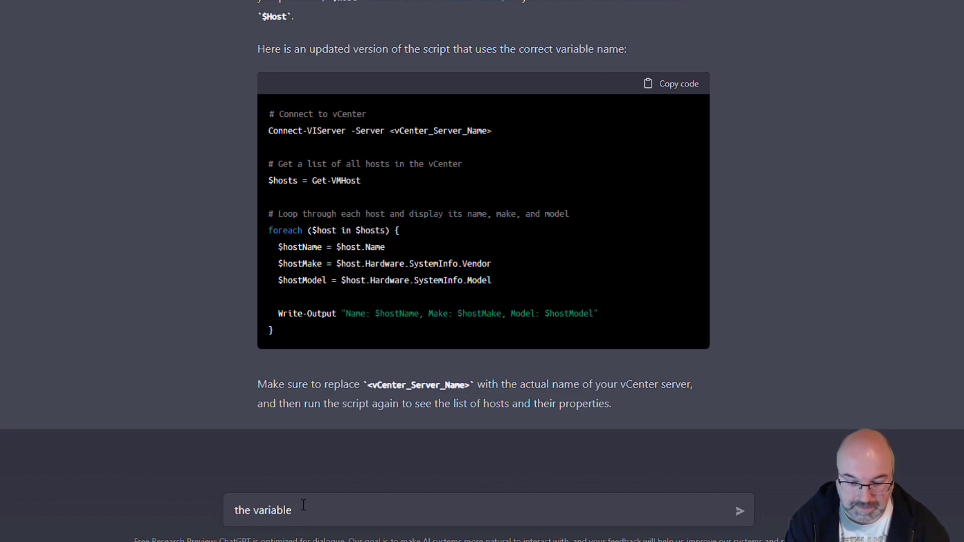
{"action": "type", "text": "$host is read-only can you"}
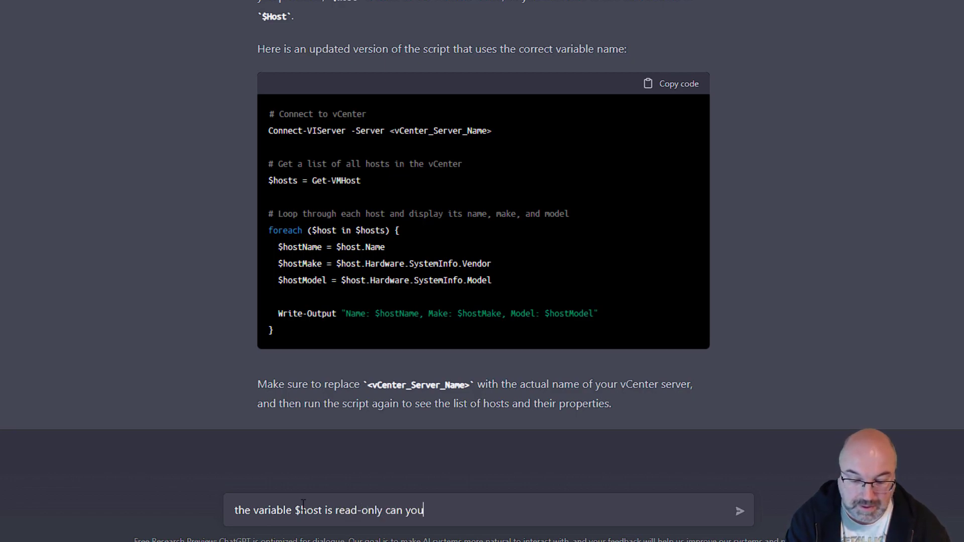
{"action": "type", "text": "correct the"}
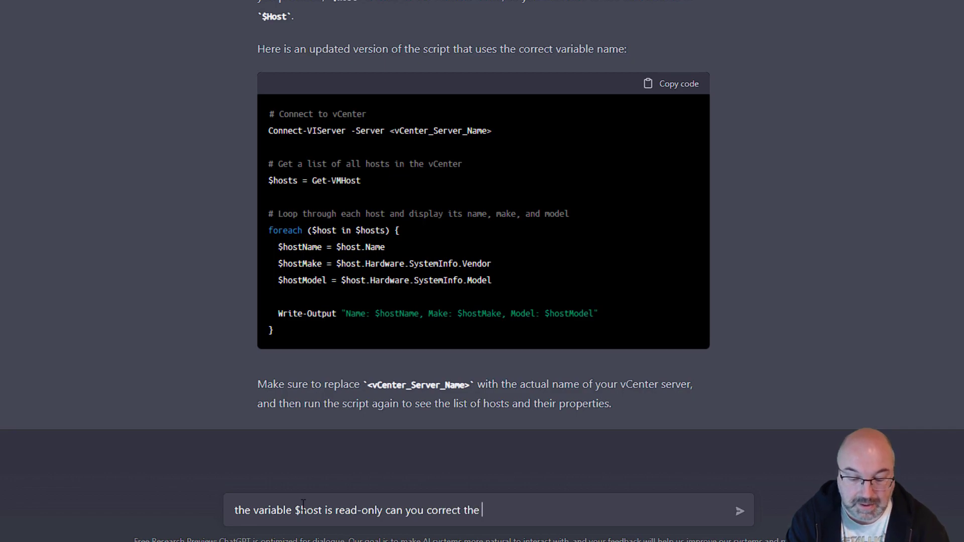
{"action": "type", "text": "code,"}
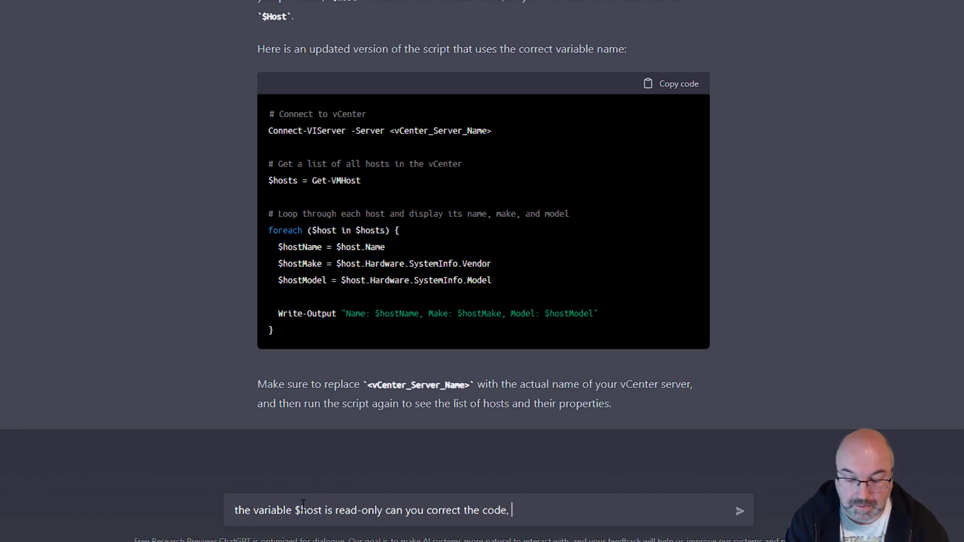
{"action": "left_click", "coordinate": [740, 510]}
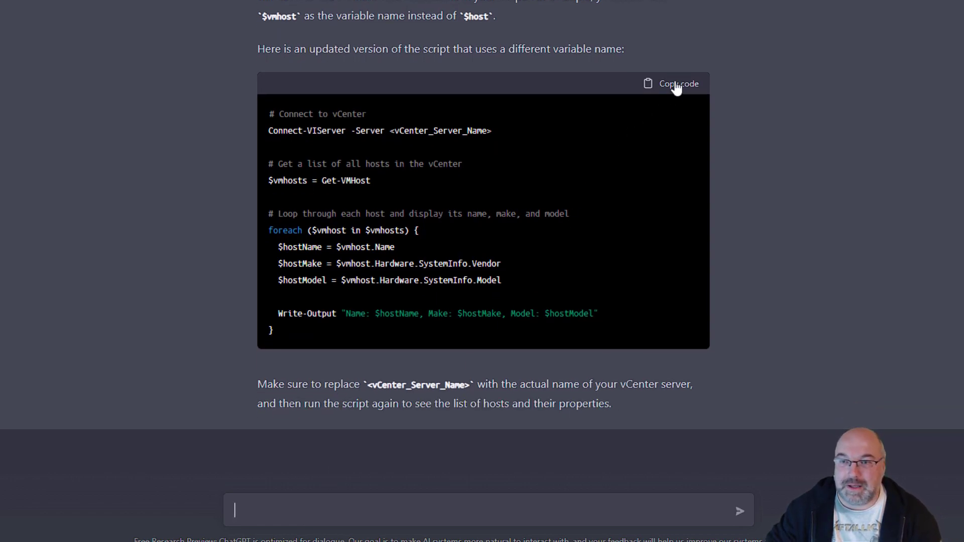
- Copy ChatGPT's revised script that loops with $vmhost instead of $host
{"action": "left_click", "coordinate": [672, 84]}
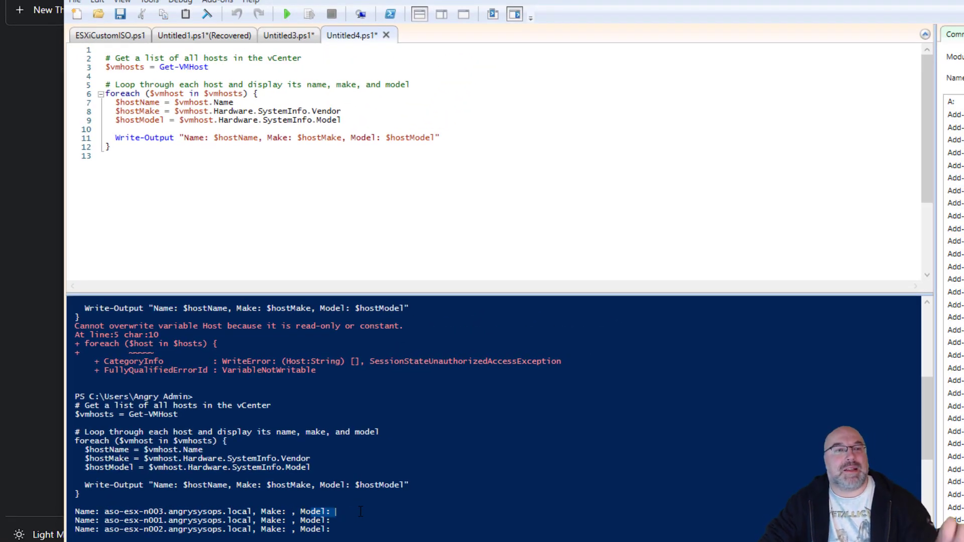
{"action": "mouse_move", "coordinate": [334, 500]}
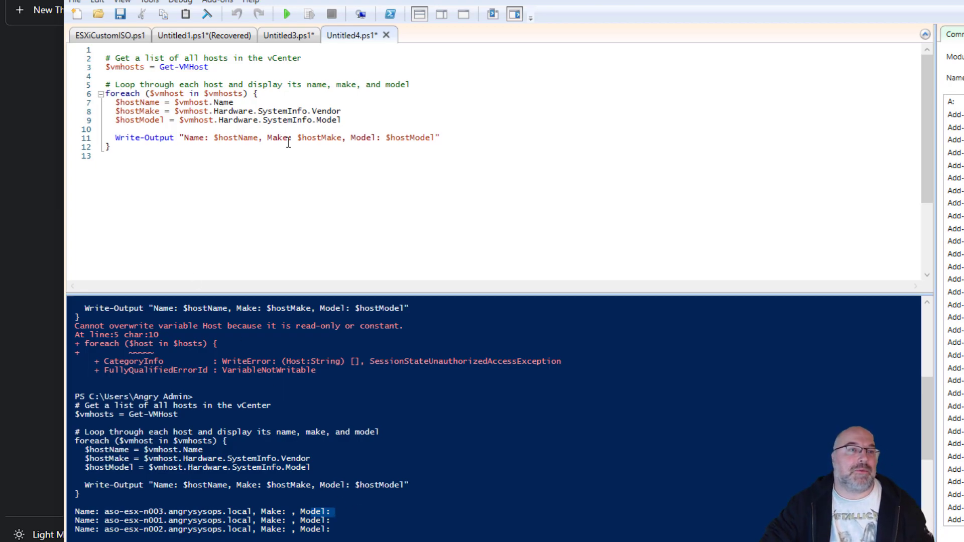
{"action": "mouse_move", "coordinate": [152, 243]}
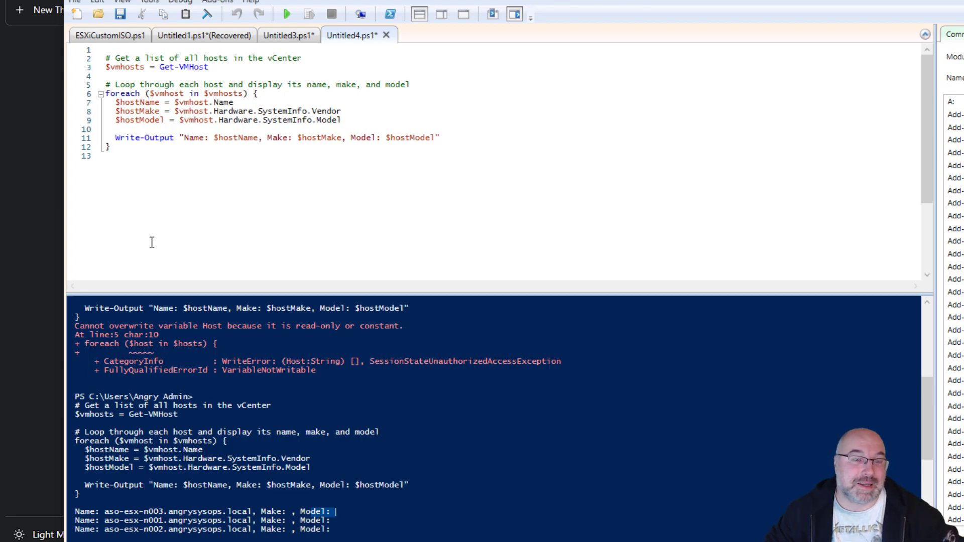
{"action": "mouse_move", "coordinate": [169, 242]}
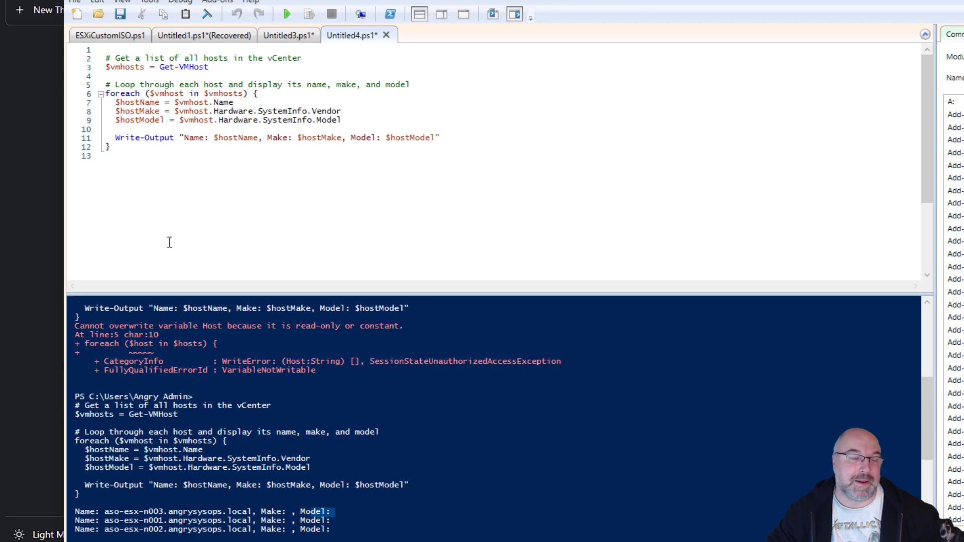
{"action": "mouse_move", "coordinate": [187, 245]}
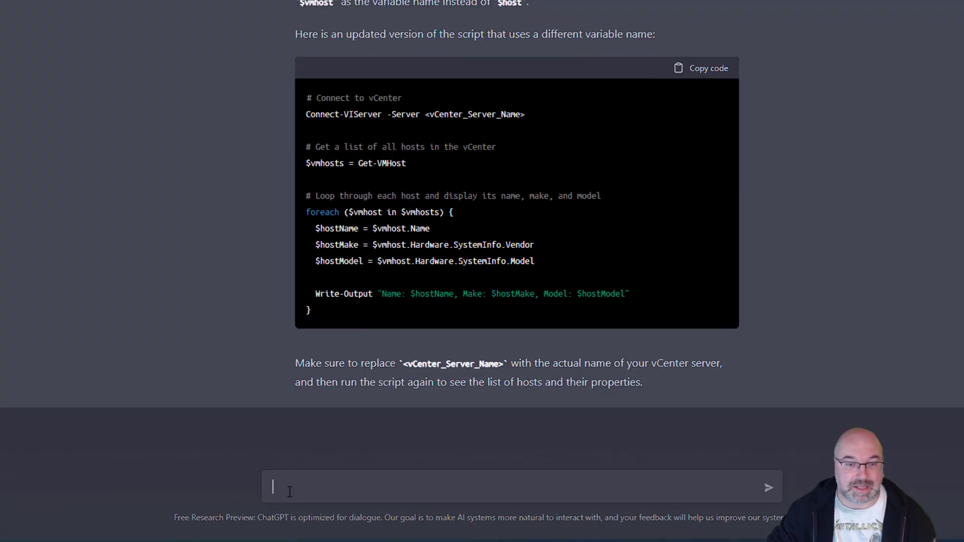
- Tell ChatGPT the script returns a name but no make or model and ask it to correct it
{"action": "type", "text": "the code abou"}
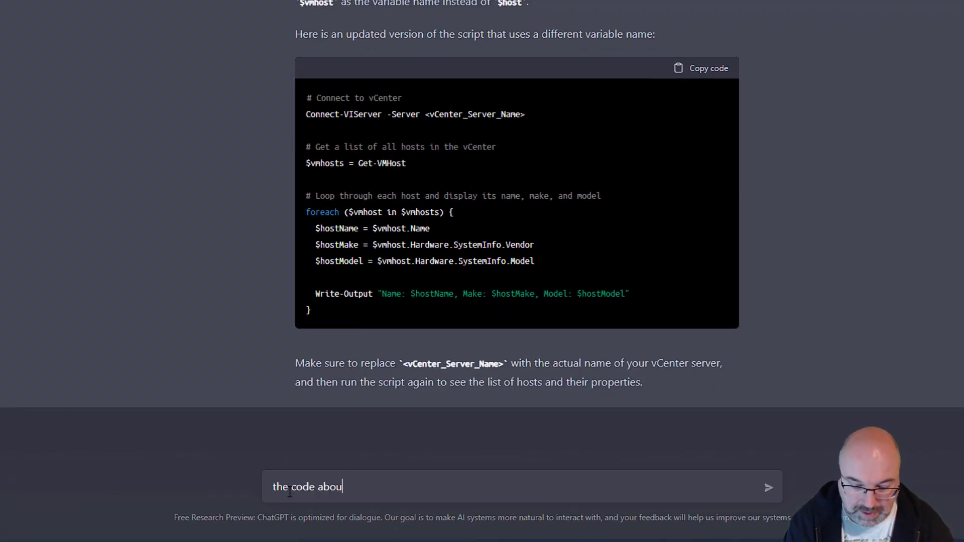
{"action": "key", "text": "Backspace"}
{"action": "type", "text": "ve gives us"}
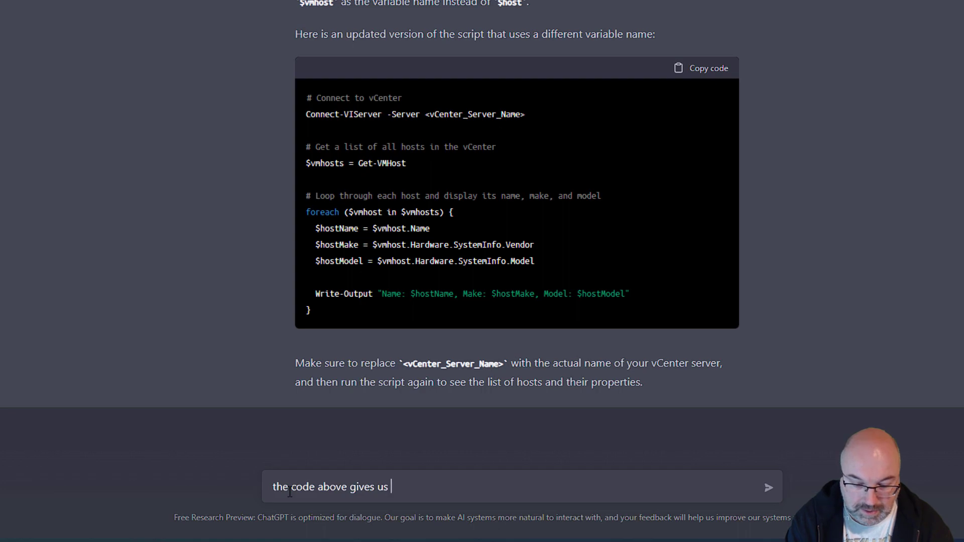
{"action": "type", "text": "a name but not n"}
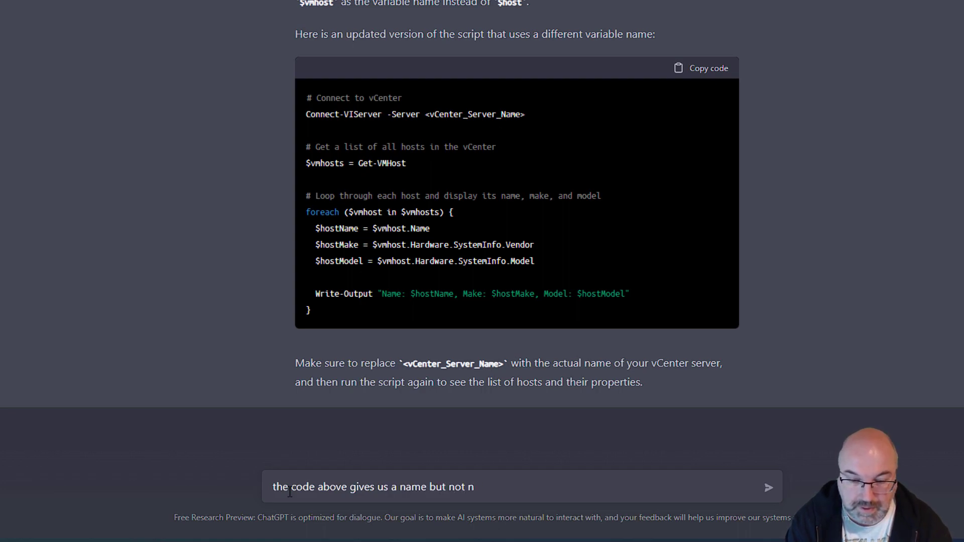
{"action": "type", "text": "make and m"}
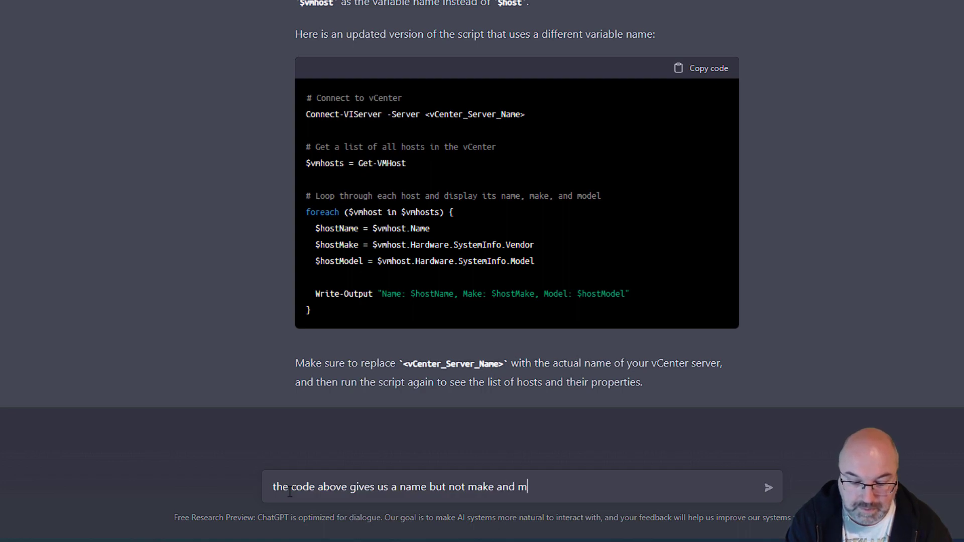
{"action": "type", "text": "odel"}
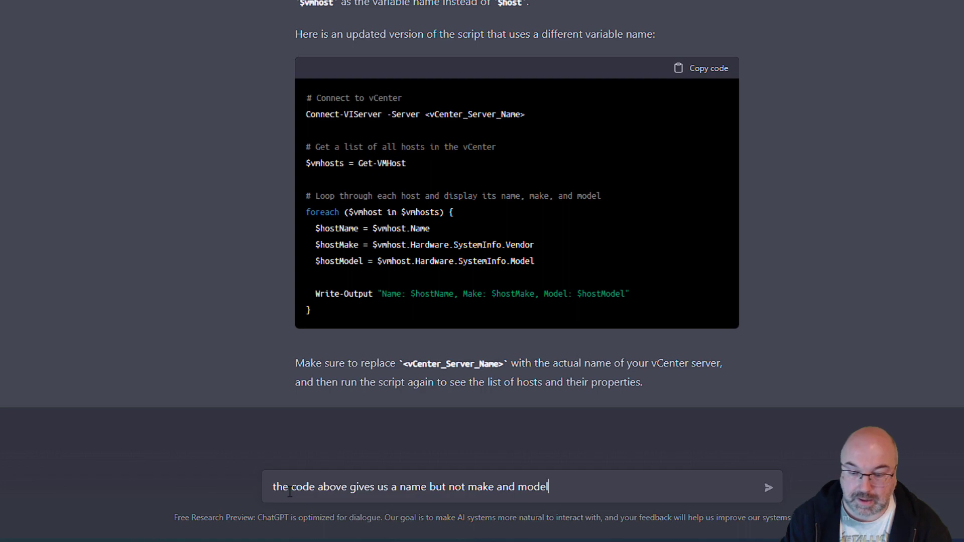
{"action": "type", "text": ", can you c"}
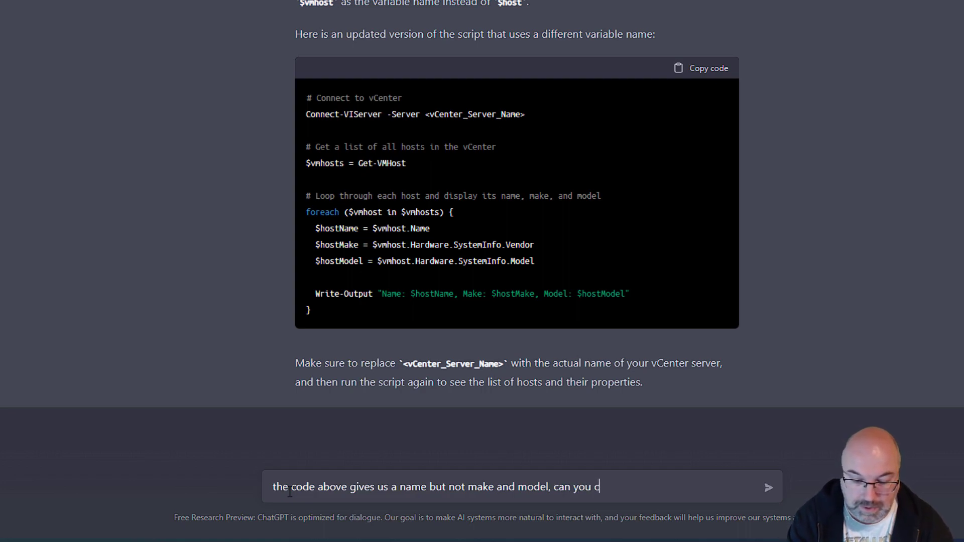
{"action": "type", "text": "orect it"}
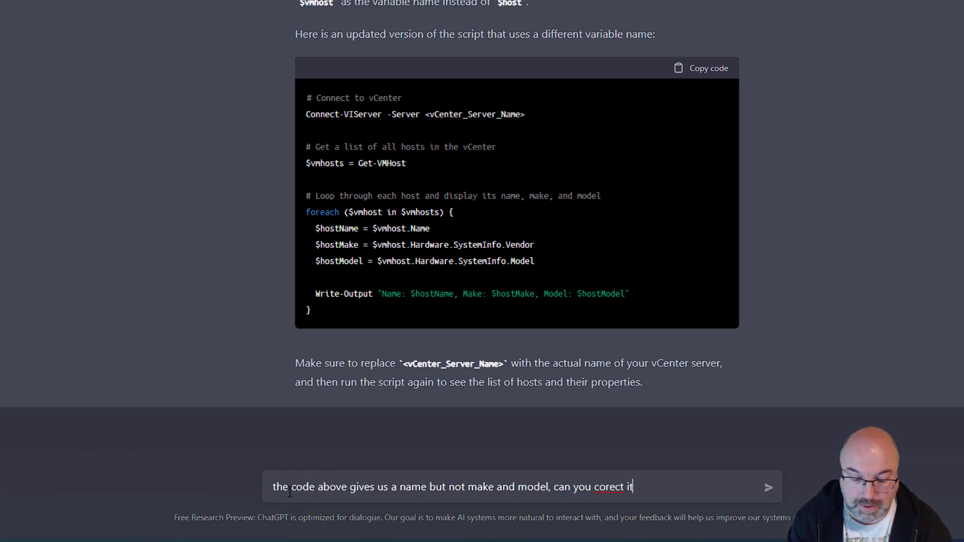
{"action": "type", "text": "?"}
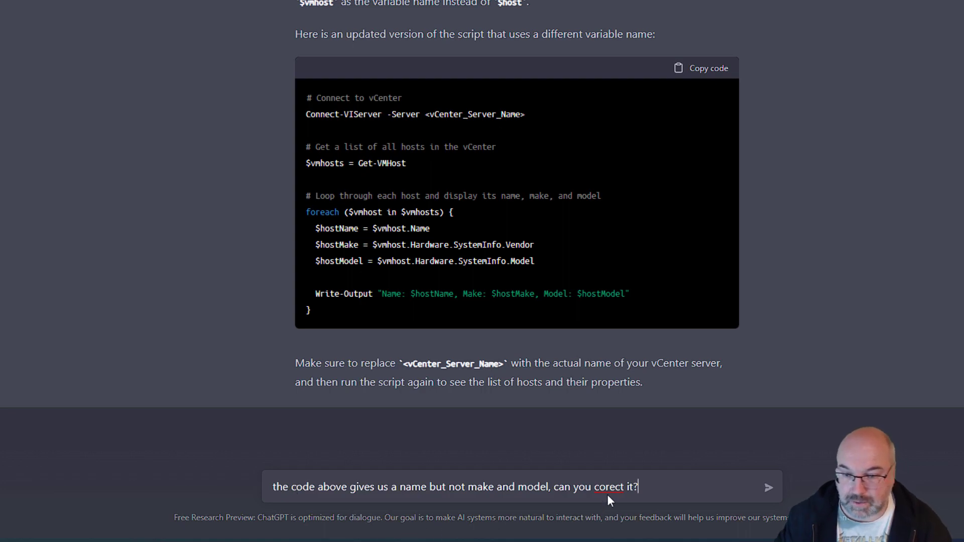
{"action": "type", "text": "correct"}
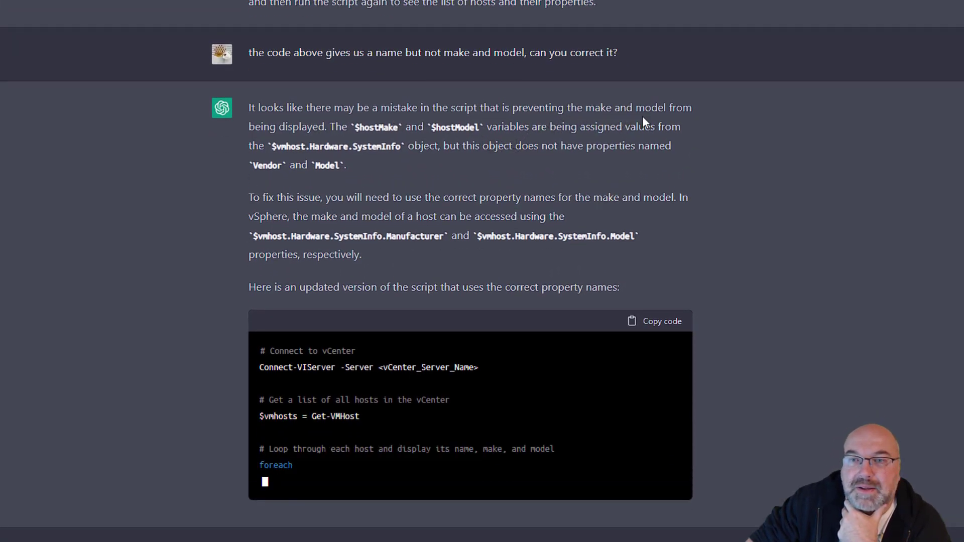
- Review and copy the corrected script reading Hardware.SystemInfo.Manufacturer and Model
{"action": "scroll", "scroll_direction": "down", "scroll_amount": 3}
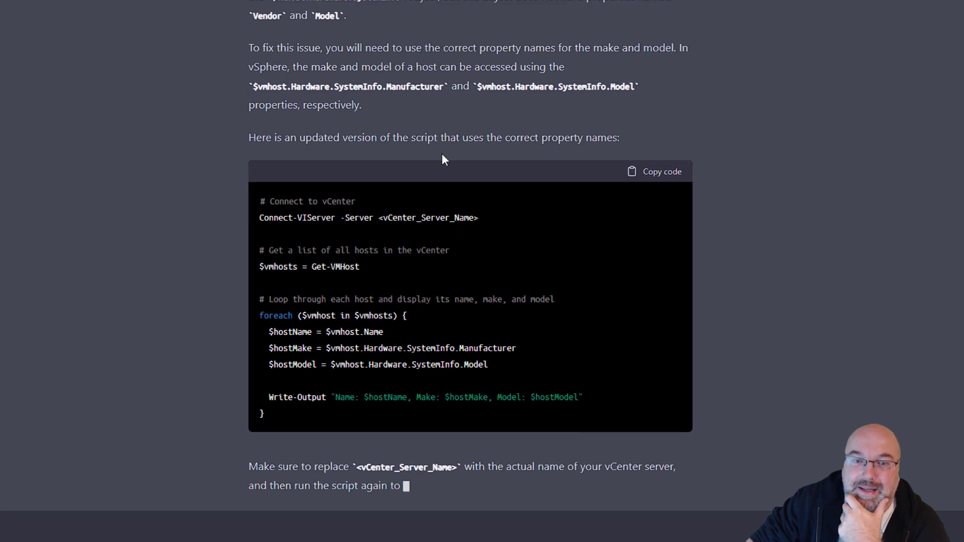
{"action": "scroll", "scroll_direction": "down", "scroll_amount": 3}
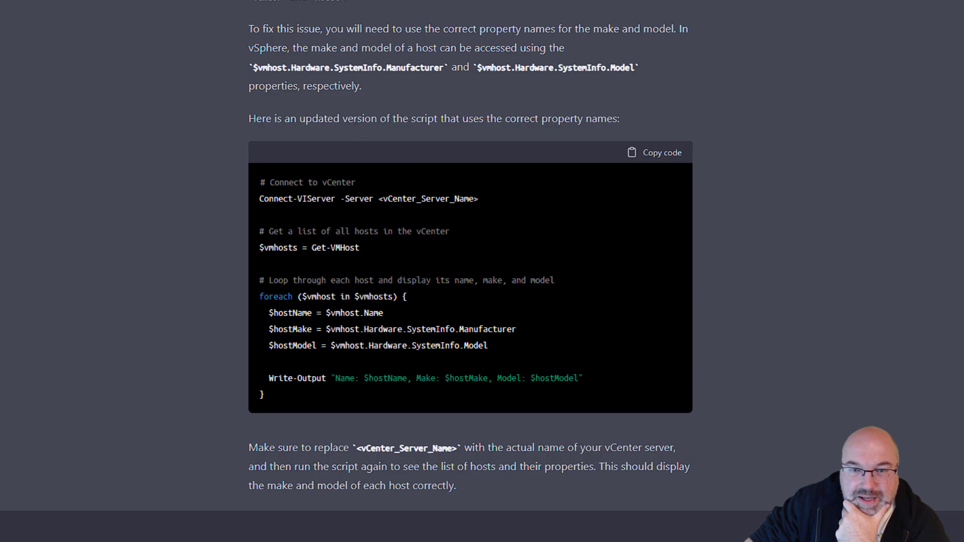
{"action": "mouse_move", "coordinate": [348, 341]}
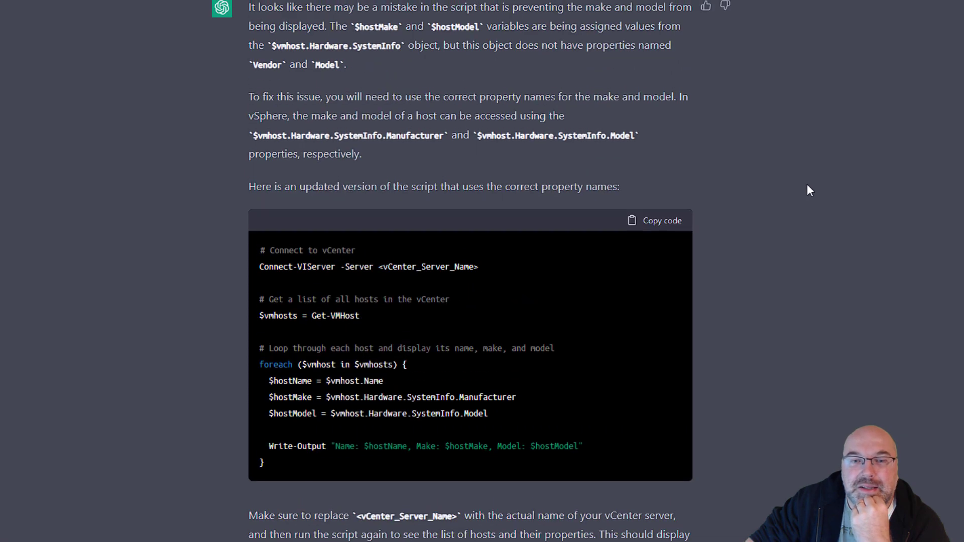
{"action": "mouse_move", "coordinate": [503, 154]}
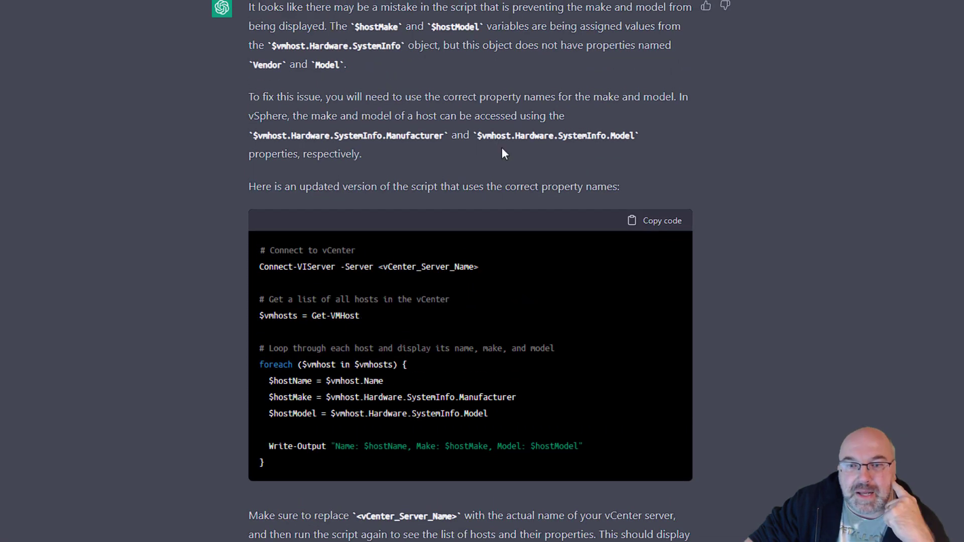
{"action": "left_click", "coordinate": [663, 220]}
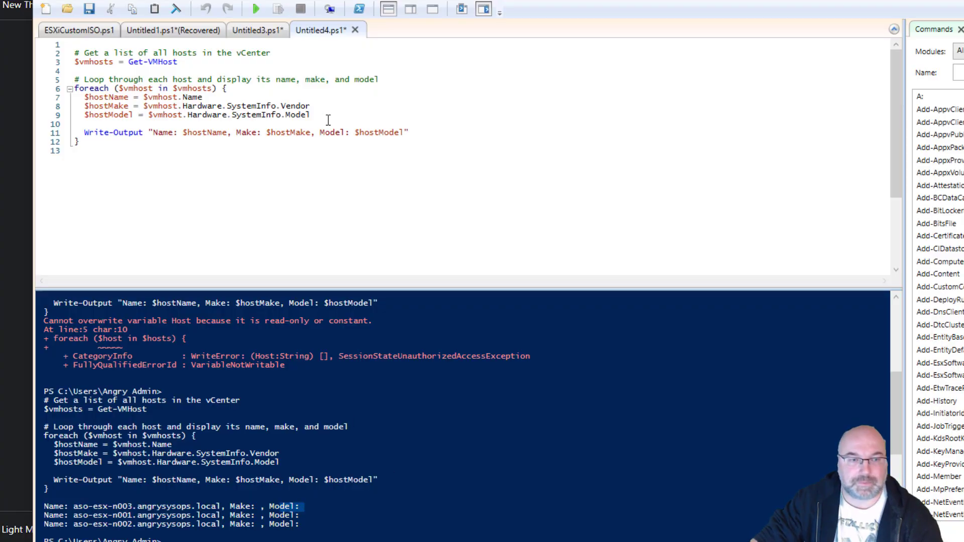
- Run the corrected loop script in a new tab, note the Get-VMHost call, and start another blank script
{"action": "left_click", "coordinate": [47, 12]}
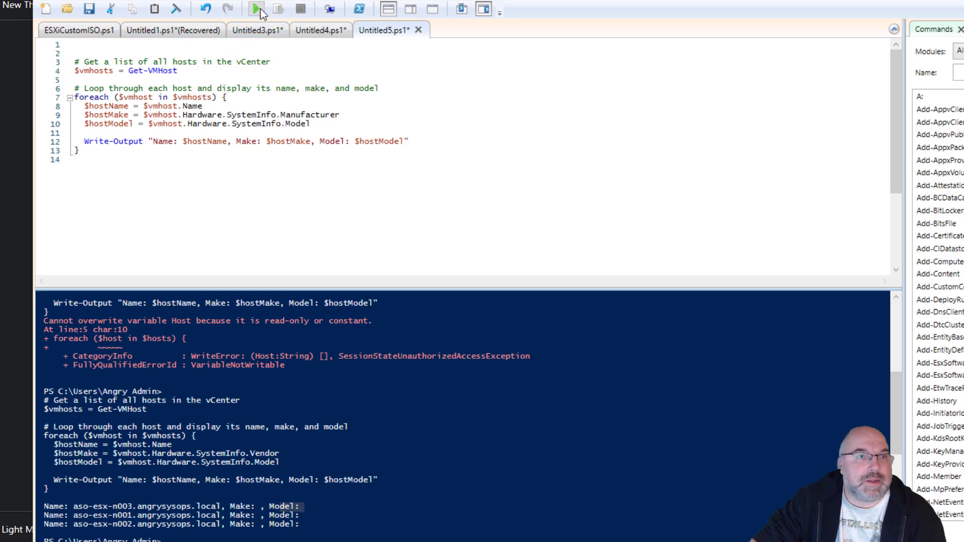
{"action": "left_click", "coordinate": [255, 9]}
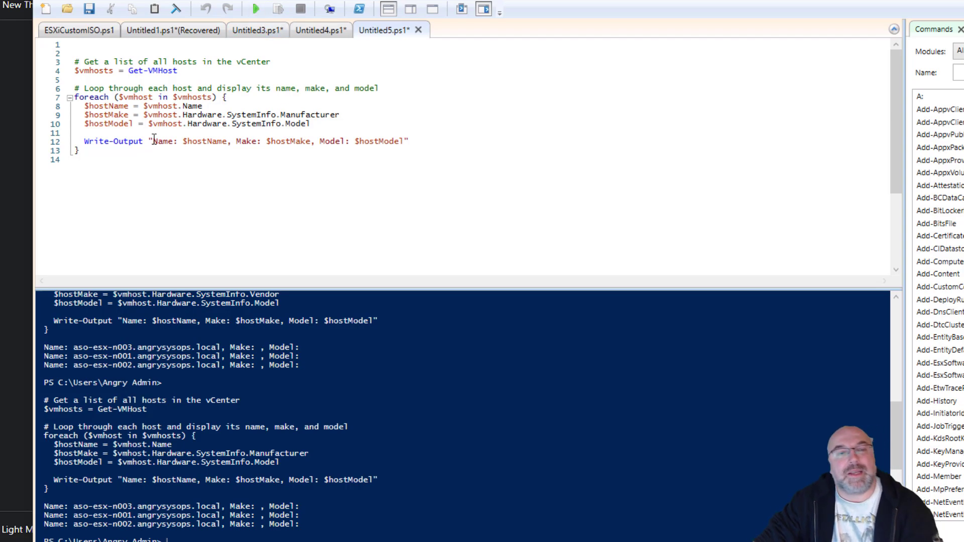
{"action": "left_click_drag", "start_coordinate": [183, 114], "coordinate": [311, 123]}
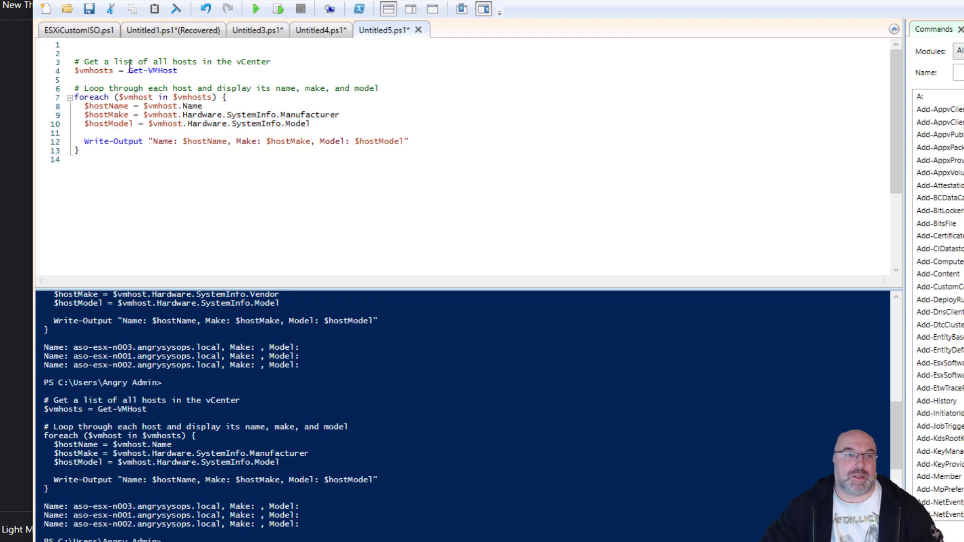
{"action": "double_click", "coordinate": [156, 70]}
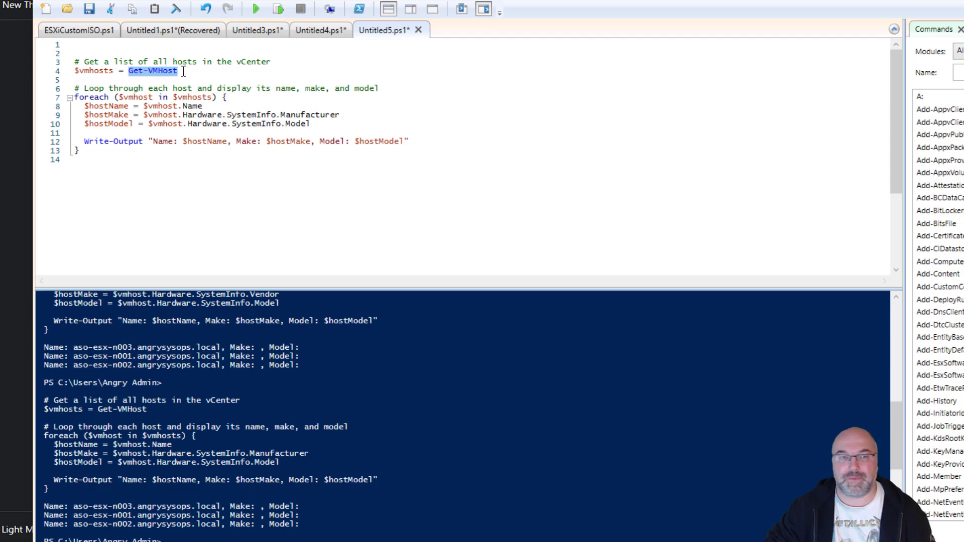
{"action": "left_click", "coordinate": [47, 10]}
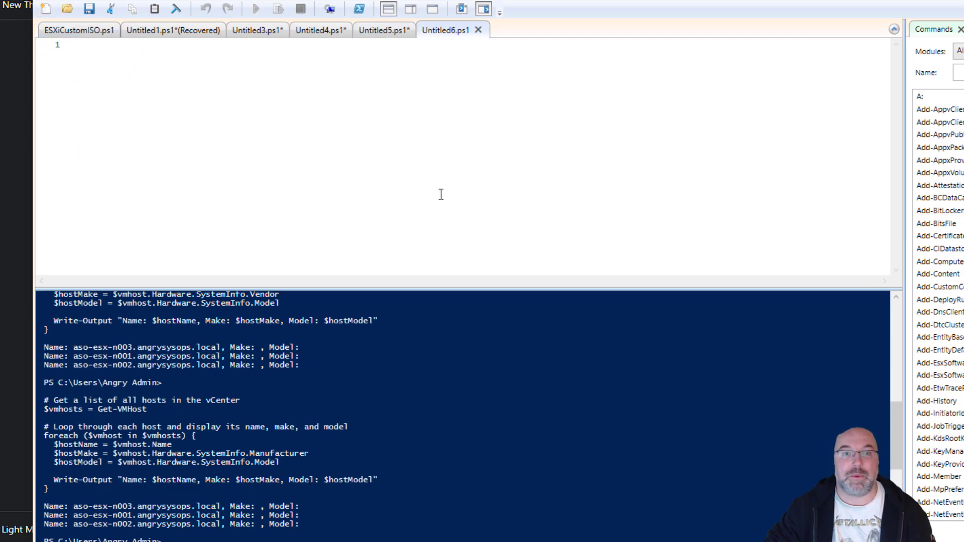
- Write Get-Cluster | Get-VMHost | select parent,name,model in the new script and run it
{"action": "left_click", "coordinate": [73, 46]}
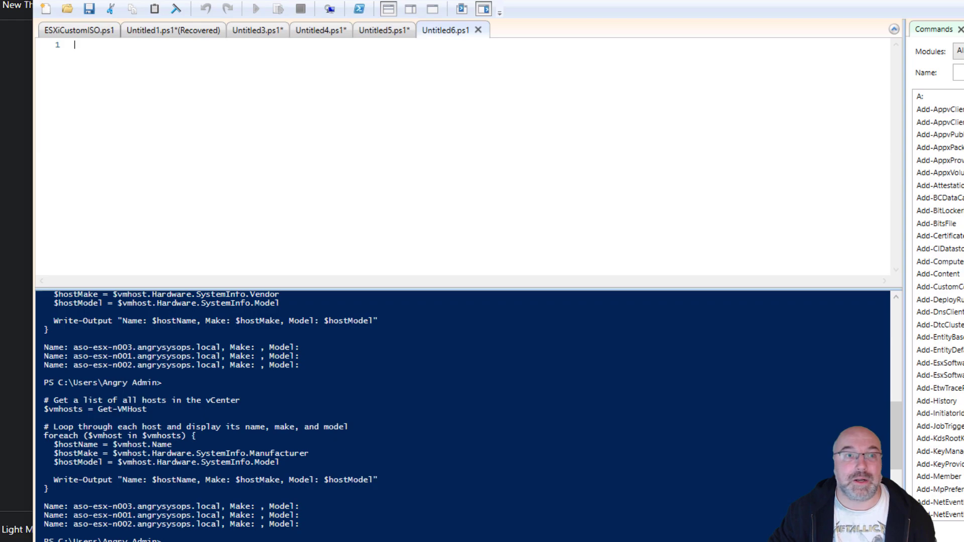
{"action": "type", "text": "get-"}
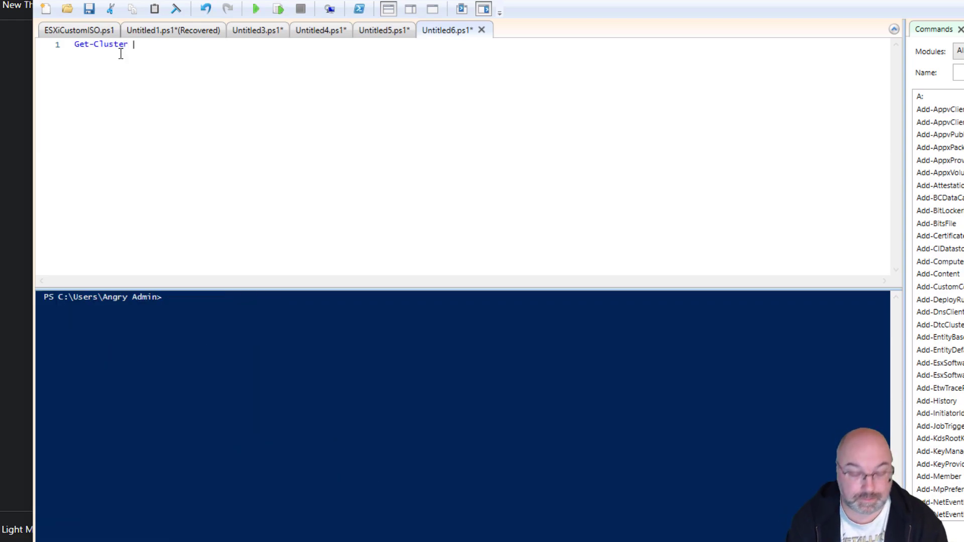
{"action": "type", "text": "get"}
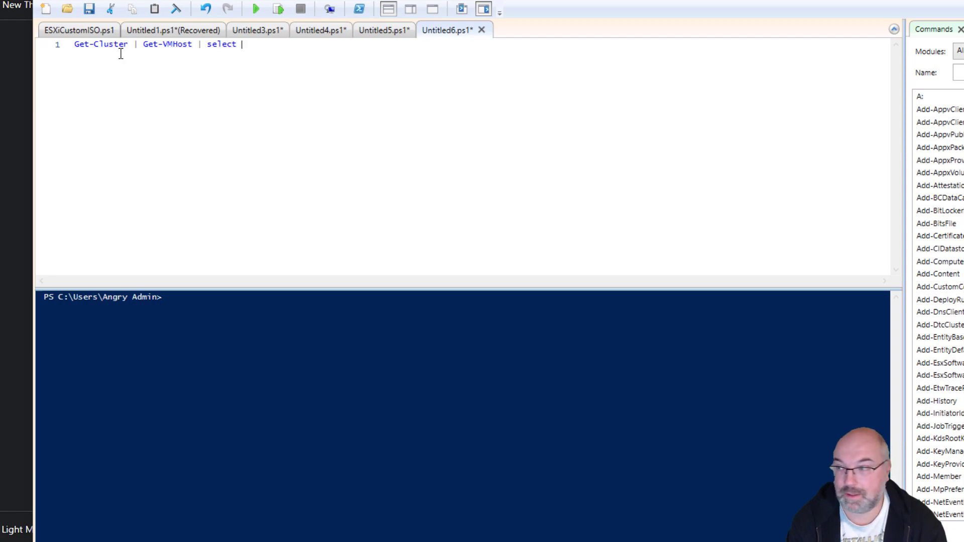
{"action": "type", "text": "pare"}
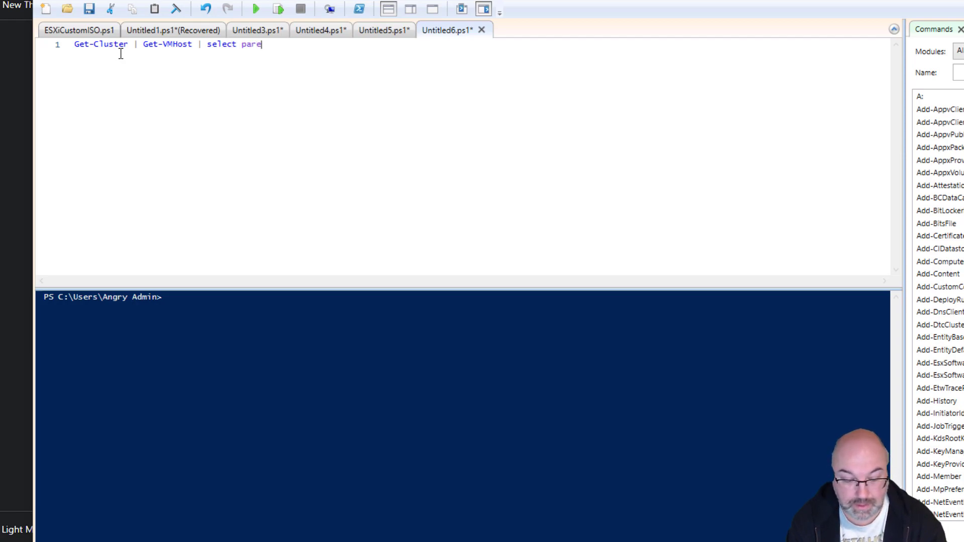
{"action": "type", "text": "nt"}
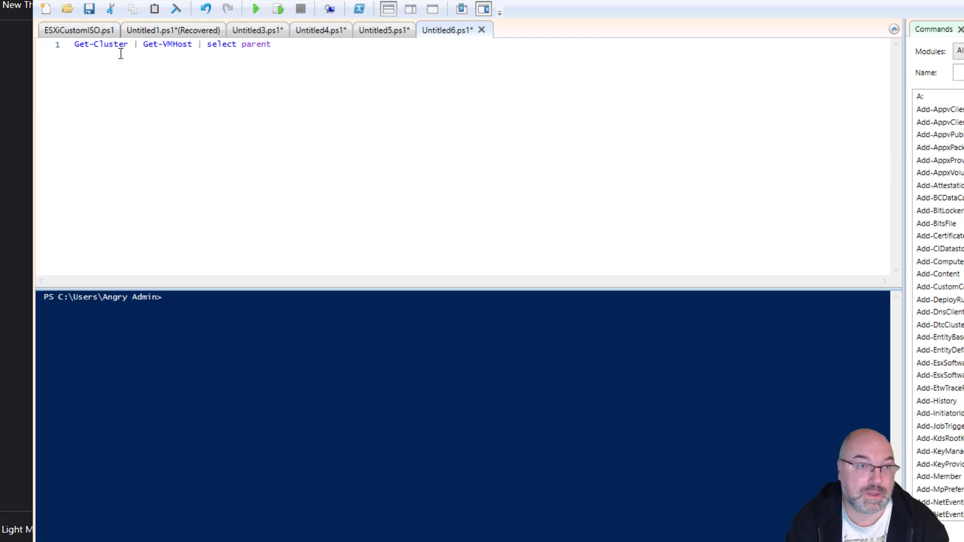
{"action": "type", "text": ","}
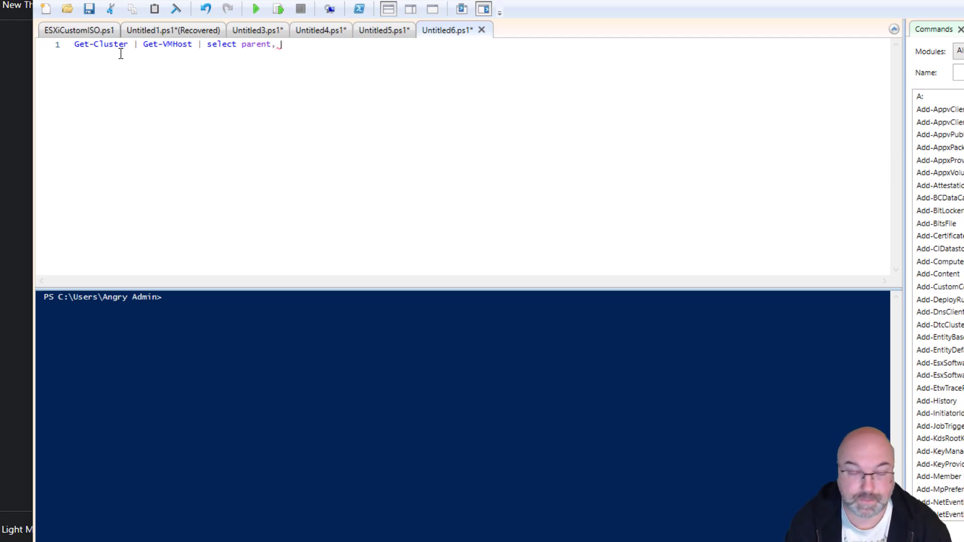
{"action": "type", "text": "name"}
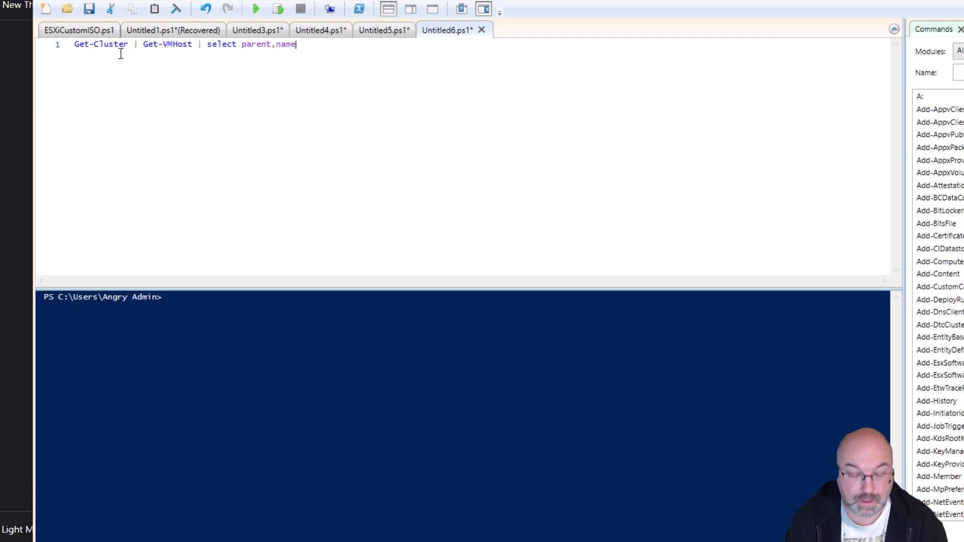
{"action": "type", "text": ","}
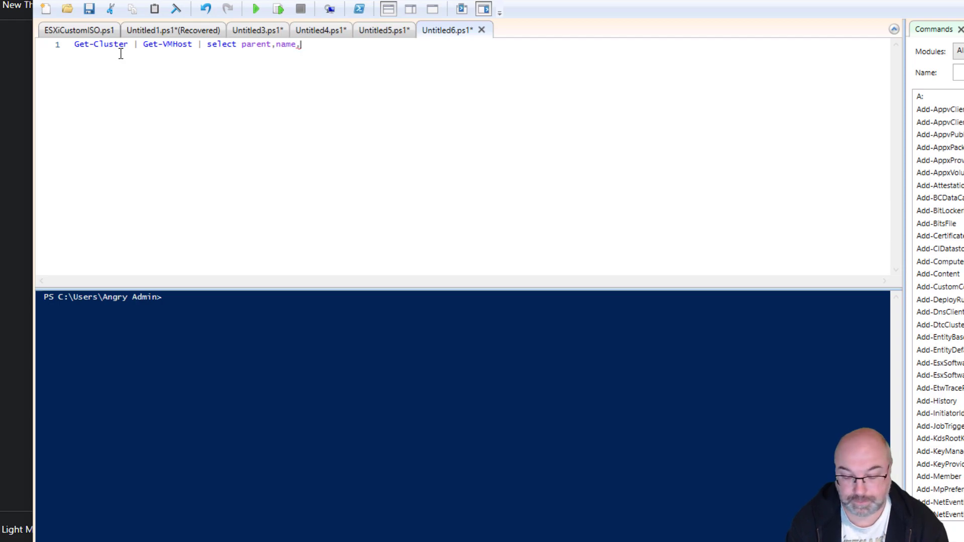
{"action": "type", "text": "model"}
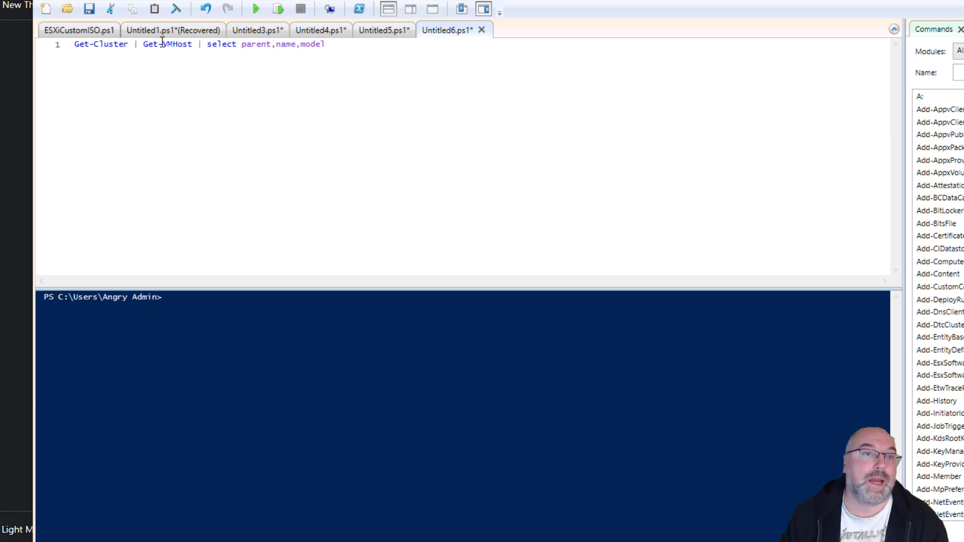
{"action": "left_click", "coordinate": [256, 10]}
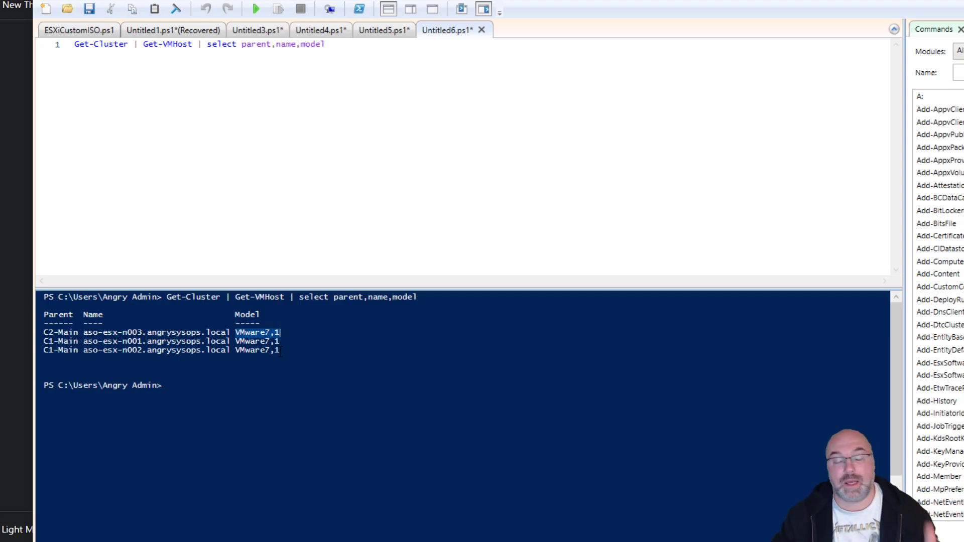
{"action": "mouse_move", "coordinate": [251, 31]}
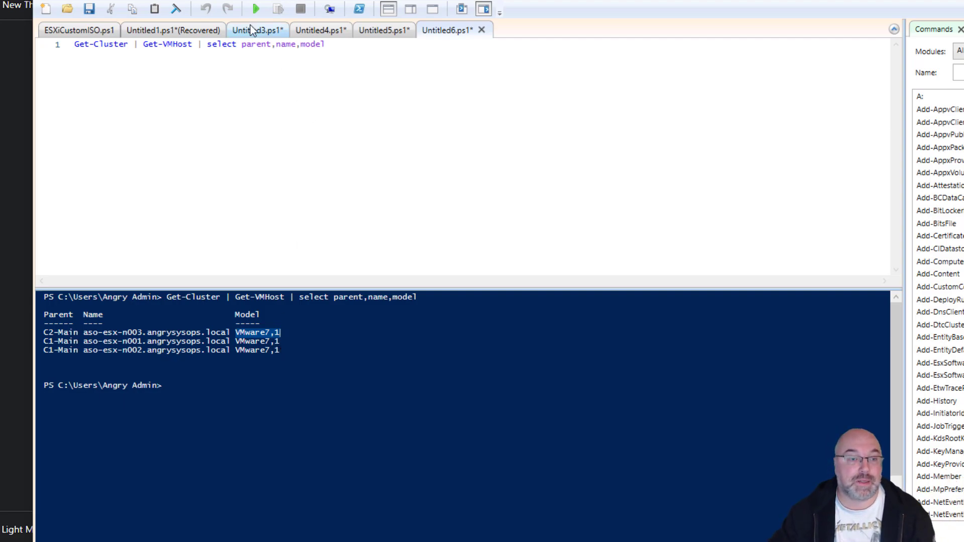
- Rerun the earlier $host and corrected loop scripts for comparison and clear the console with cls
{"action": "left_click", "coordinate": [254, 29]}
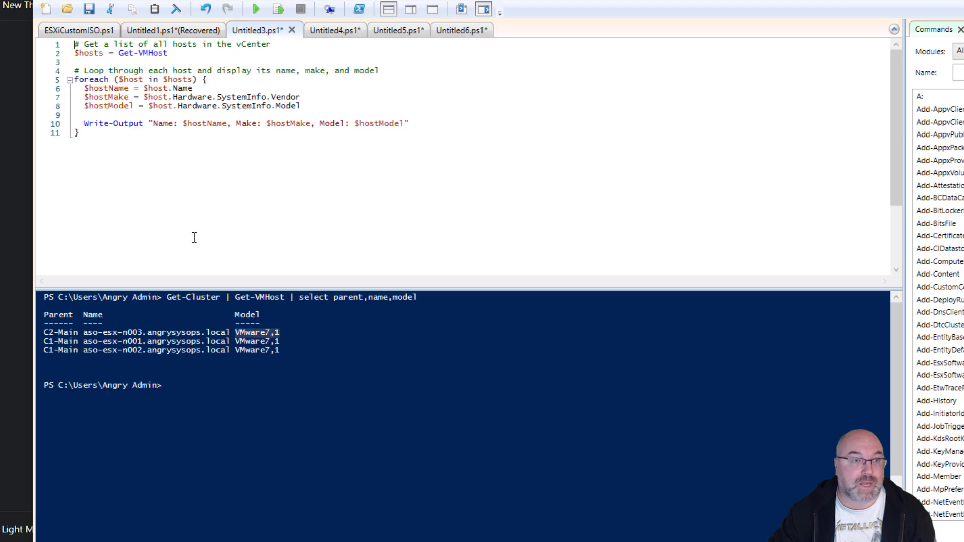
{"action": "mouse_move", "coordinate": [256, 25]}
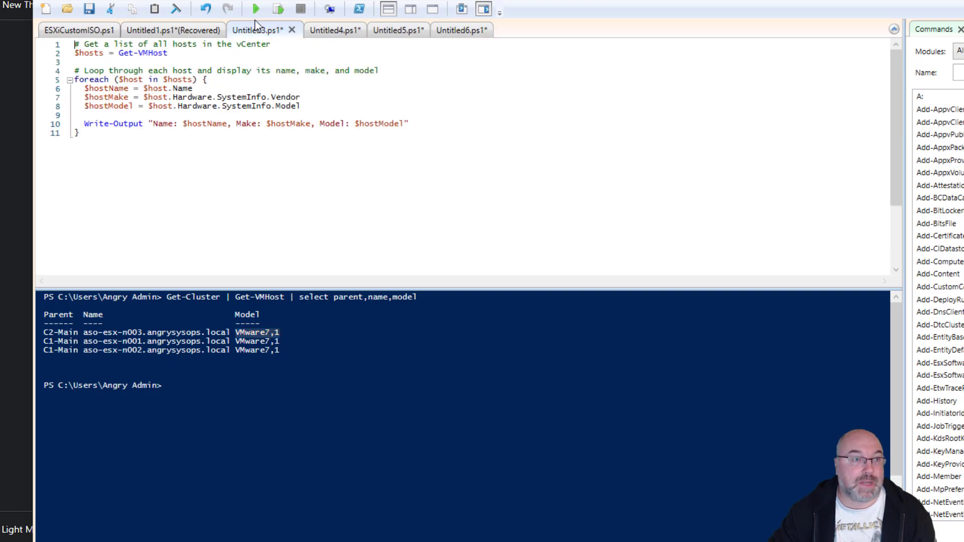
{"action": "left_click", "coordinate": [256, 8]}
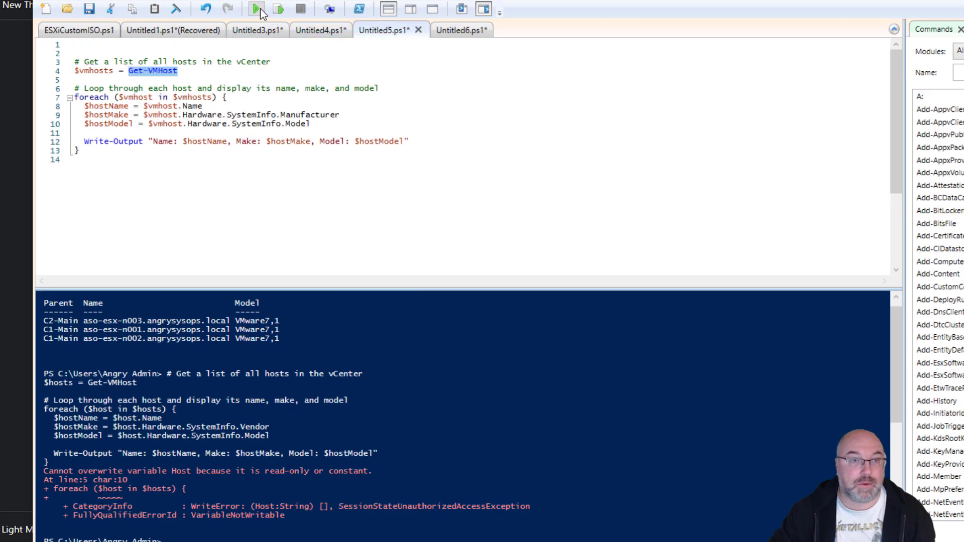
{"action": "left_click", "coordinate": [460, 29]}
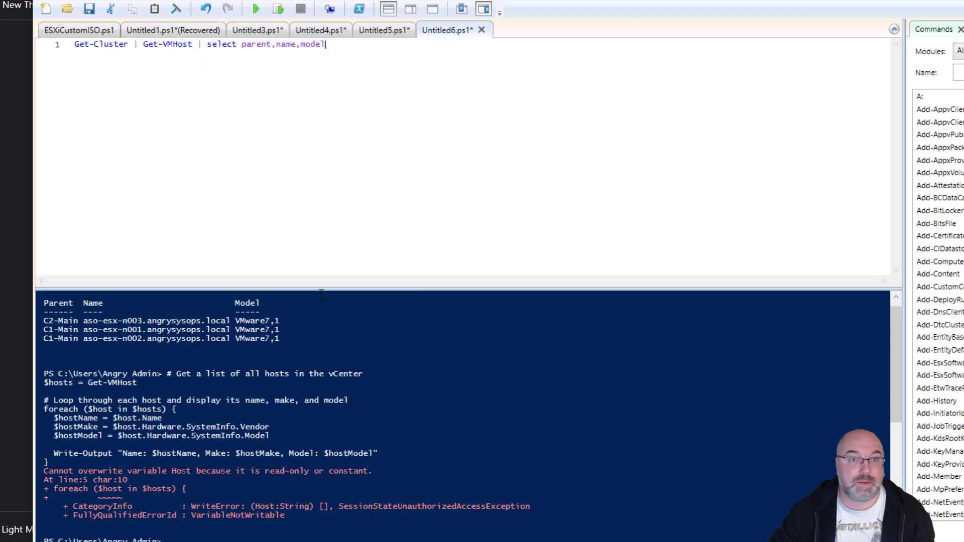
{"action": "type", "text": "cls"}
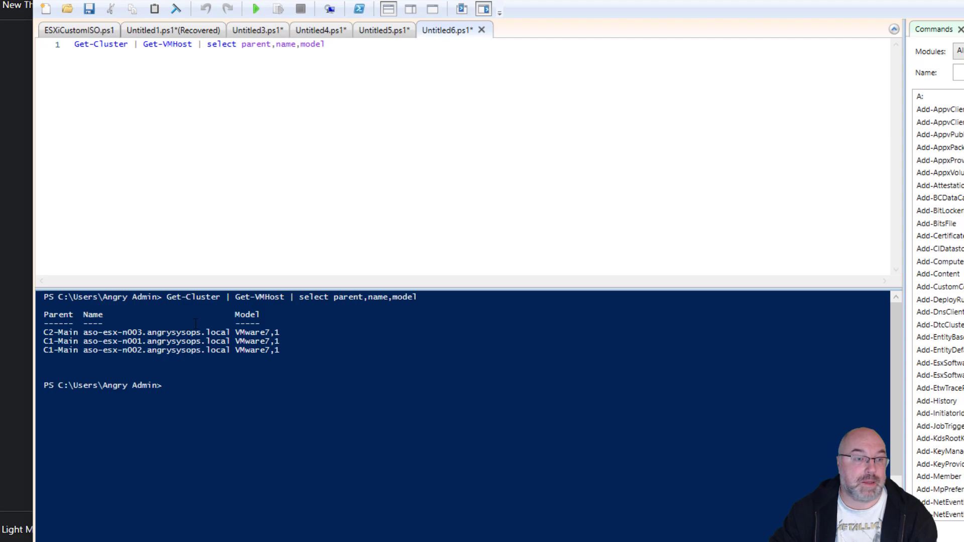
{"action": "left_click", "coordinate": [383, 29]}
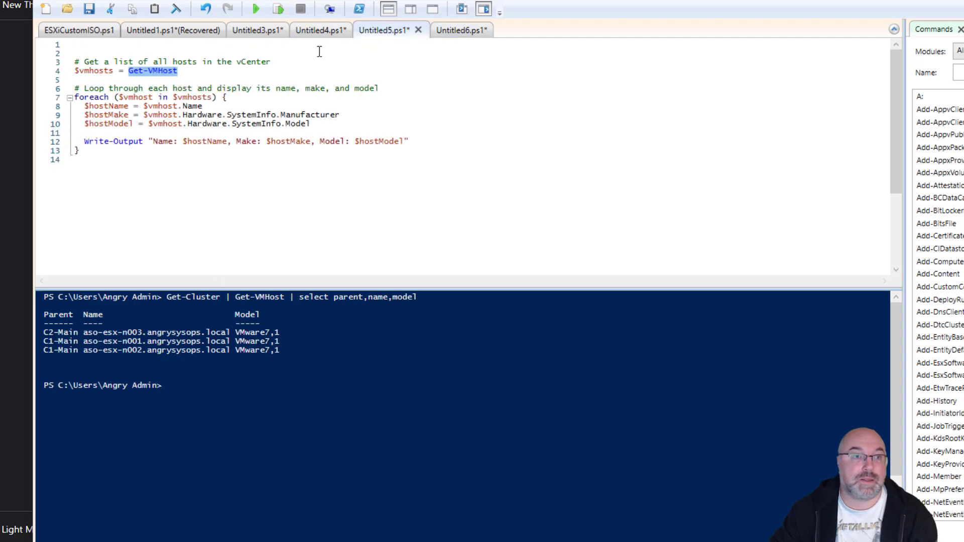
{"action": "mouse_move", "coordinate": [255, 8]}
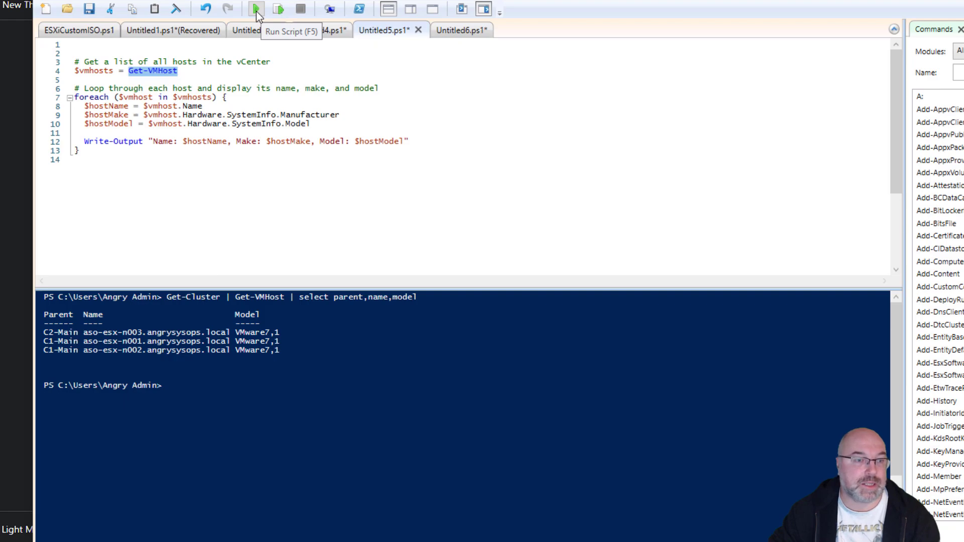
{"action": "left_click", "coordinate": [254, 8]}
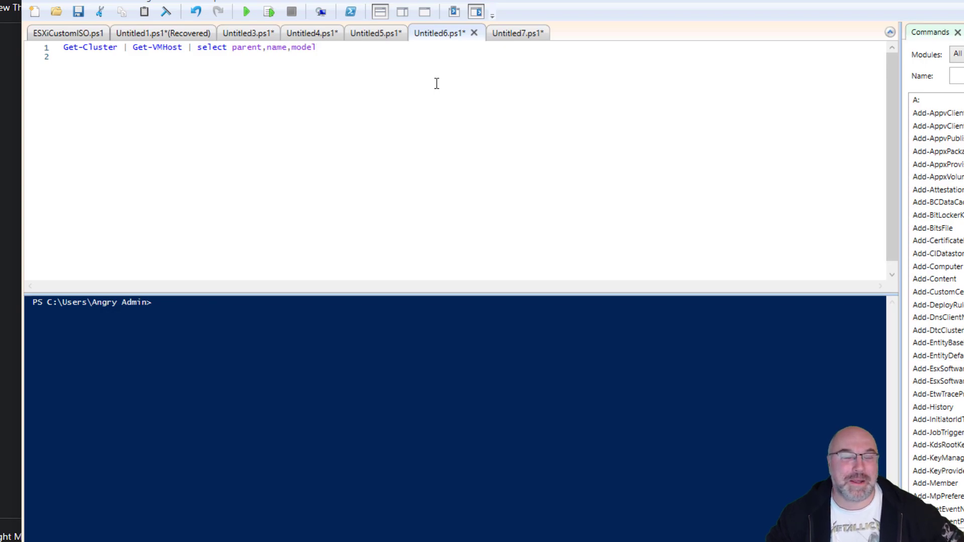
{"action": "mouse_move", "coordinate": [371, 98]}
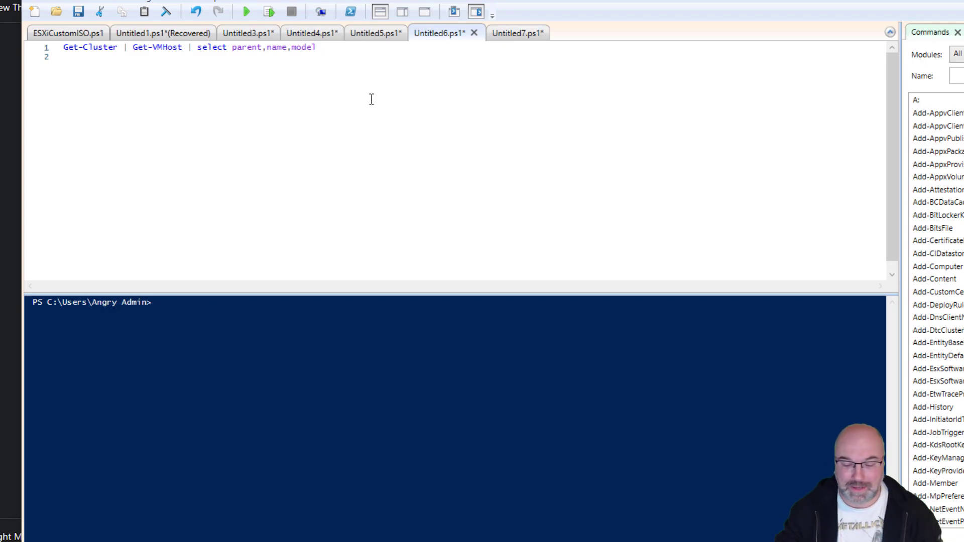
- Append ,make to the one-liner's select list and run it, getting an empty make column
{"action": "type", "text": ",make"}
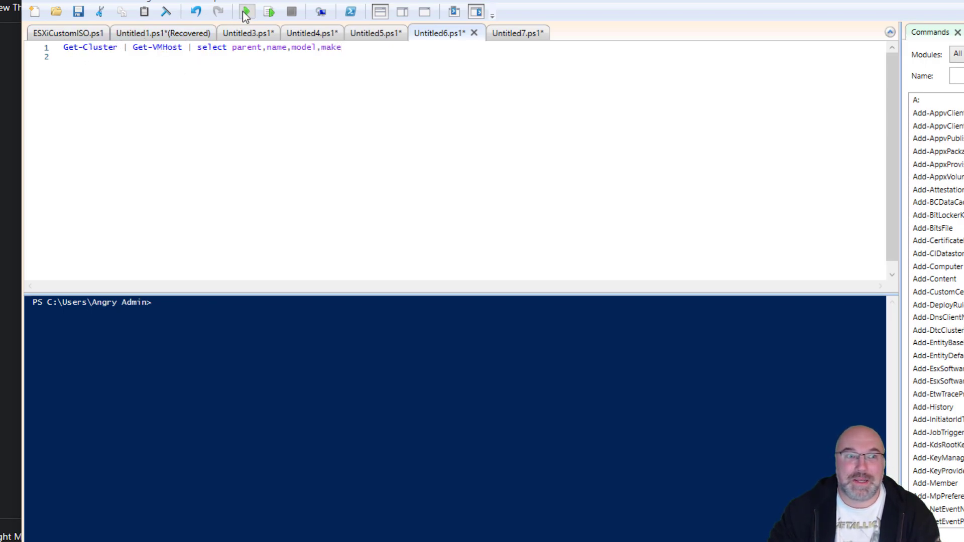
{"action": "left_click", "coordinate": [247, 11]}
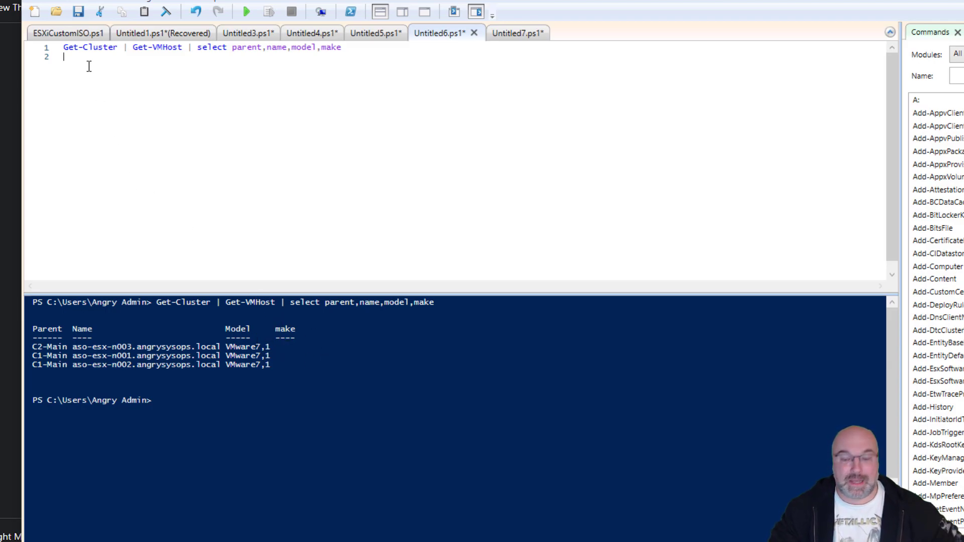
- Add Get-VMHost "aso-esx-n003.angrysysops.local" | fl * and run the full-details query
{"action": "type", "text": "get"}
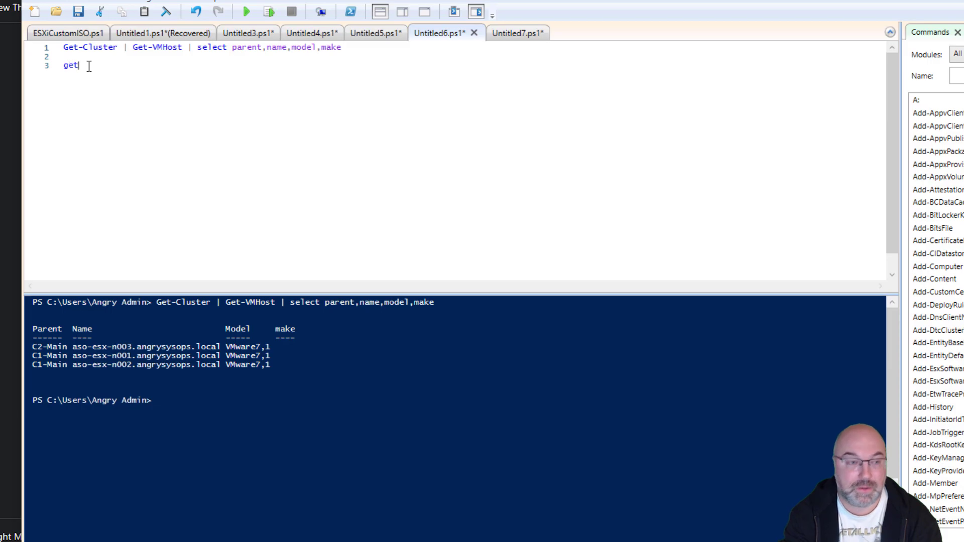
{"action": "type", "text": "-v"}
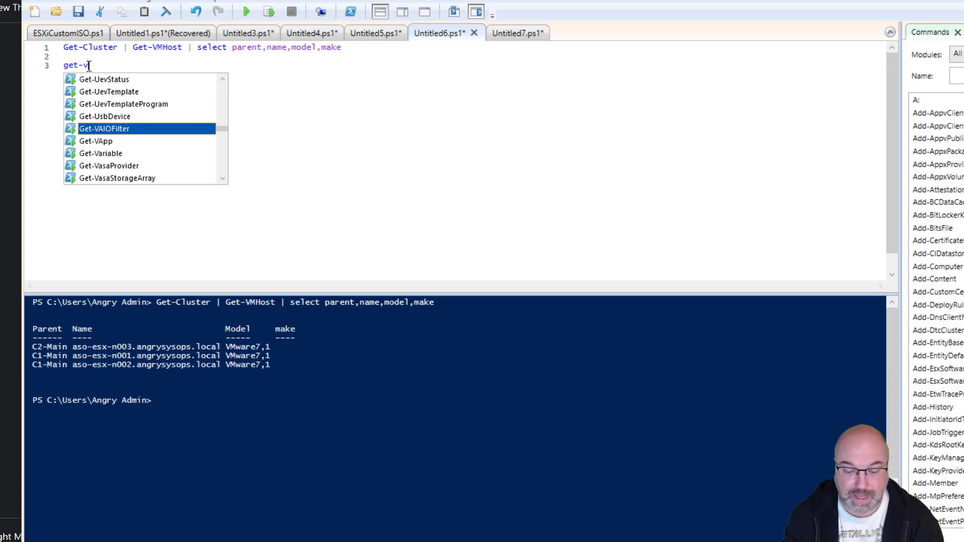
{"action": "type", "text": "MHost"}
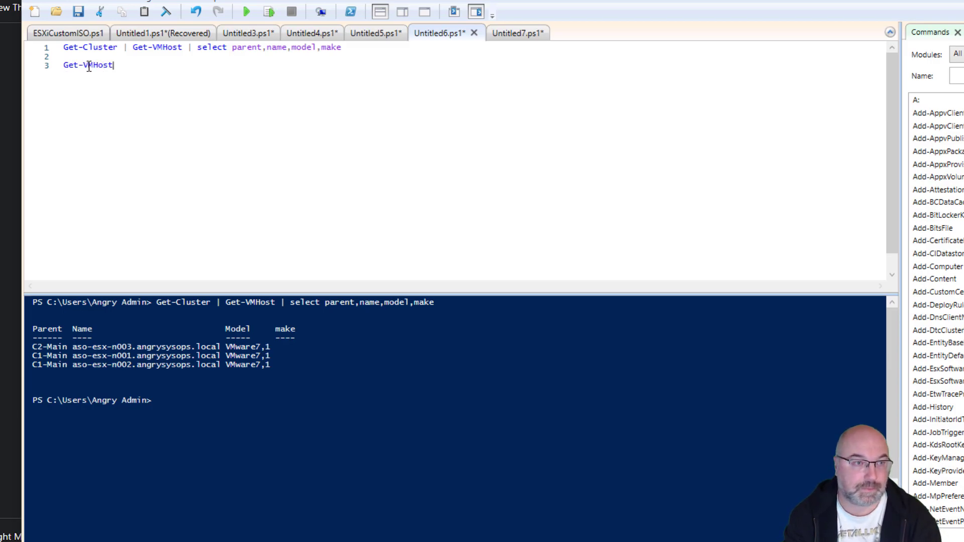
{"action": "type", "text": "\""}
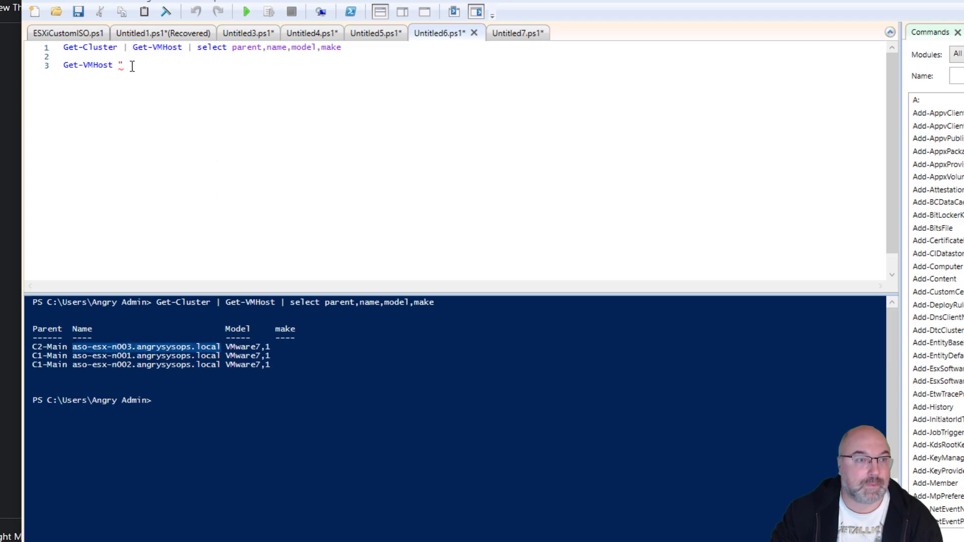
{"action": "type", "text": "aso-esx-n003.angrysysops.local\" |"}
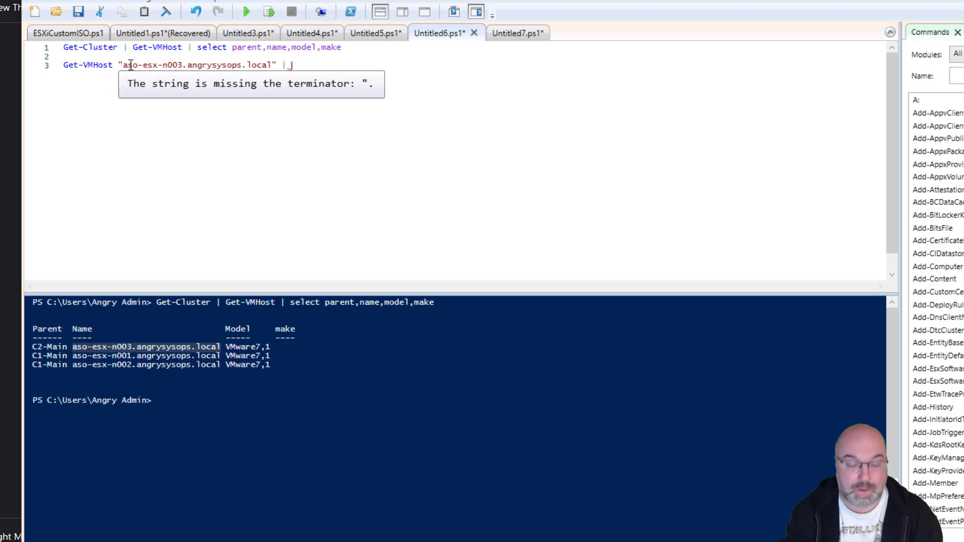
{"action": "type", "text": "fl *"}
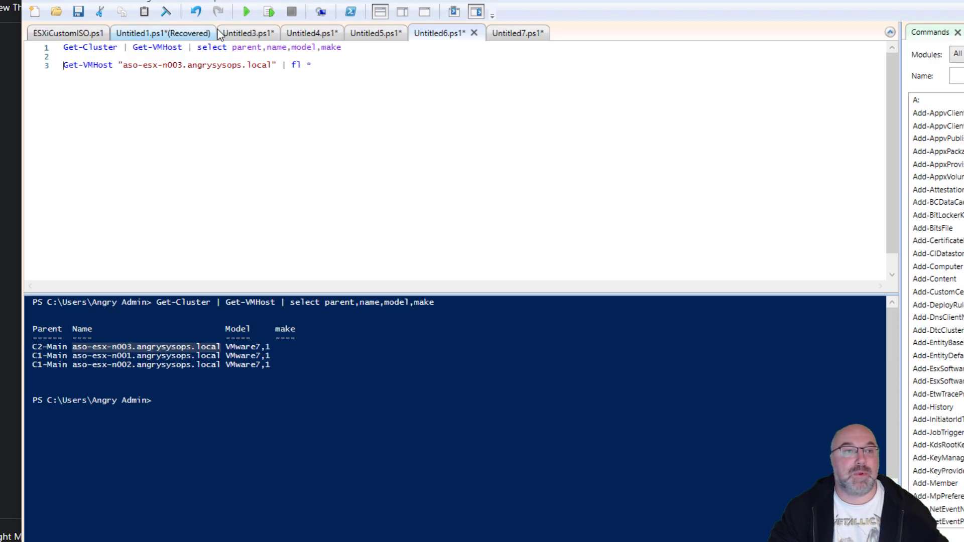
{"action": "left_click", "coordinate": [268, 10]}
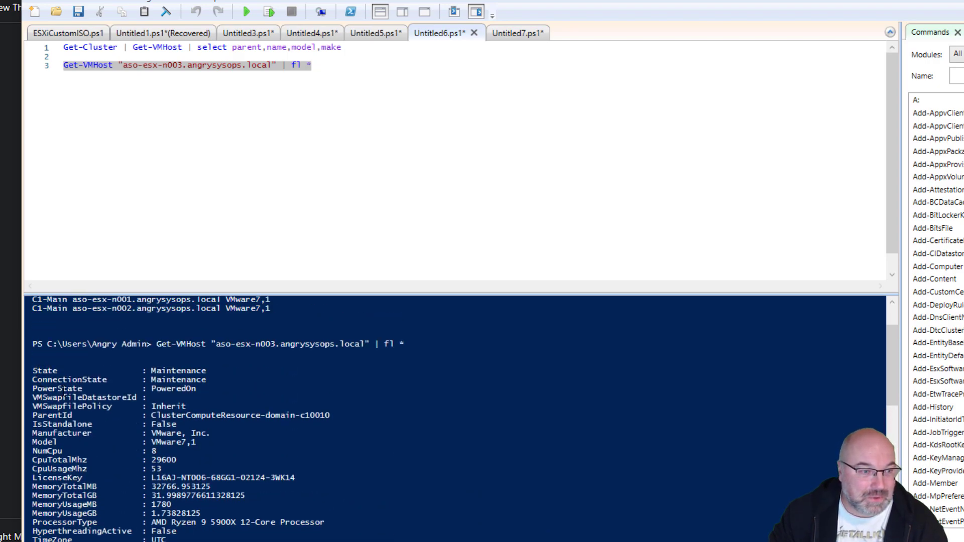
- Scroll host n003's property listing showing Manufacturer VMware, Inc., then select make in the one-liner
{"action": "scroll", "scroll_direction": "down", "scroll_amount": 3}
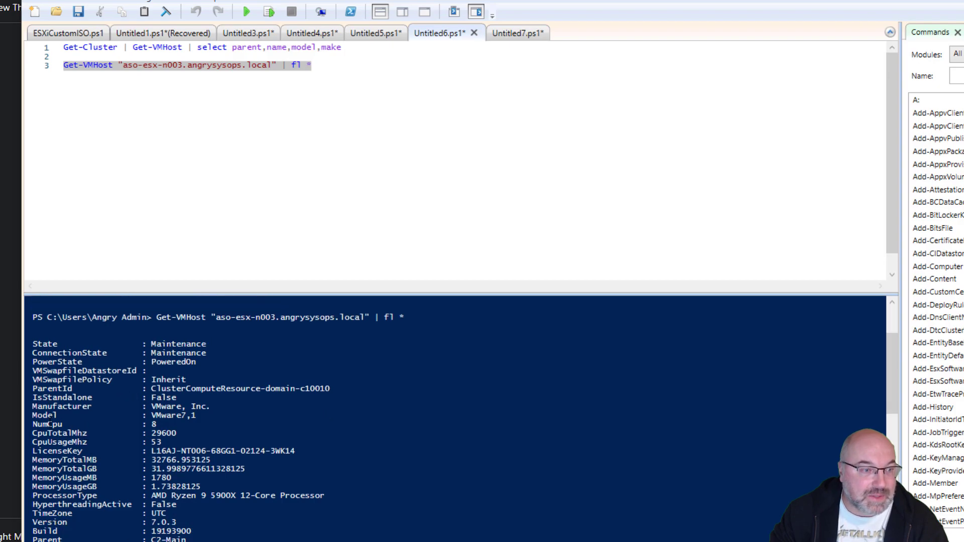
{"action": "scroll", "scroll_direction": "down", "scroll_amount": 3}
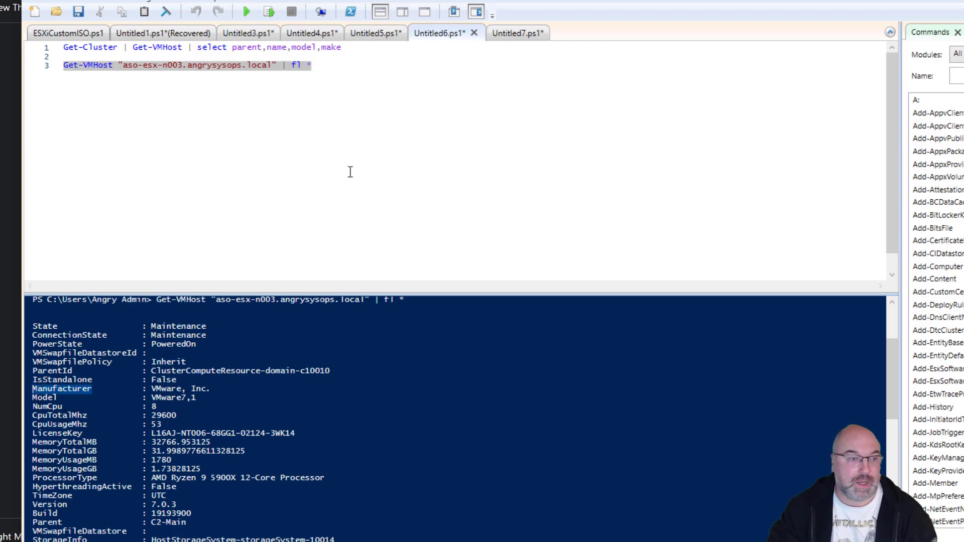
{"action": "double_click", "coordinate": [332, 47]}
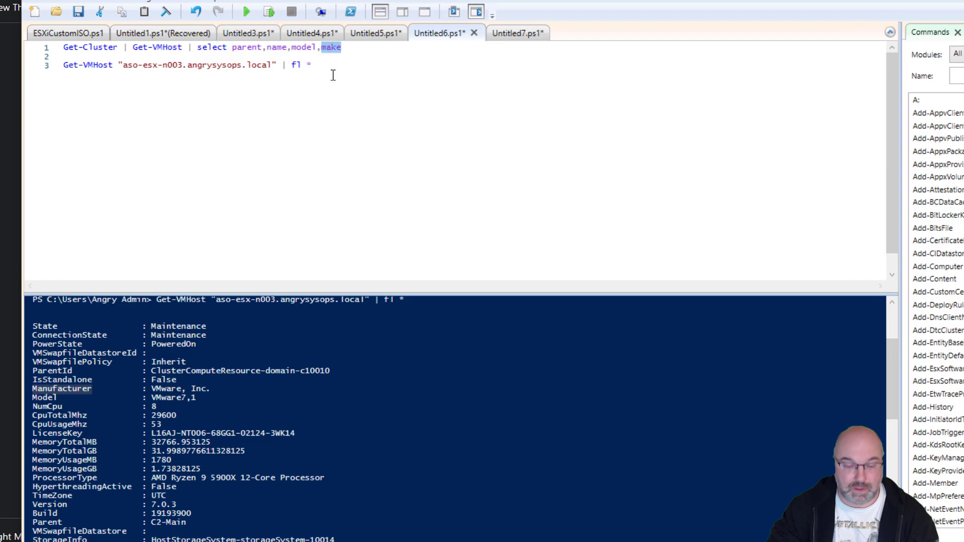
- Replace make with Manufacturer in the one-liner so it lists VMware, Inc. for each host
{"action": "type", "text": "Manufacturer"}
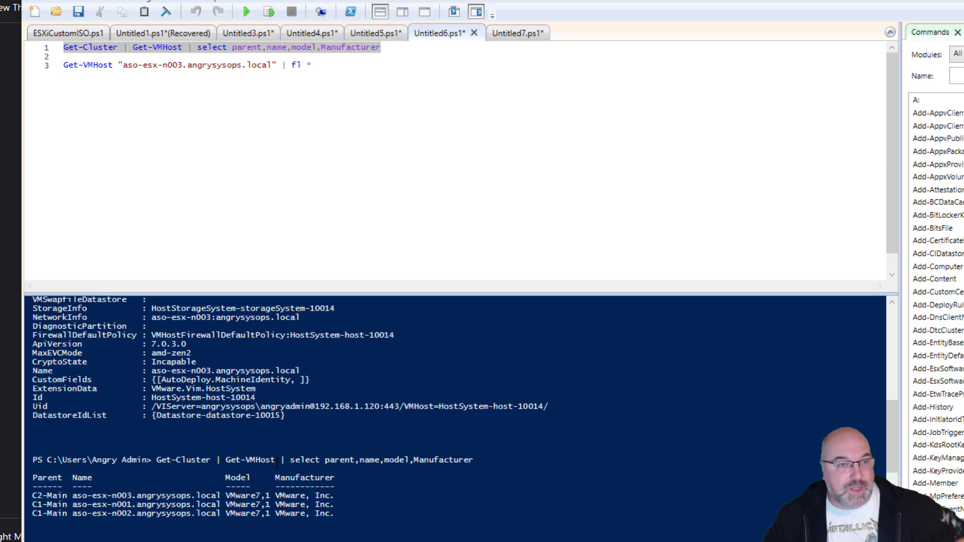
{"action": "mouse_move", "coordinate": [2, 331]}
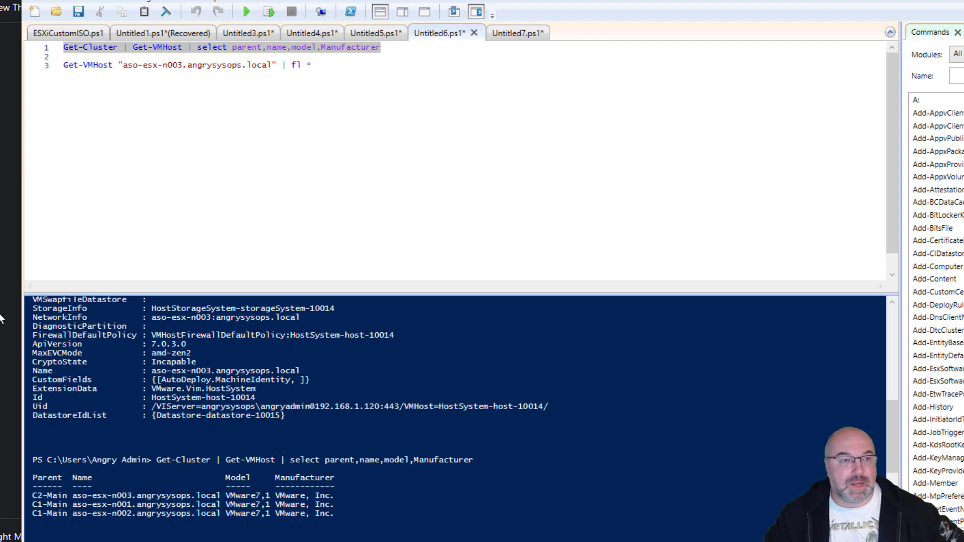
{"action": "left_click", "coordinate": [375, 32]}
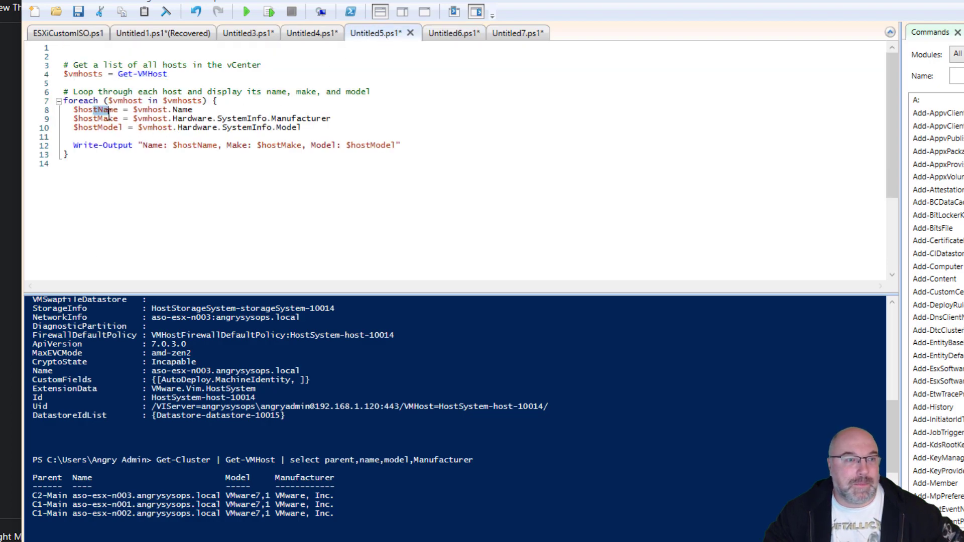
- Review hostName and Get-VMHost in ChatGPT's loop script and run it, still getting blank Make and Model
{"action": "double_click", "coordinate": [98, 127]}
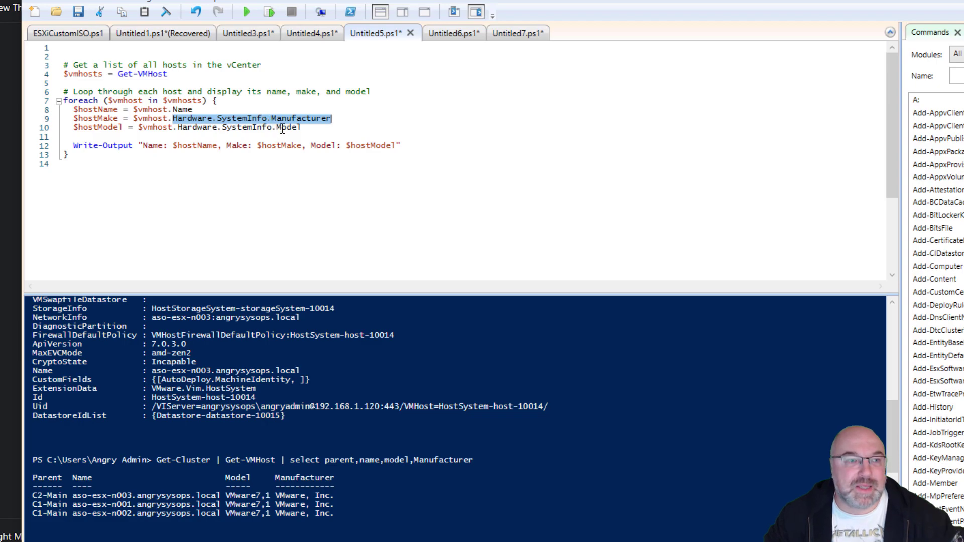
{"action": "left_click", "coordinate": [109, 119]}
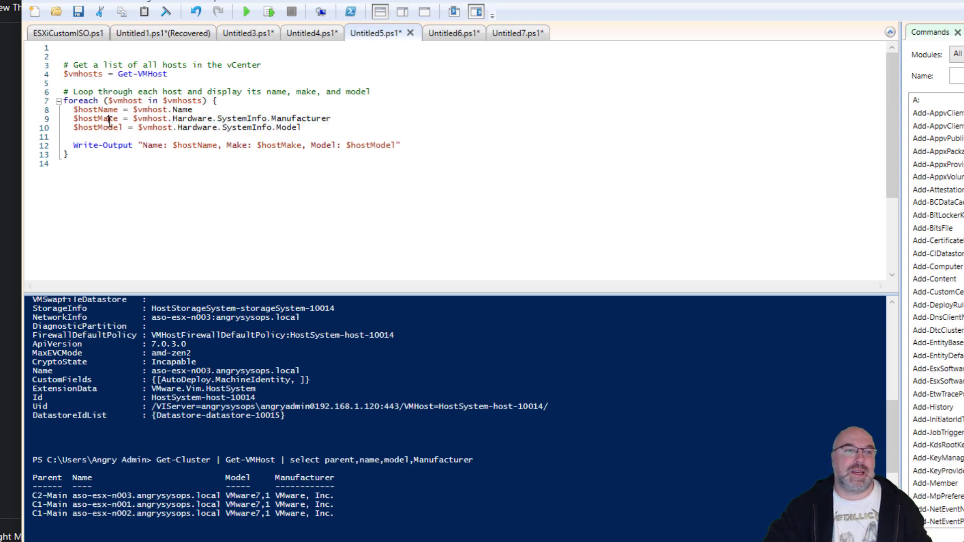
{"action": "double_click", "coordinate": [126, 74]}
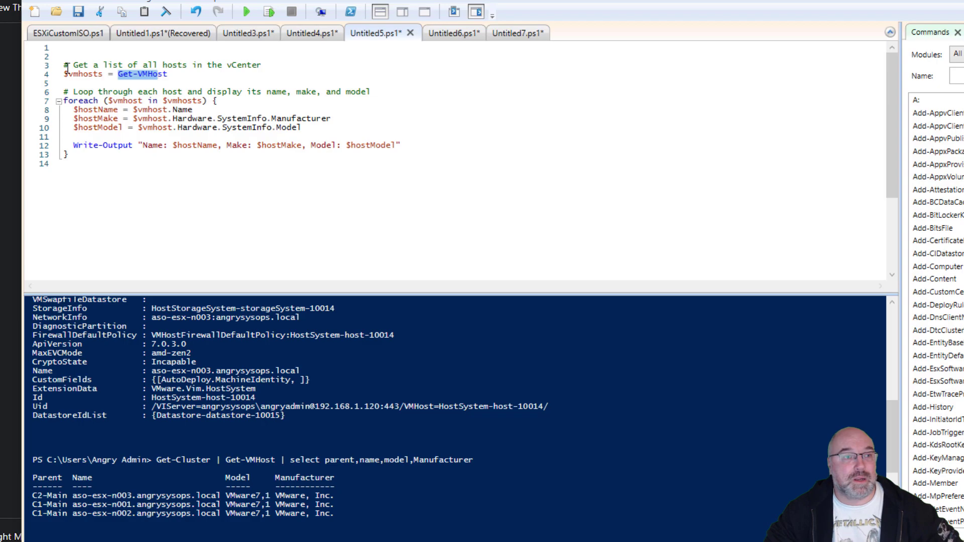
{"action": "mouse_move", "coordinate": [244, 11]}
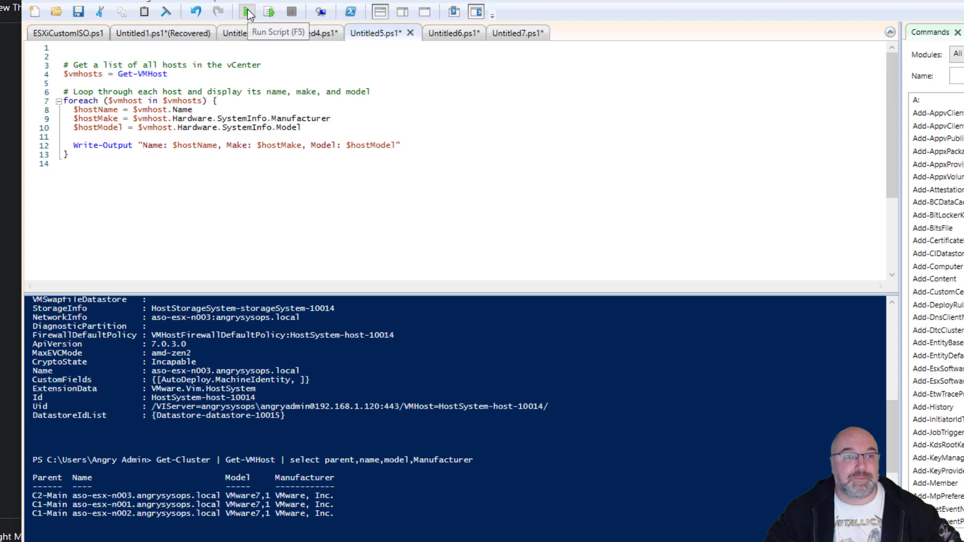
{"action": "left_click", "coordinate": [244, 11]}
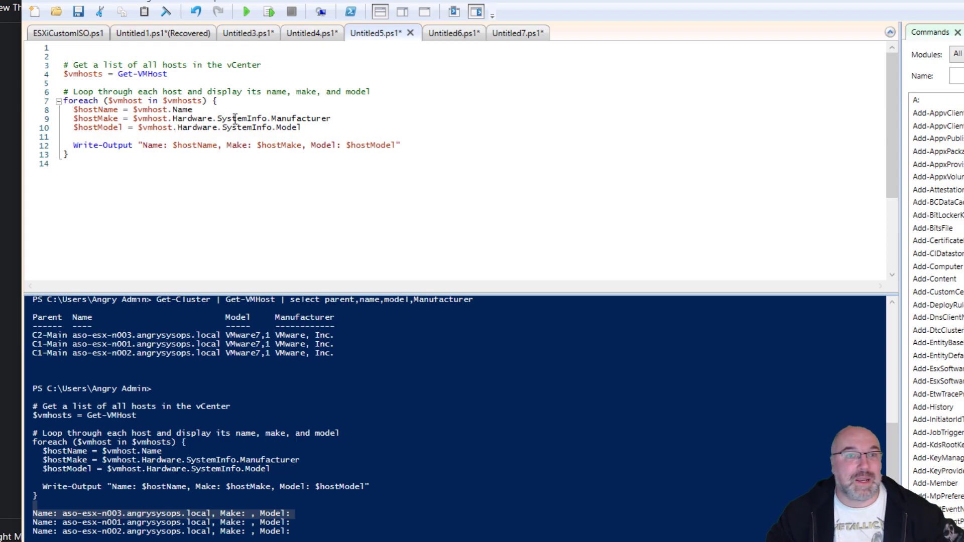
{"action": "left_click", "coordinate": [447, 32]}
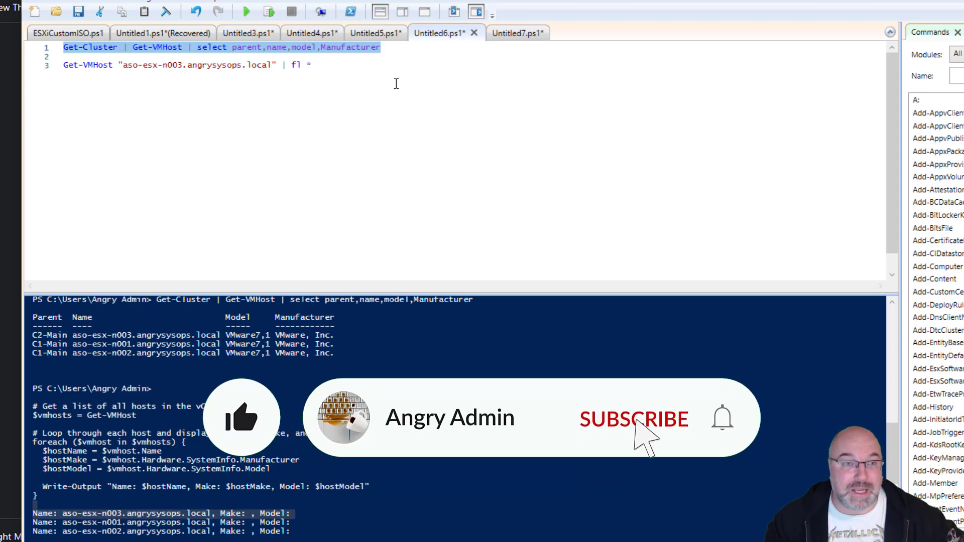
- Return to the Untitled6.ps1 one-liner script listing cluster, name, model and Manufacturer
{"action": "left_click", "coordinate": [722, 417]}
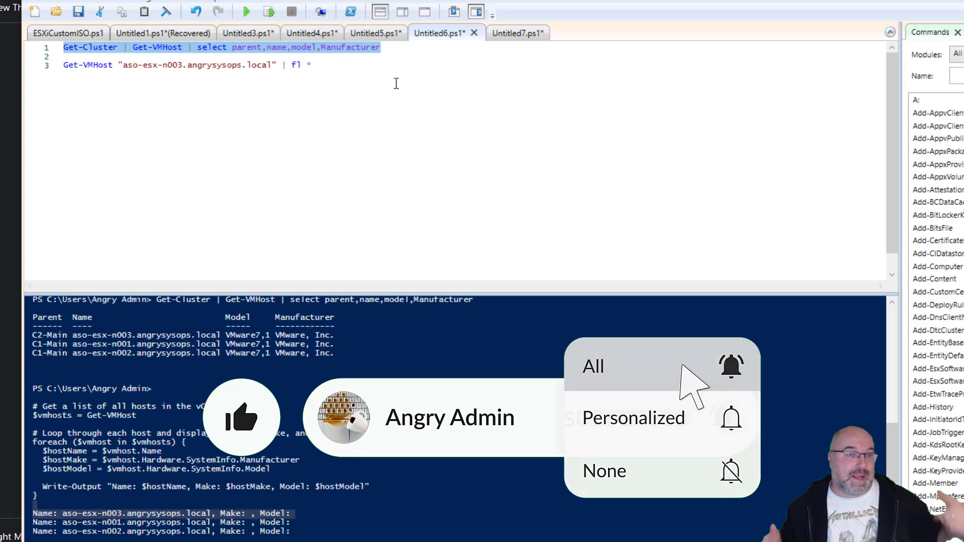